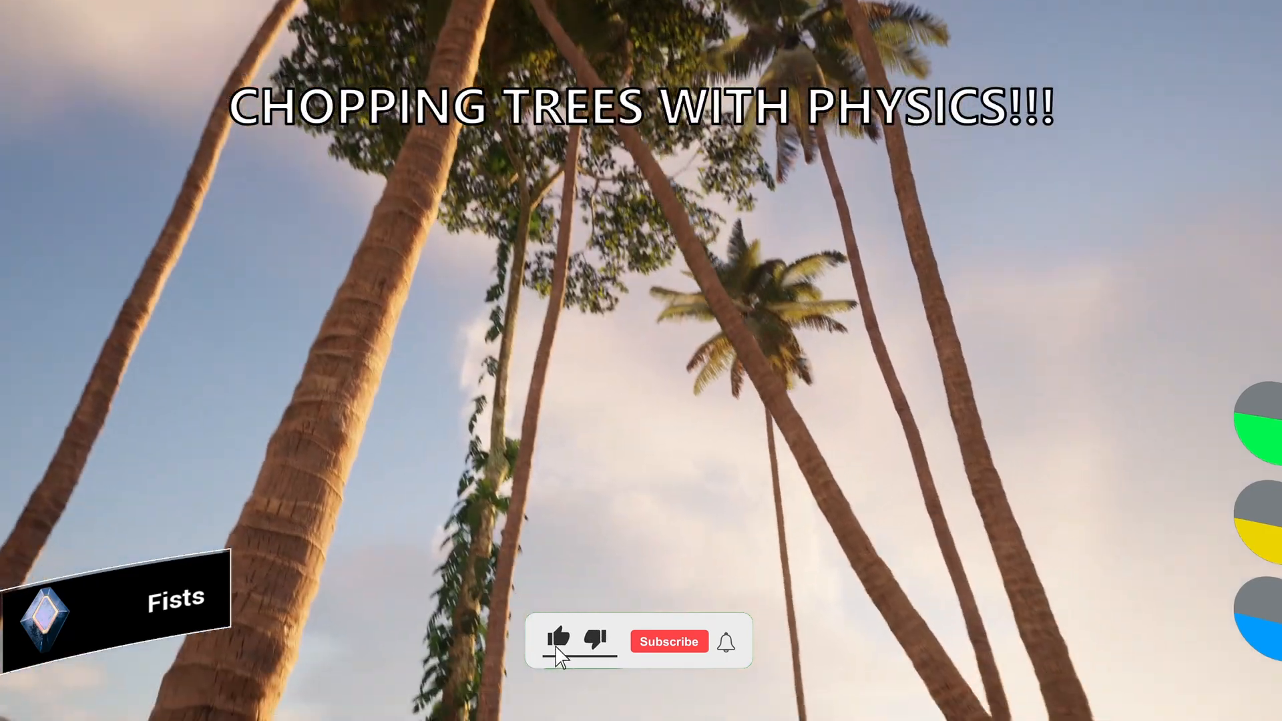
# Step: Move from the gameplay intro to the ChopTut level editor showing Blueprints > Foliage
pyautogui.click(668, 641)
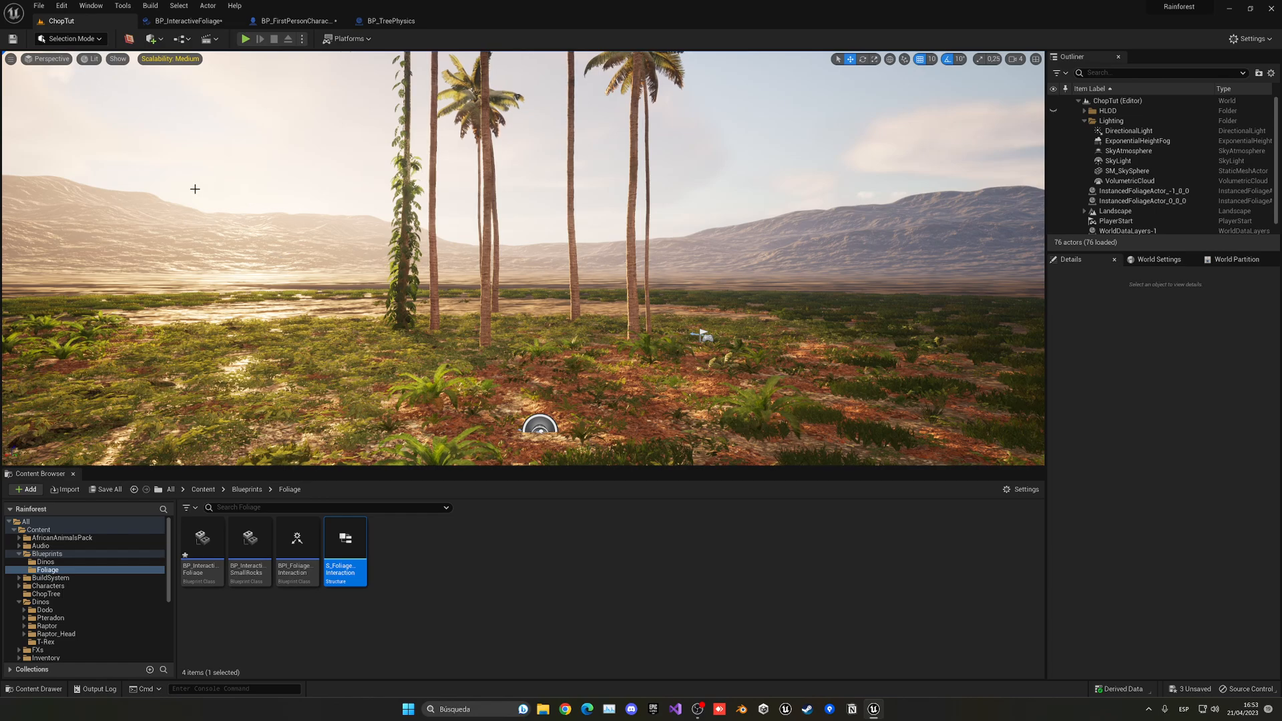
# Step: Switch the editor to Foliage mode and select the coconut palm foliage type
pyautogui.click(69, 39)
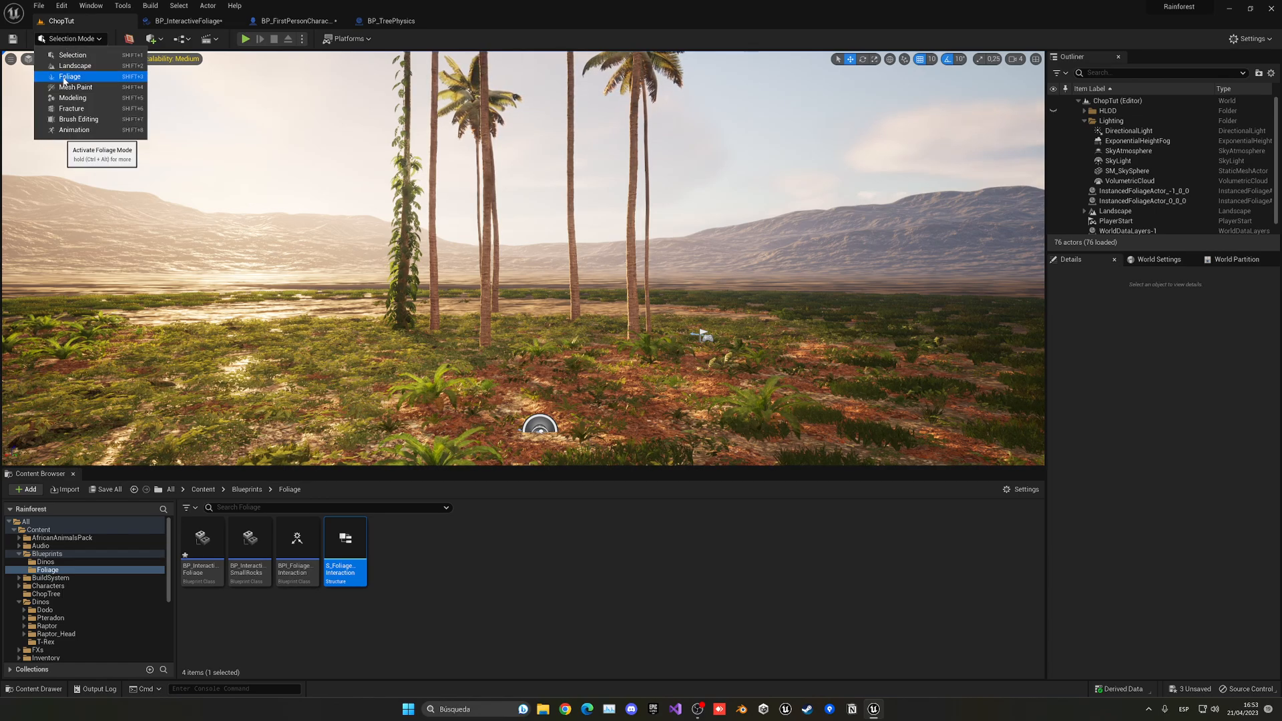
pyautogui.click(70, 76)
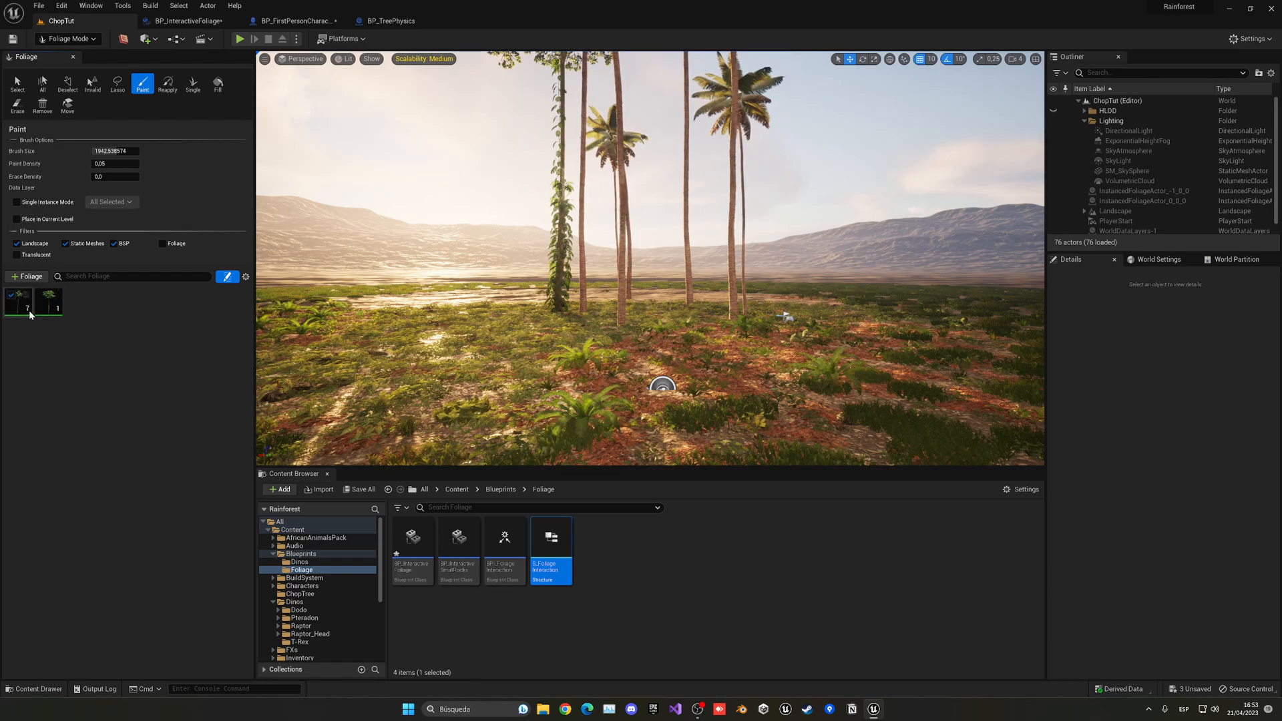
pyautogui.click(18, 302)
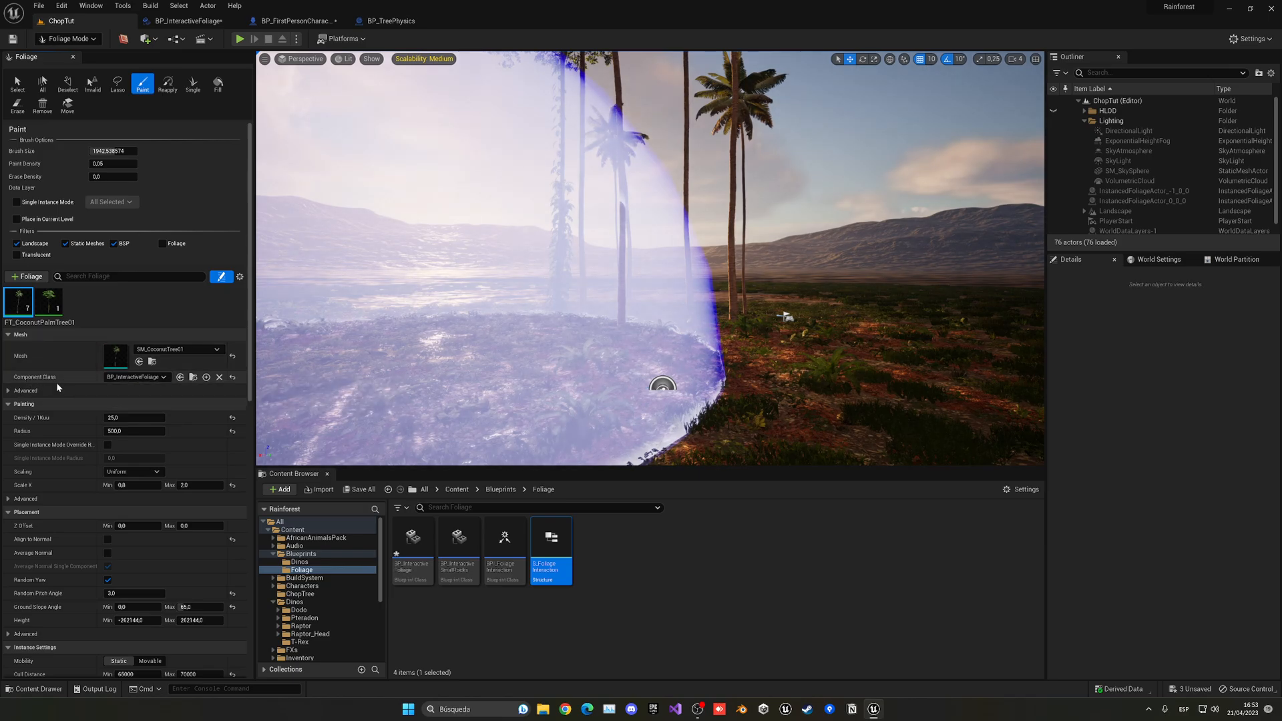
# Step: Try the palm's plain foliage instanced Component Class, then set it back to BP_InteractiveFoliage
pyautogui.click(136, 377)
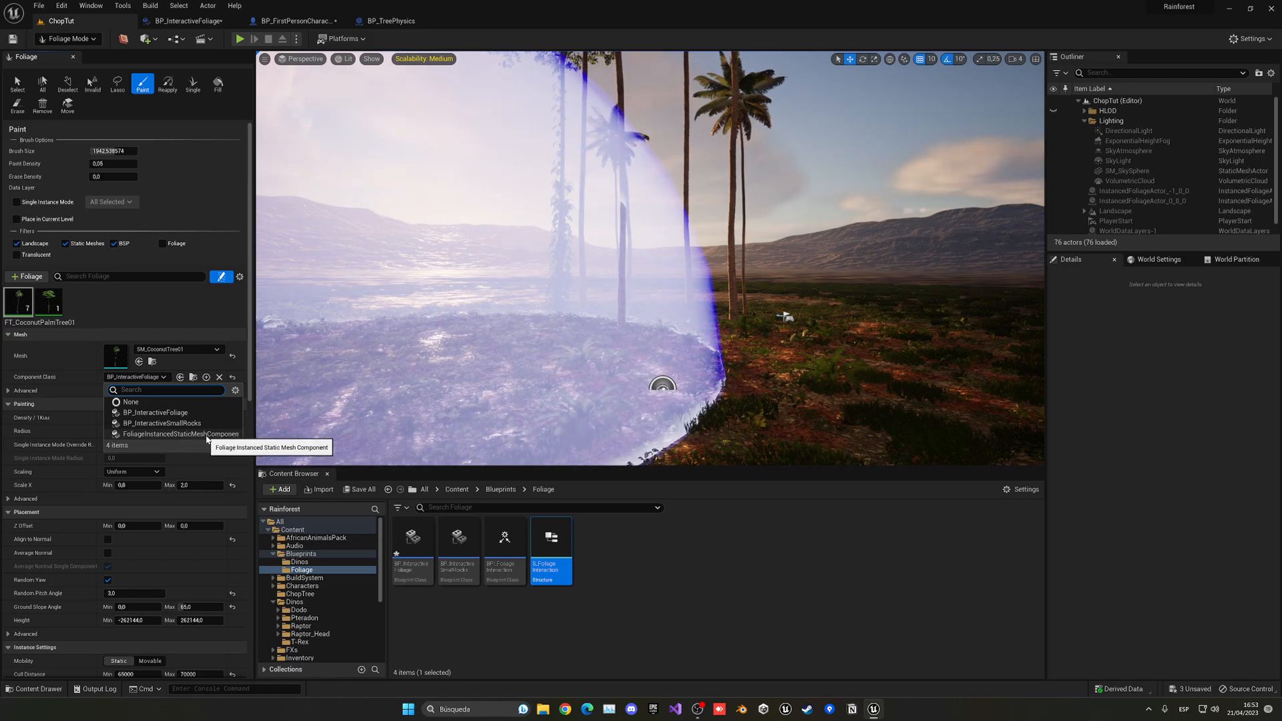
pyautogui.click(179, 434)
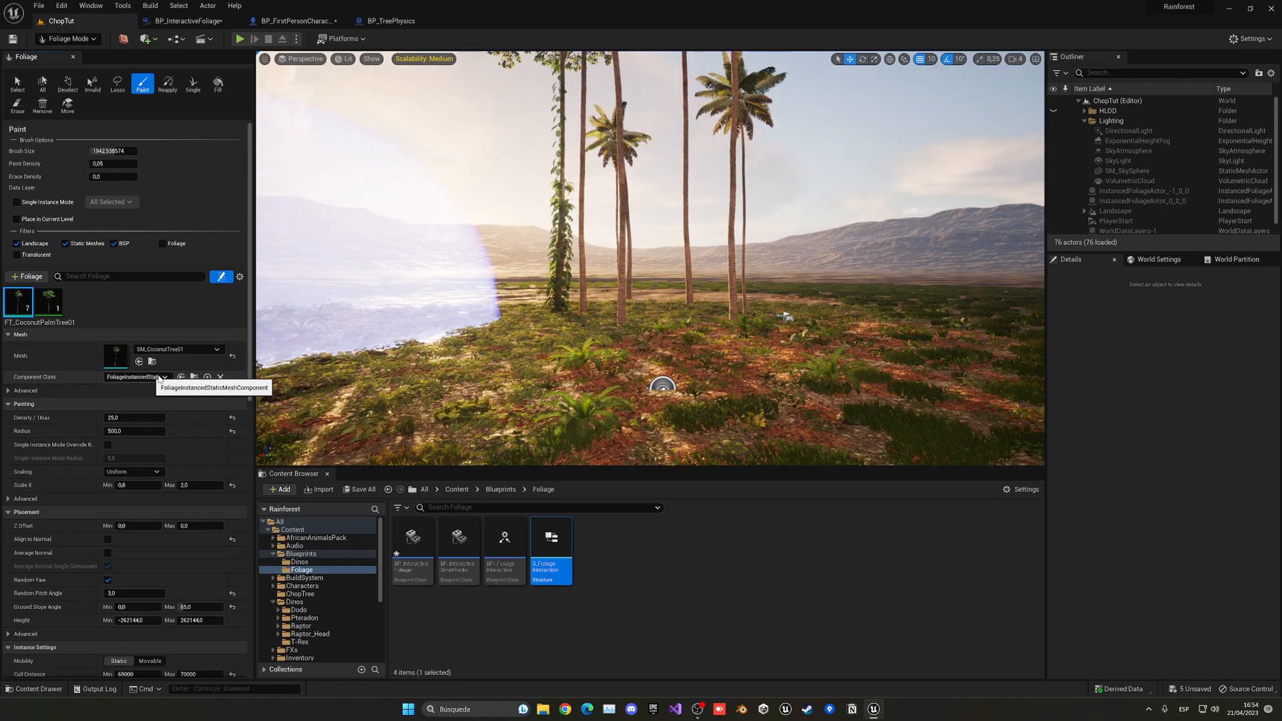
pyautogui.click(163, 377)
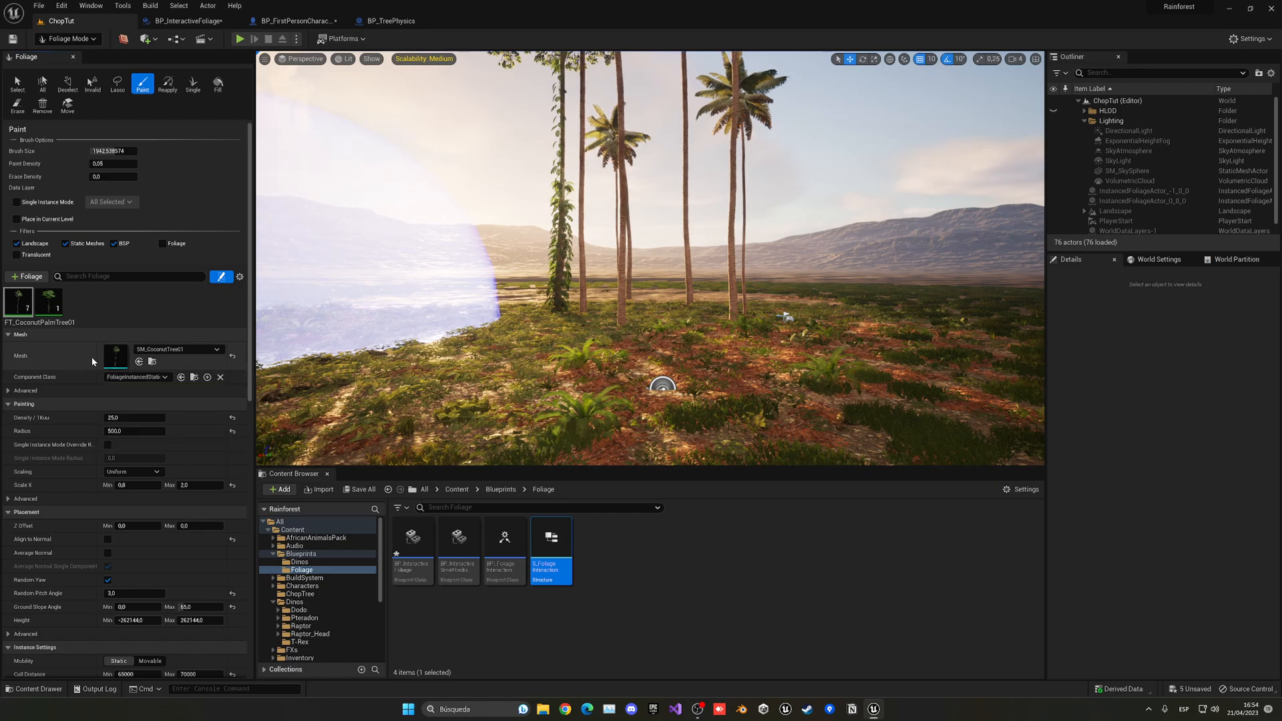
pyautogui.click(135, 376)
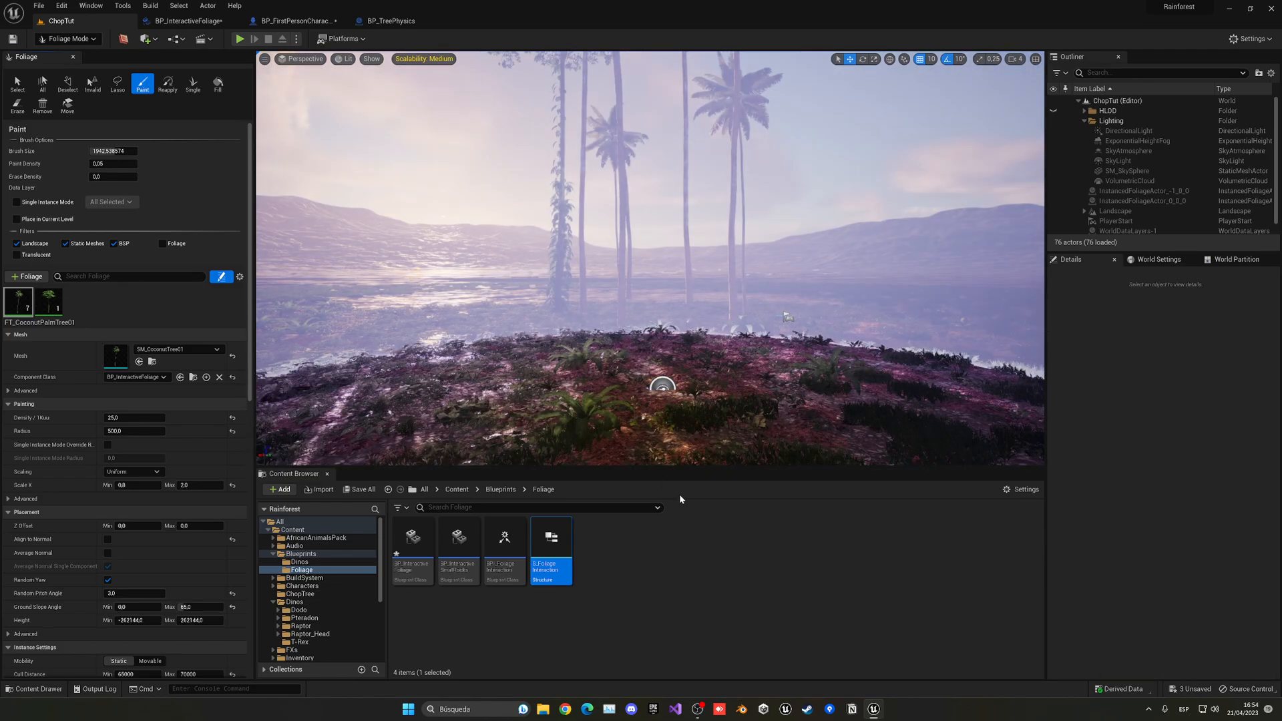
pyautogui.click(134, 377)
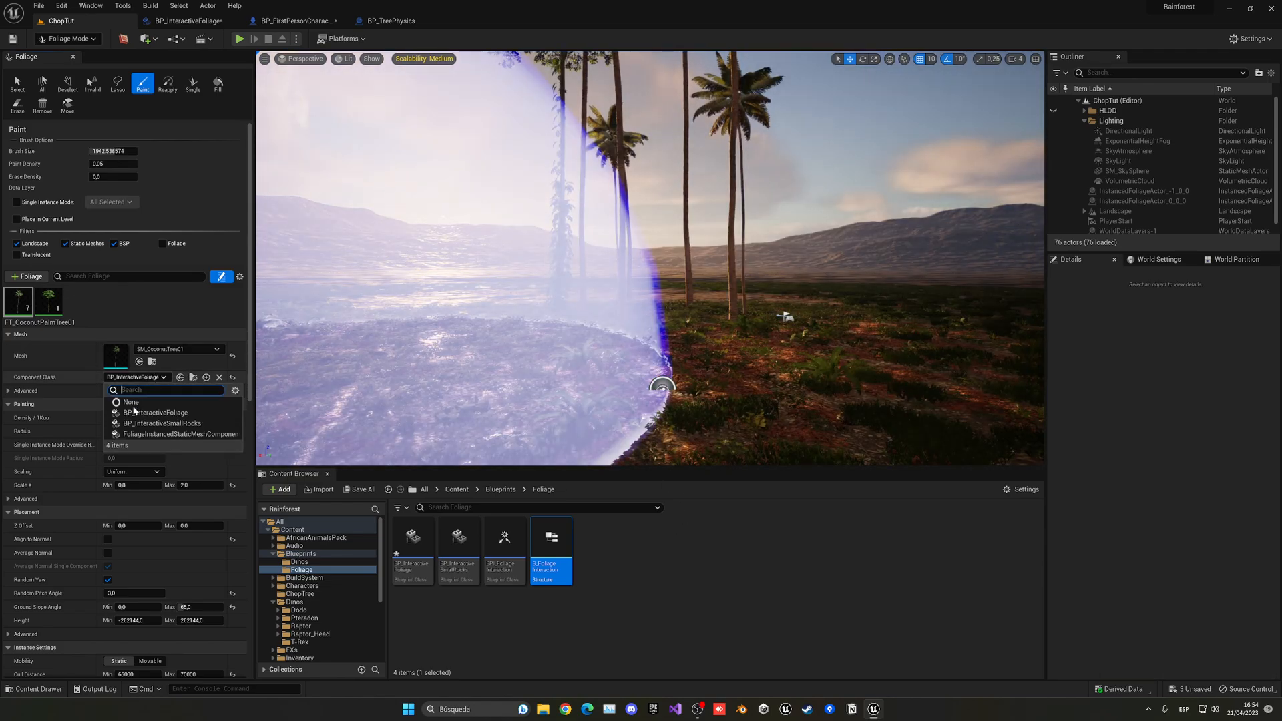
pyautogui.moveTo(149, 433)
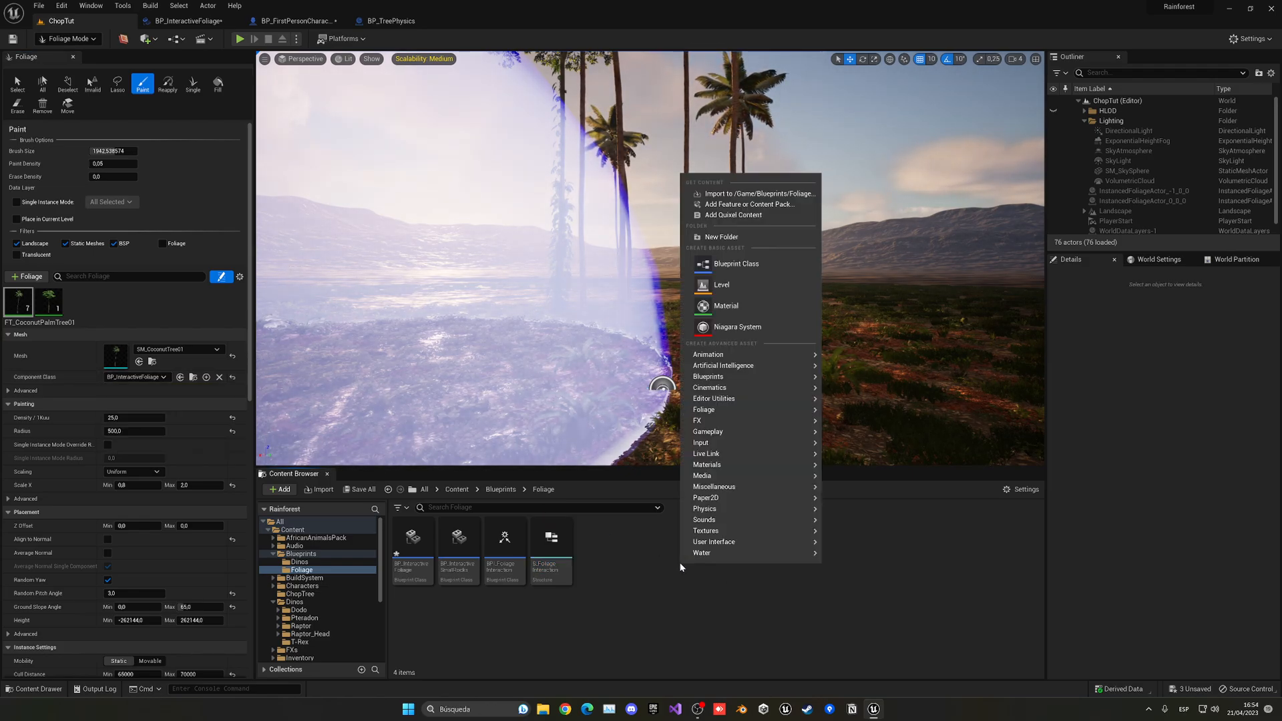
# Step: Find FoliageInstancedStaticMeshComponent as a new Blueprint Class parent, then cancel without creating it
pyautogui.click(735, 263)
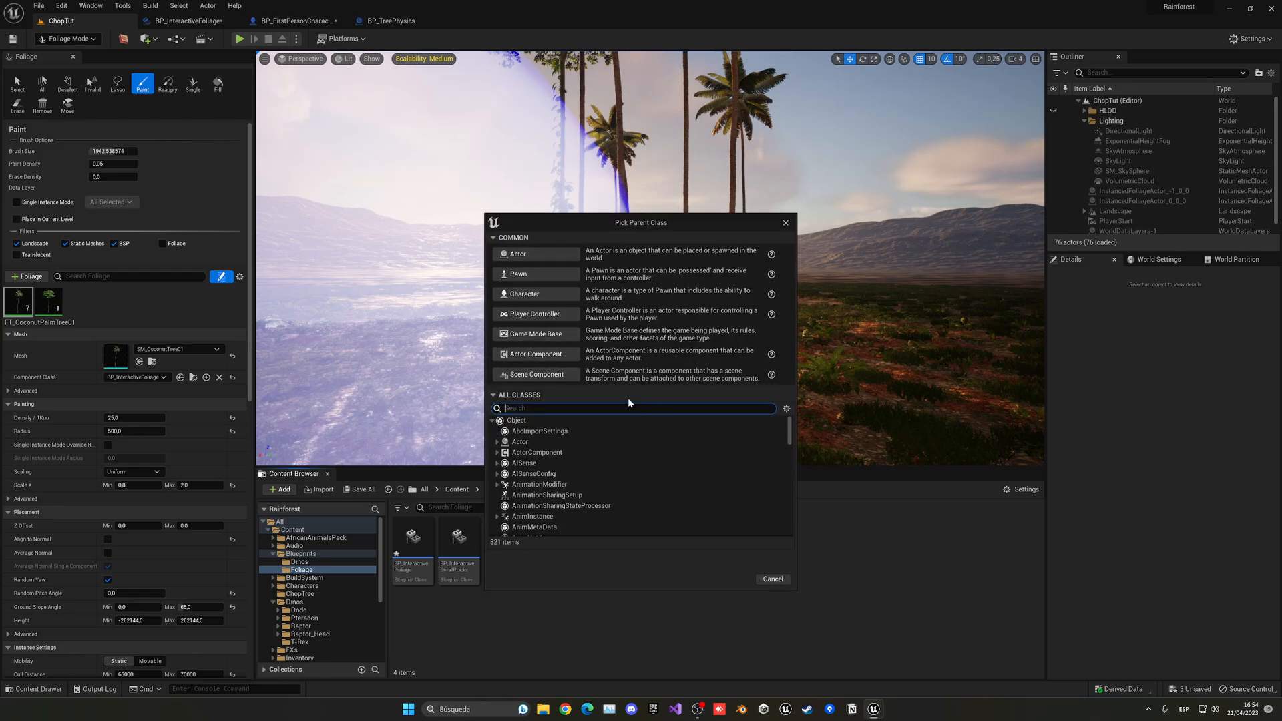
pyautogui.write('foliageinst')
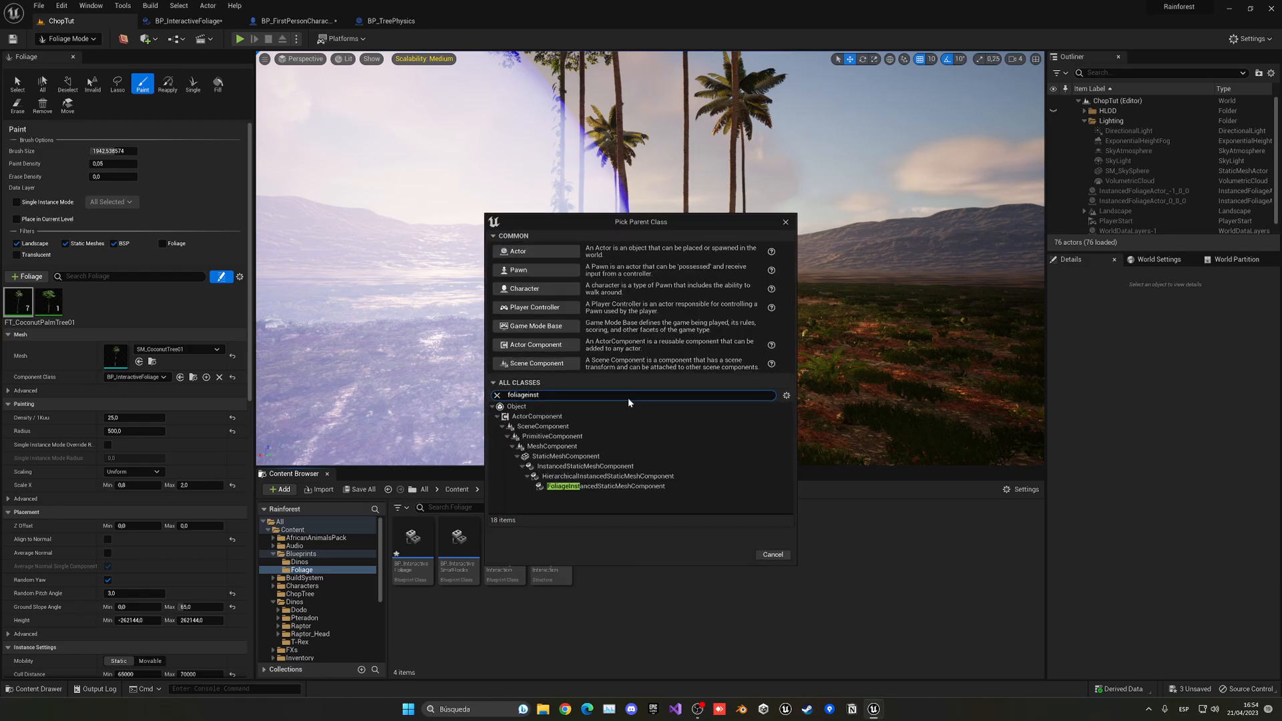
pyautogui.click(609, 486)
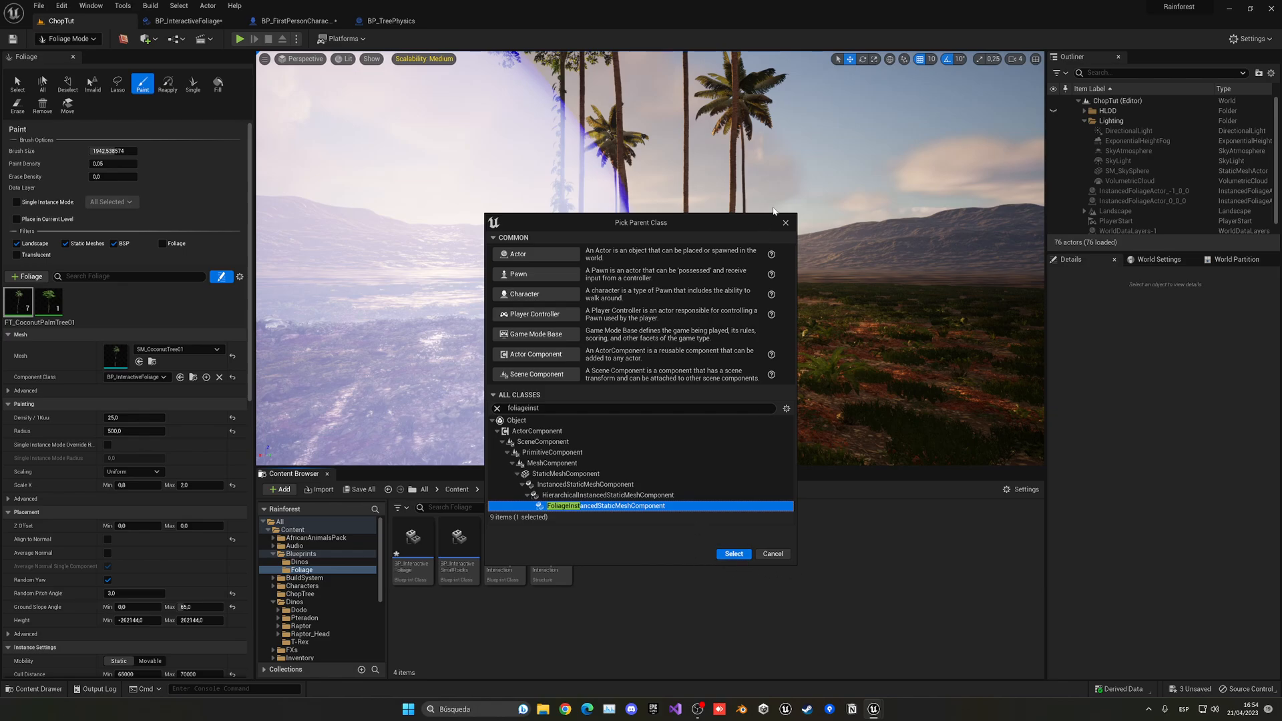
pyautogui.click(732, 553)
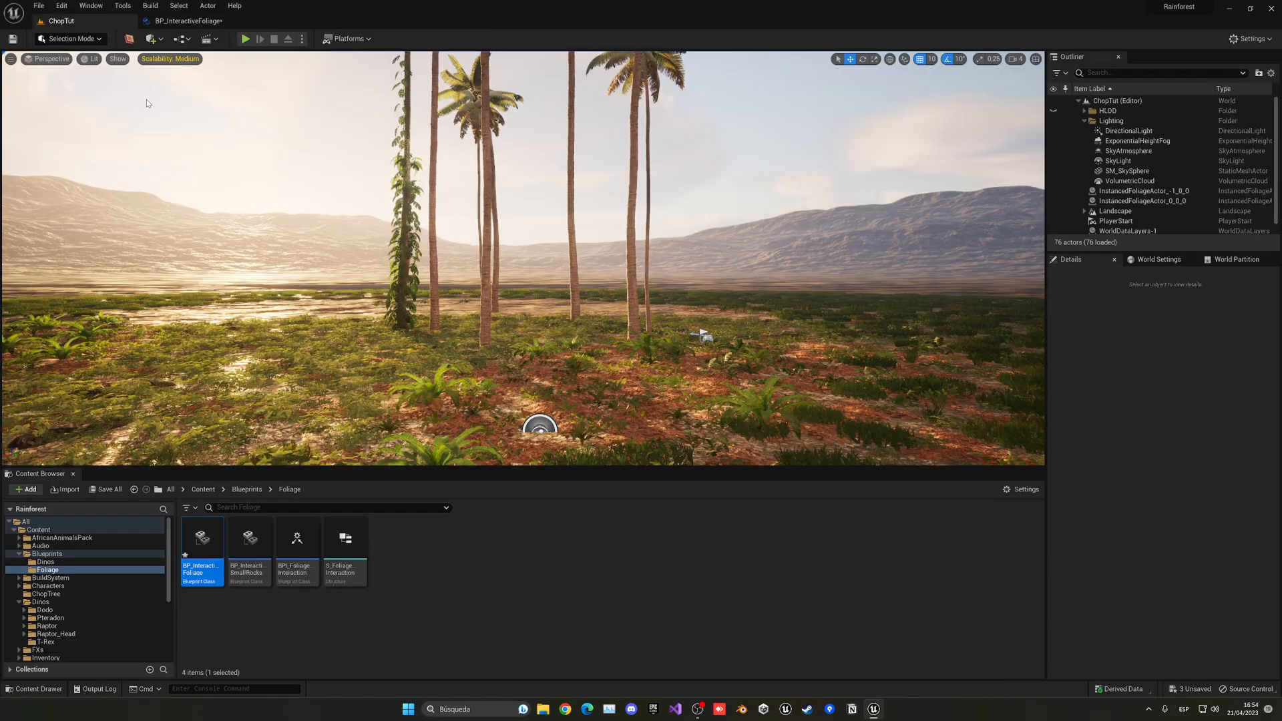
# Step: Review BPI_FoliageInteraction's Chop inputs (Damage, Hit, Investigator) against BP_InteractiveFoliage, then close the interface
pyautogui.doubleClick(296, 537)
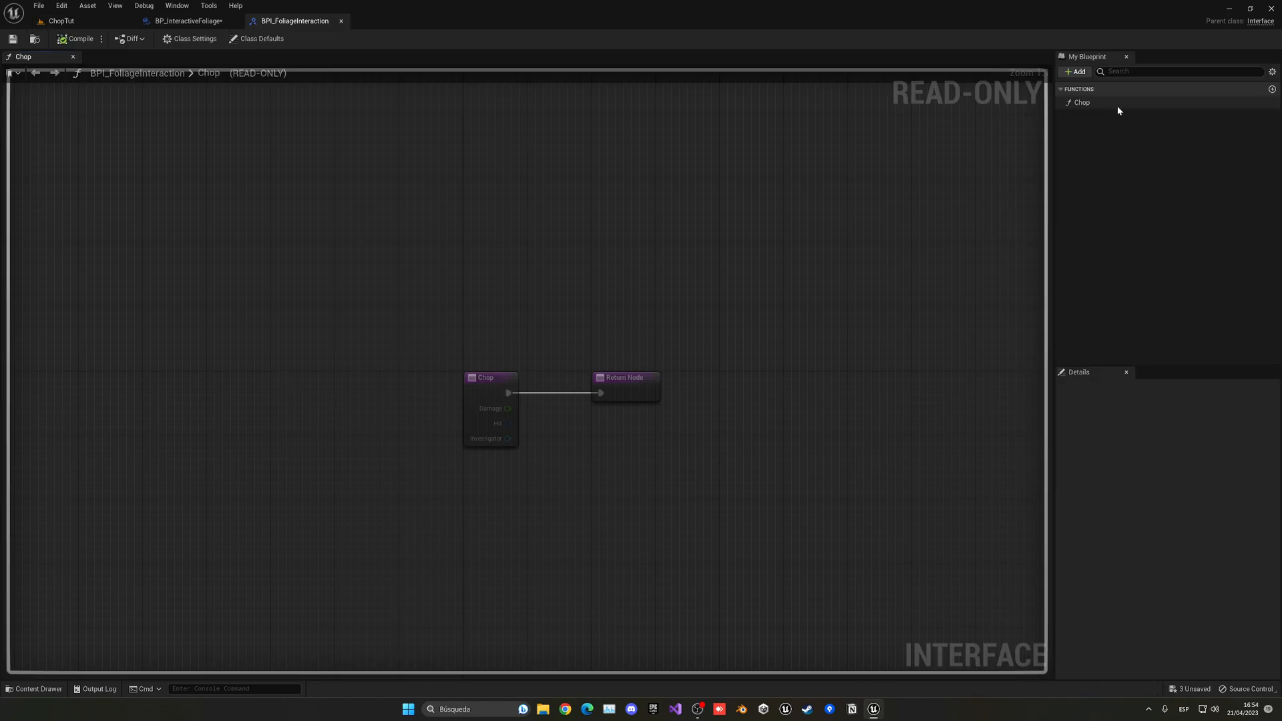
pyautogui.click(1081, 102)
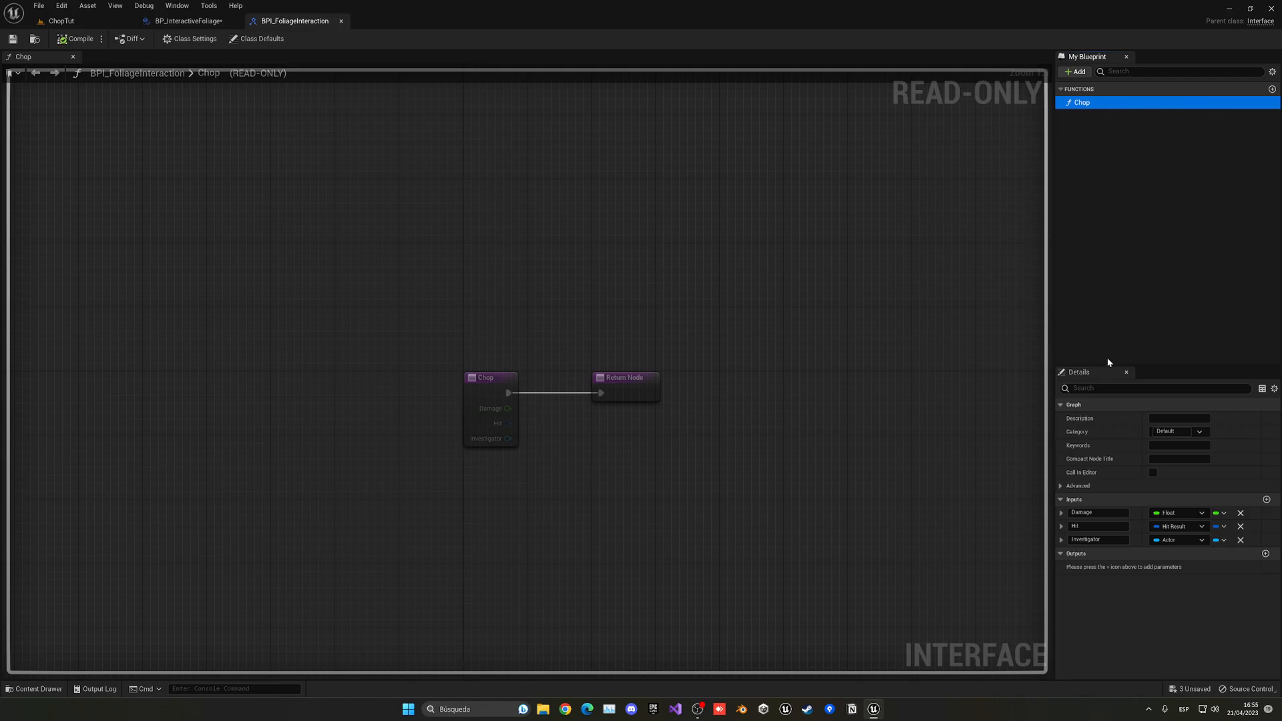
pyautogui.moveTo(1129, 532)
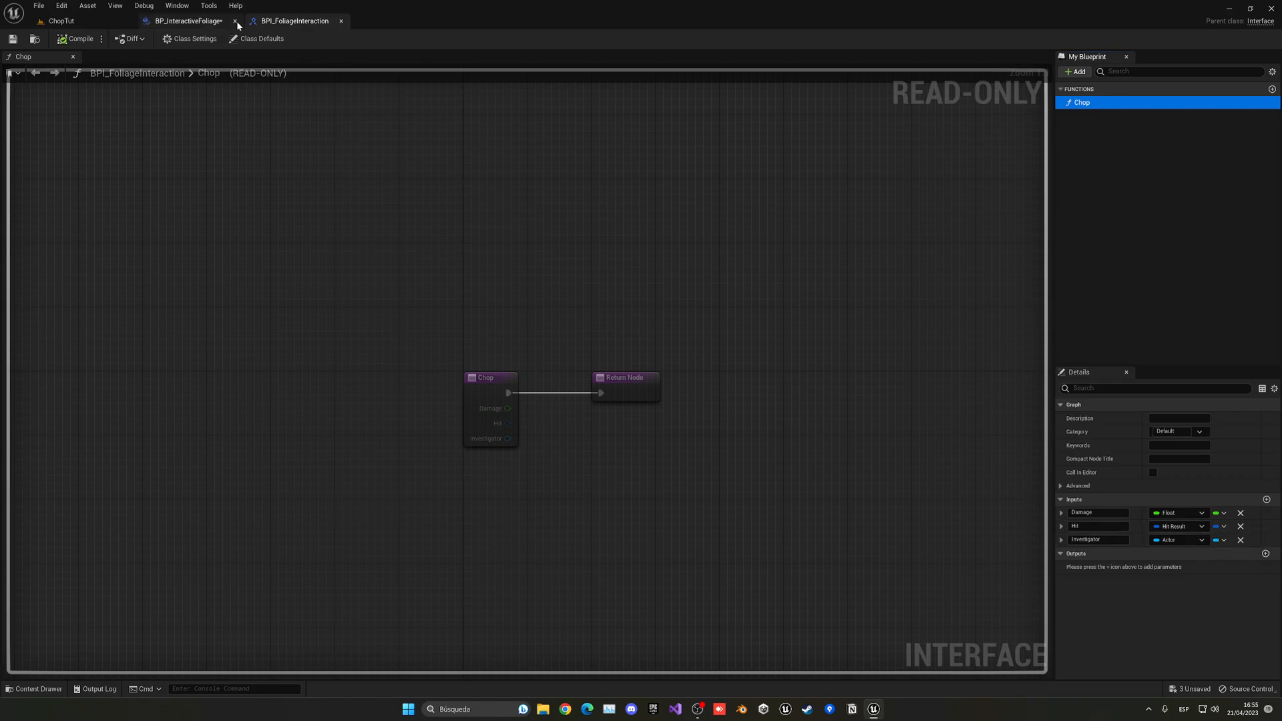
pyautogui.click(186, 21)
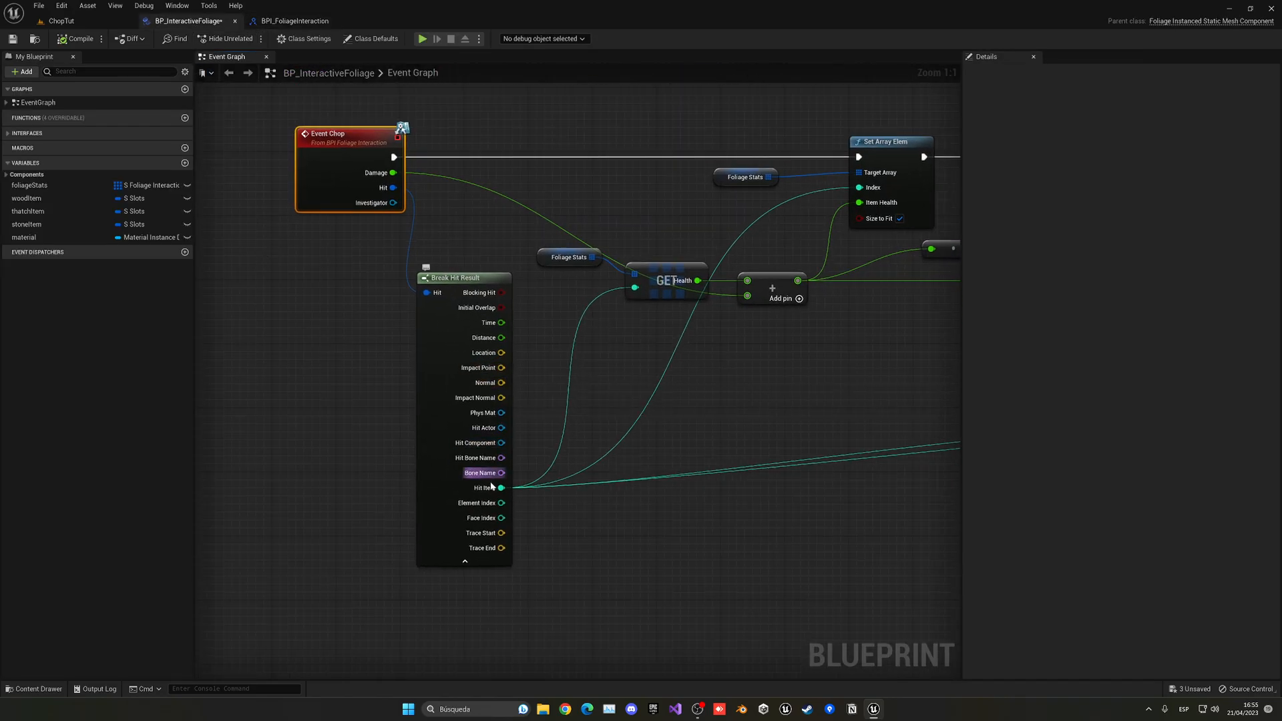
pyautogui.moveTo(484, 487)
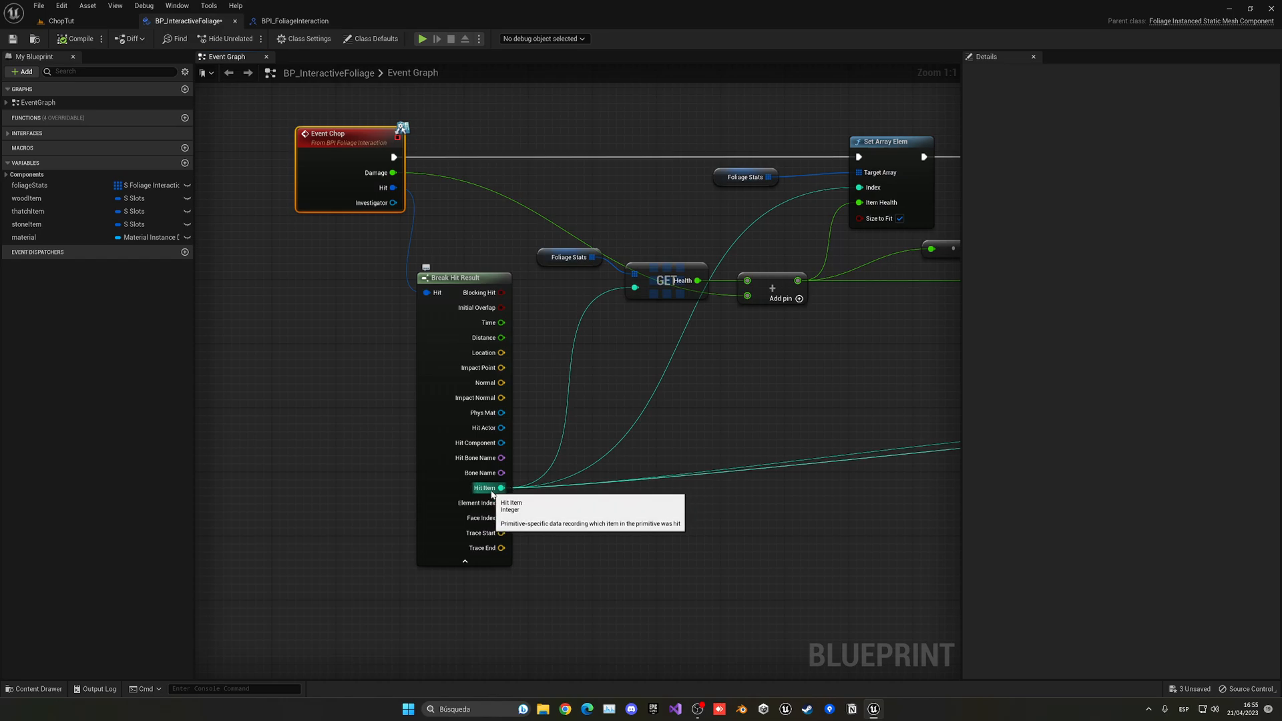
pyautogui.click(294, 21)
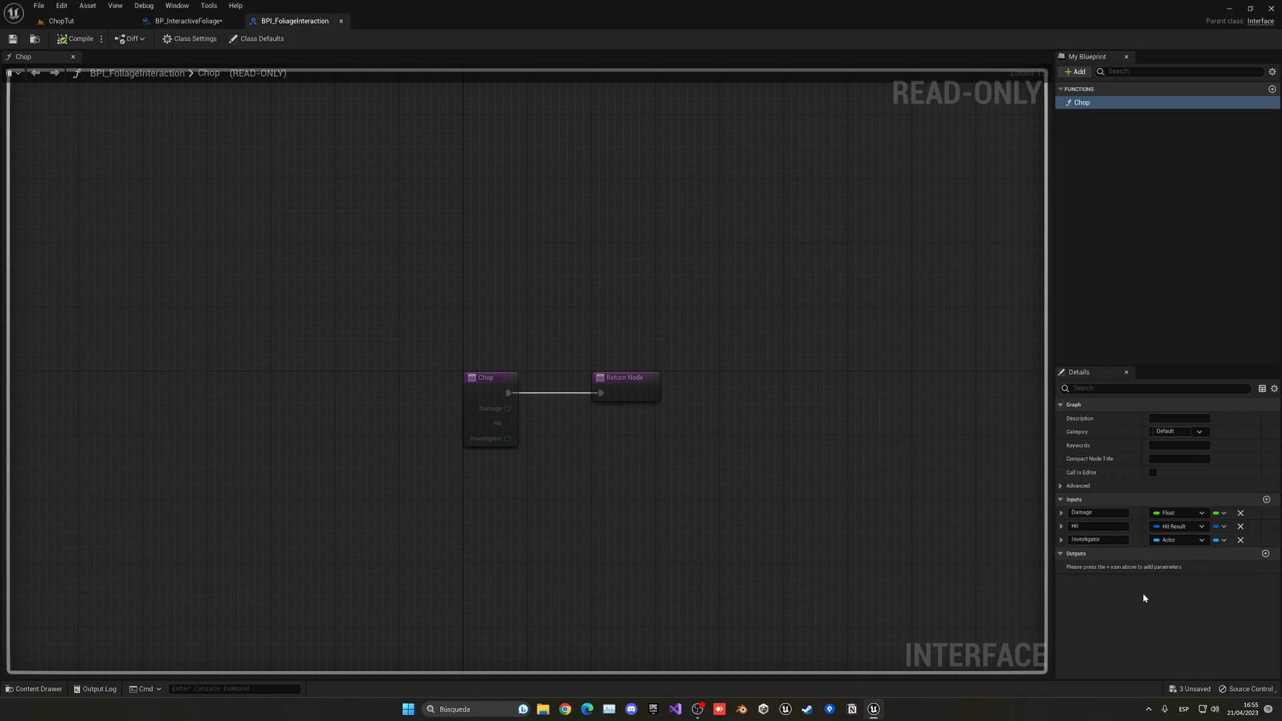
pyautogui.moveTo(494, 440)
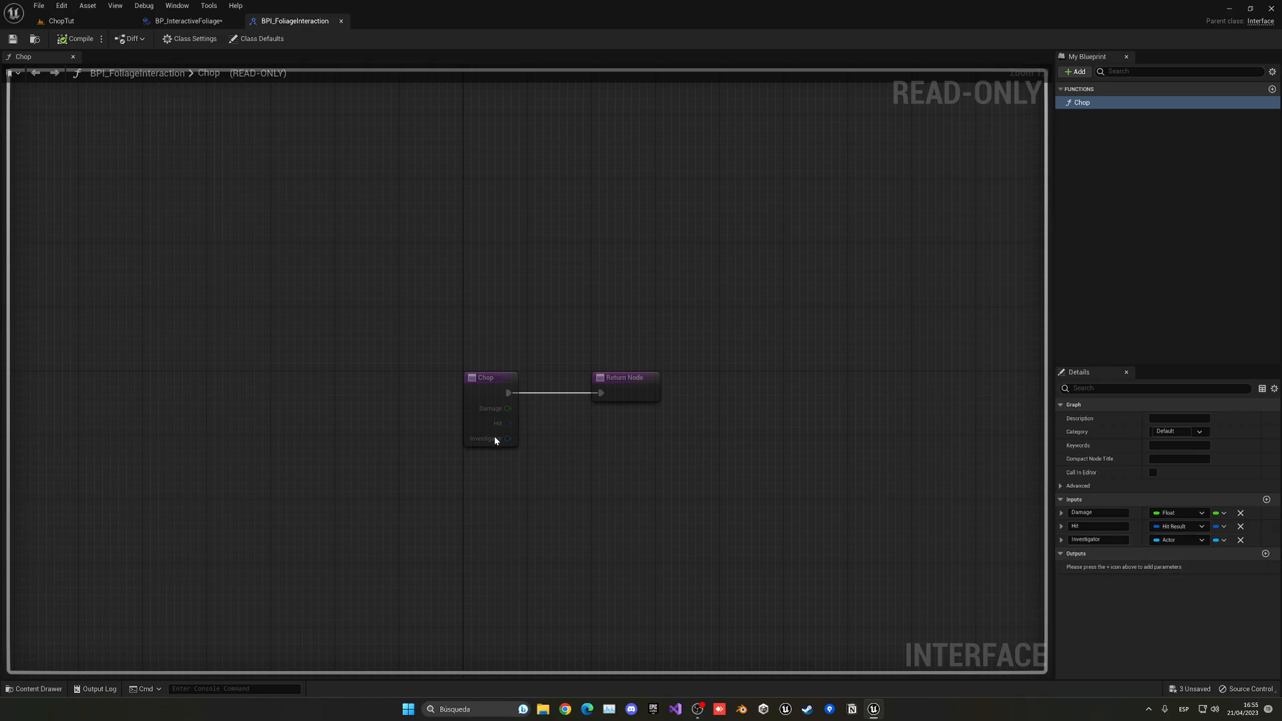
pyautogui.click(187, 21)
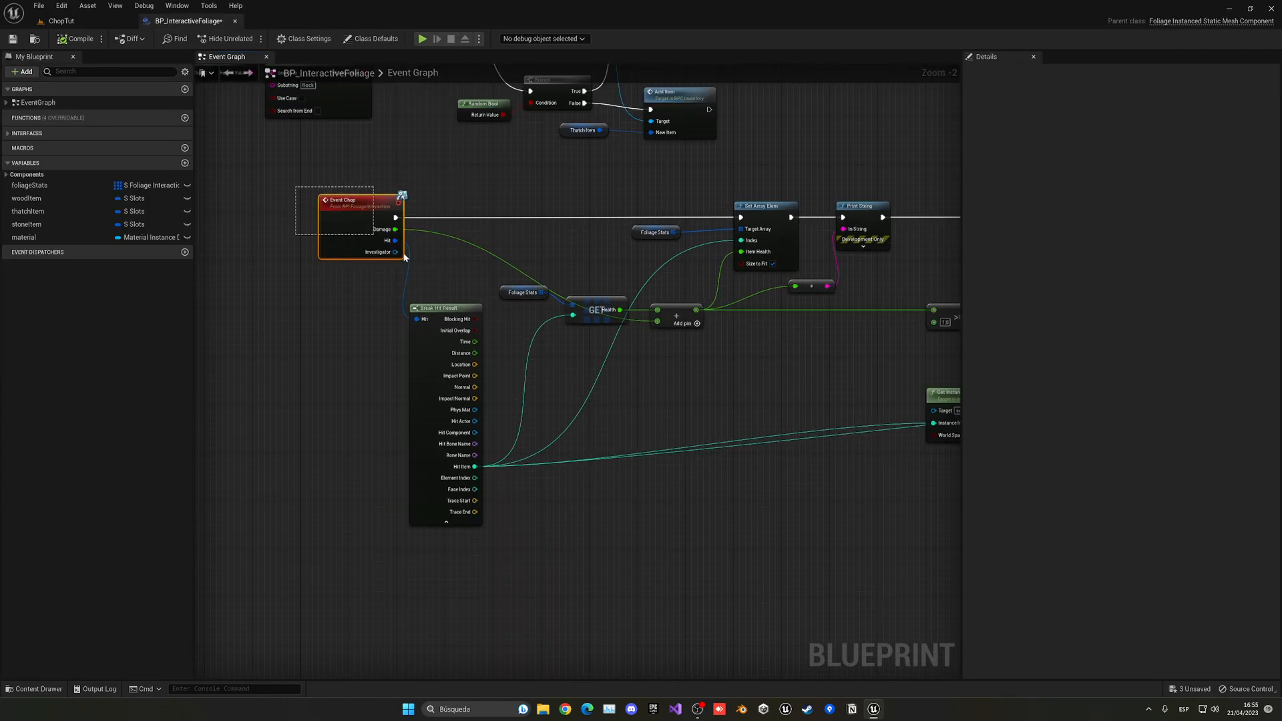
# Step: Add a Print String node printing "Hello" right after Event Chop
pyautogui.scroll(-3)
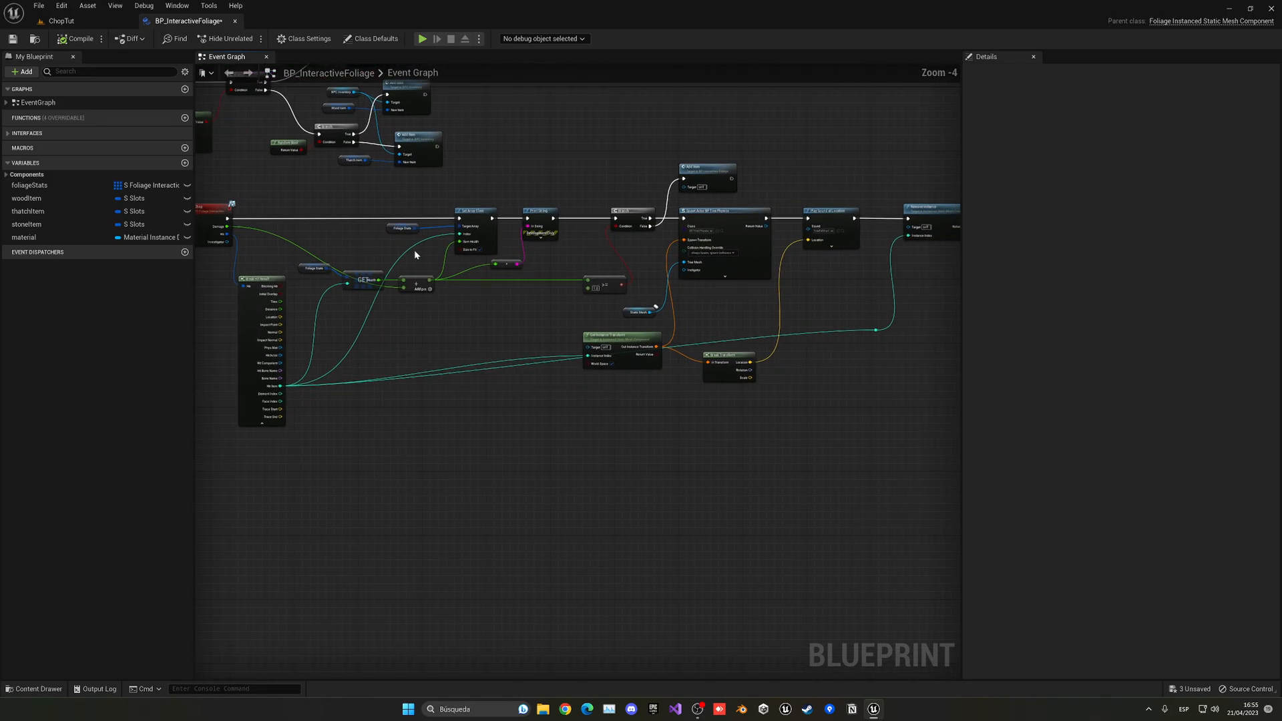
pyautogui.moveTo(427, 258)
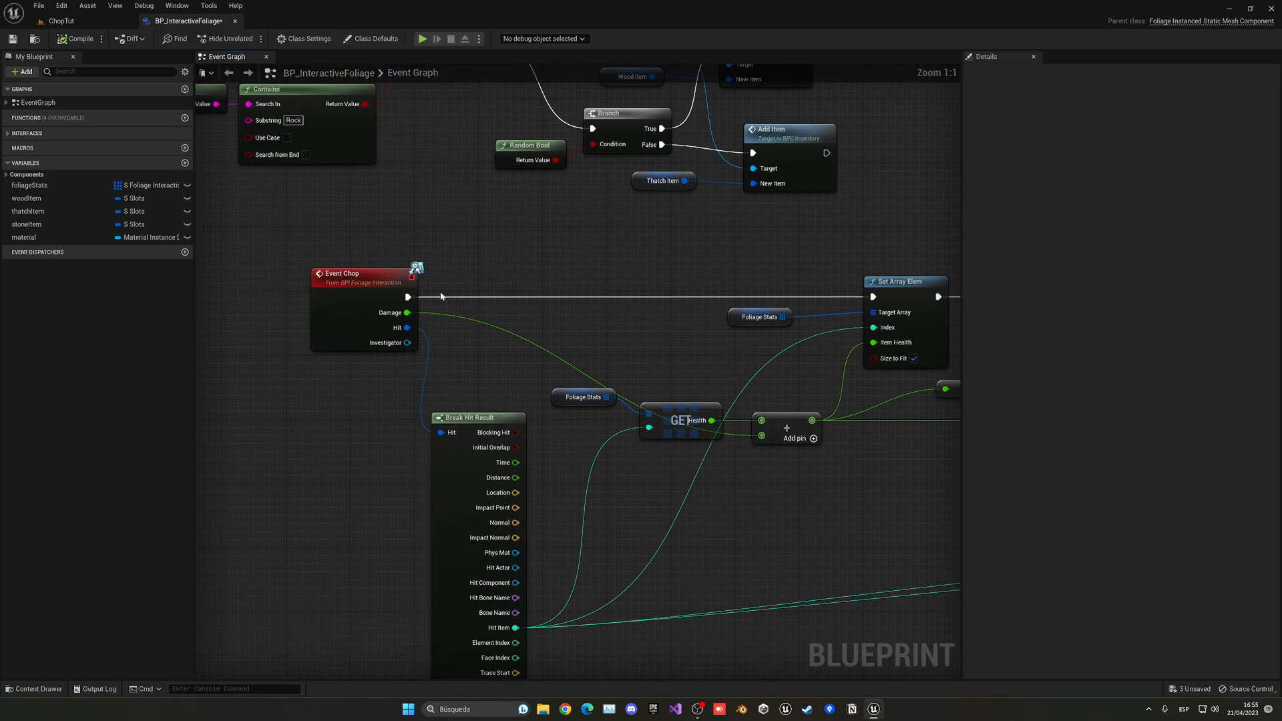
pyautogui.write('prin')
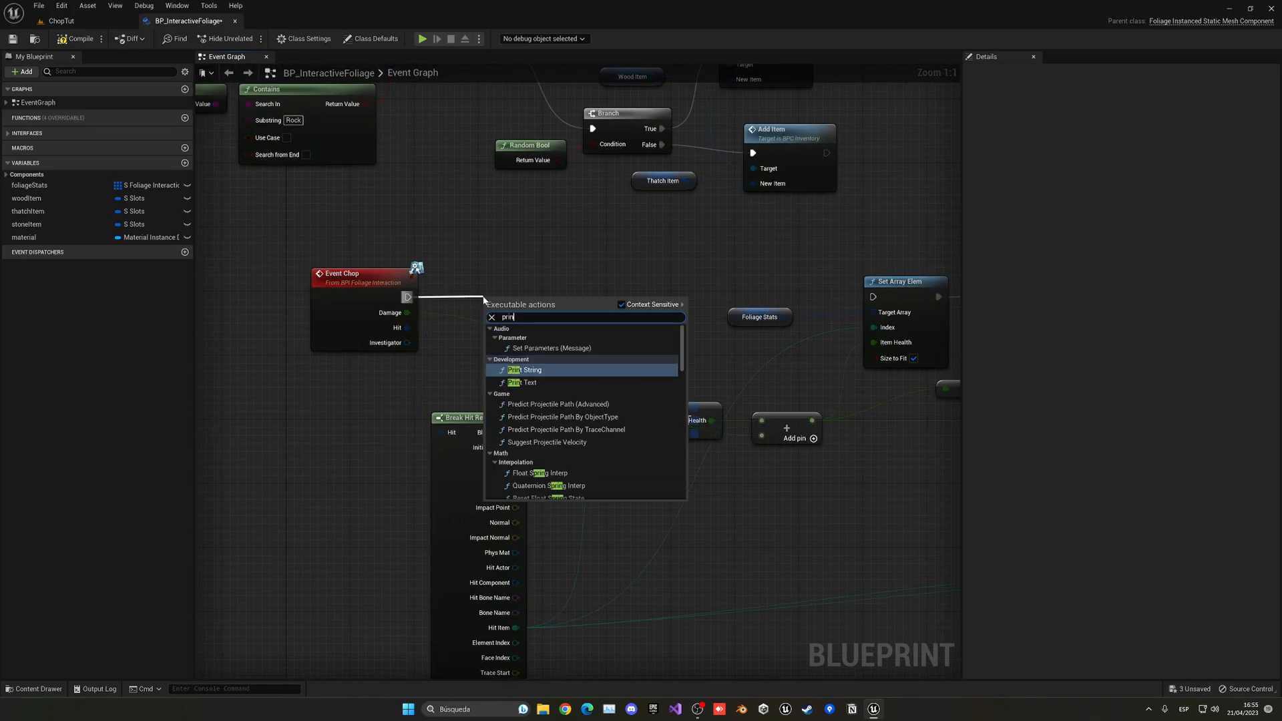
pyautogui.click(527, 369)
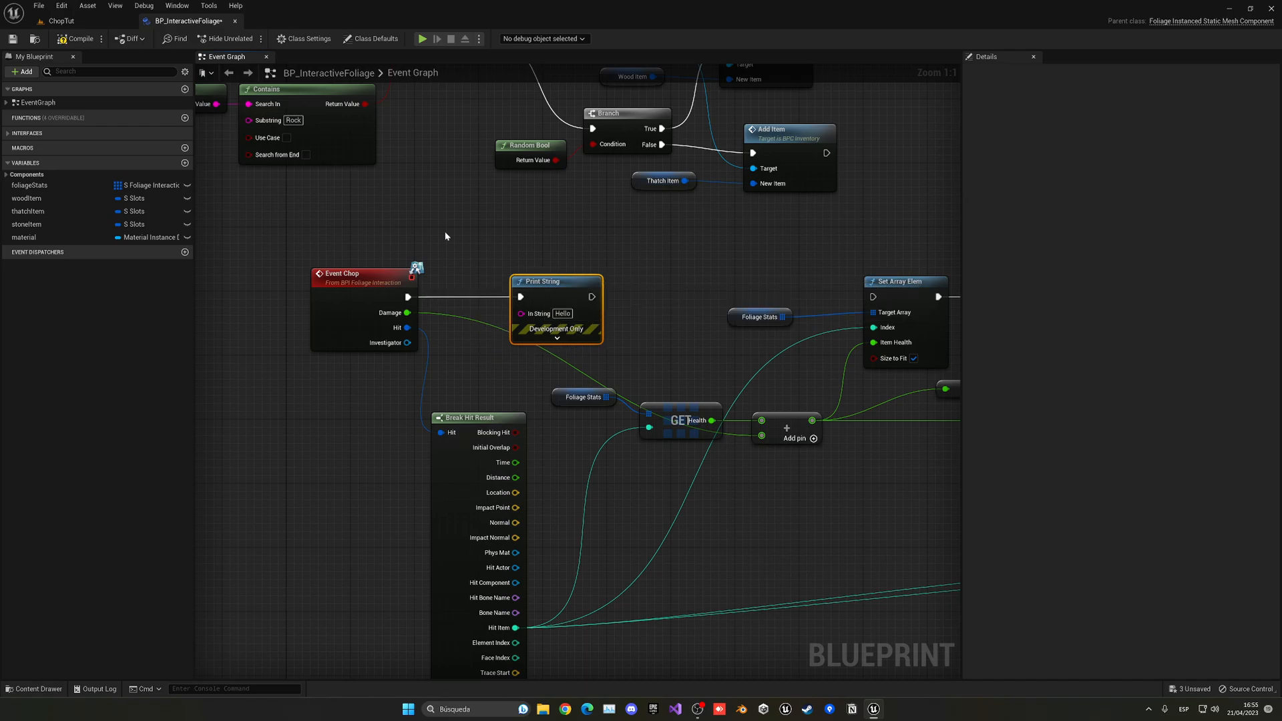
pyautogui.moveTo(592, 200)
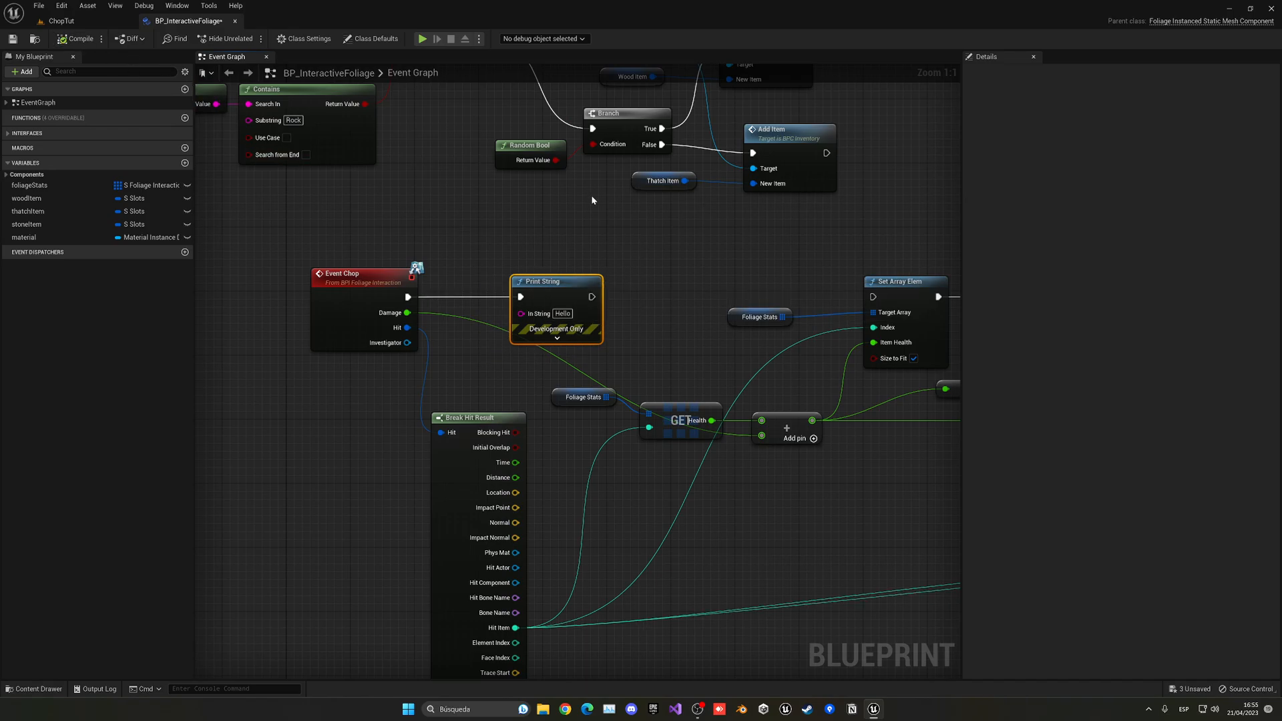
pyautogui.scroll(-3)
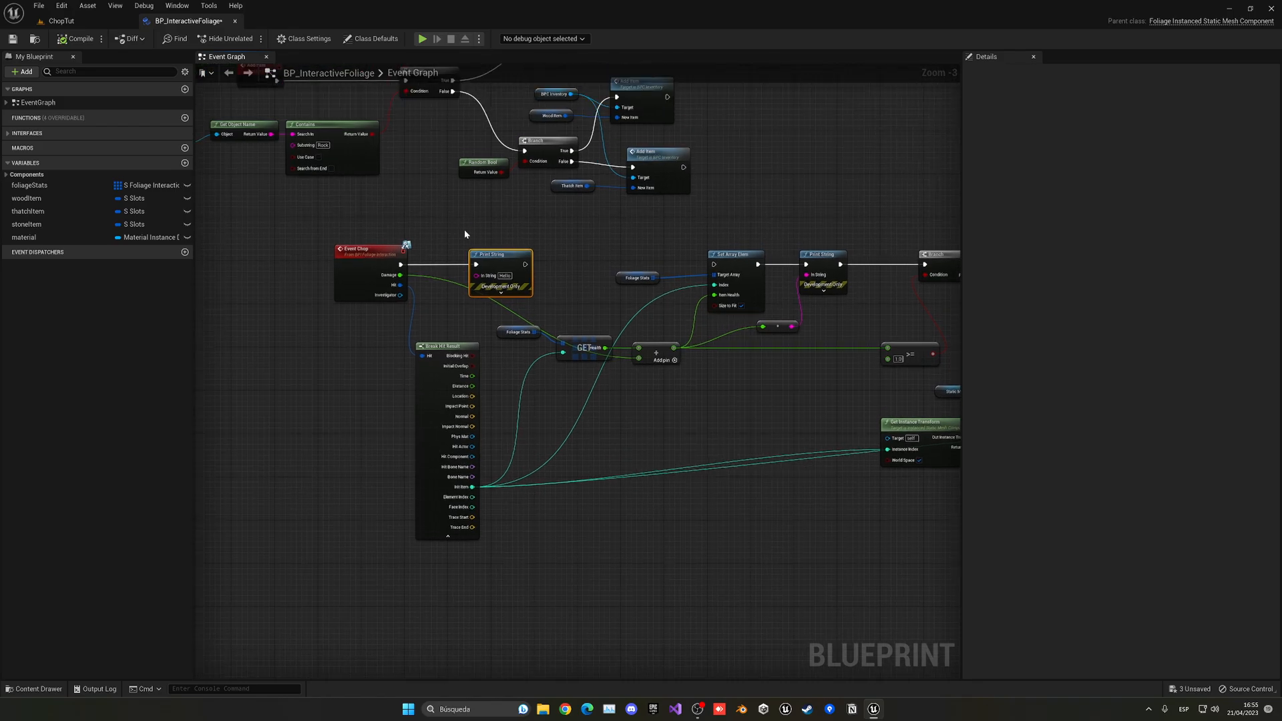
pyautogui.moveTo(549, 232)
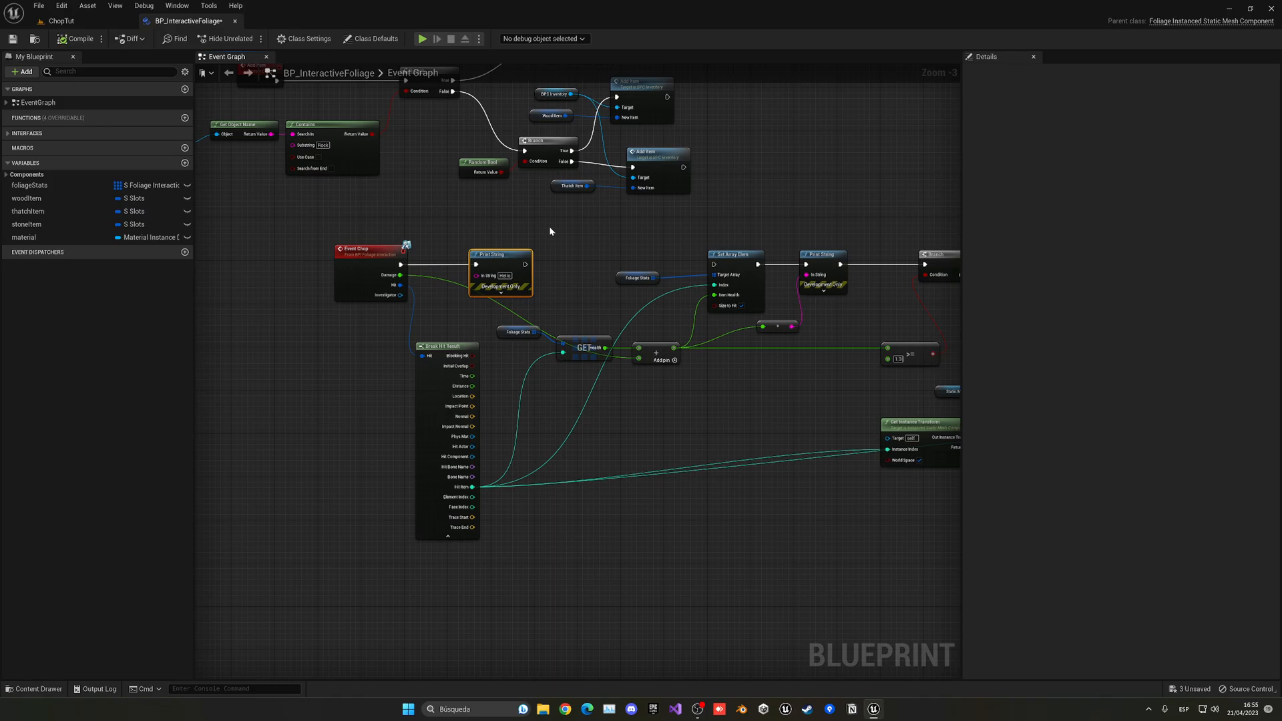
# Step: Playtest the ChopTut level by chopping a palm tree, then stop the session
pyautogui.click(61, 20)
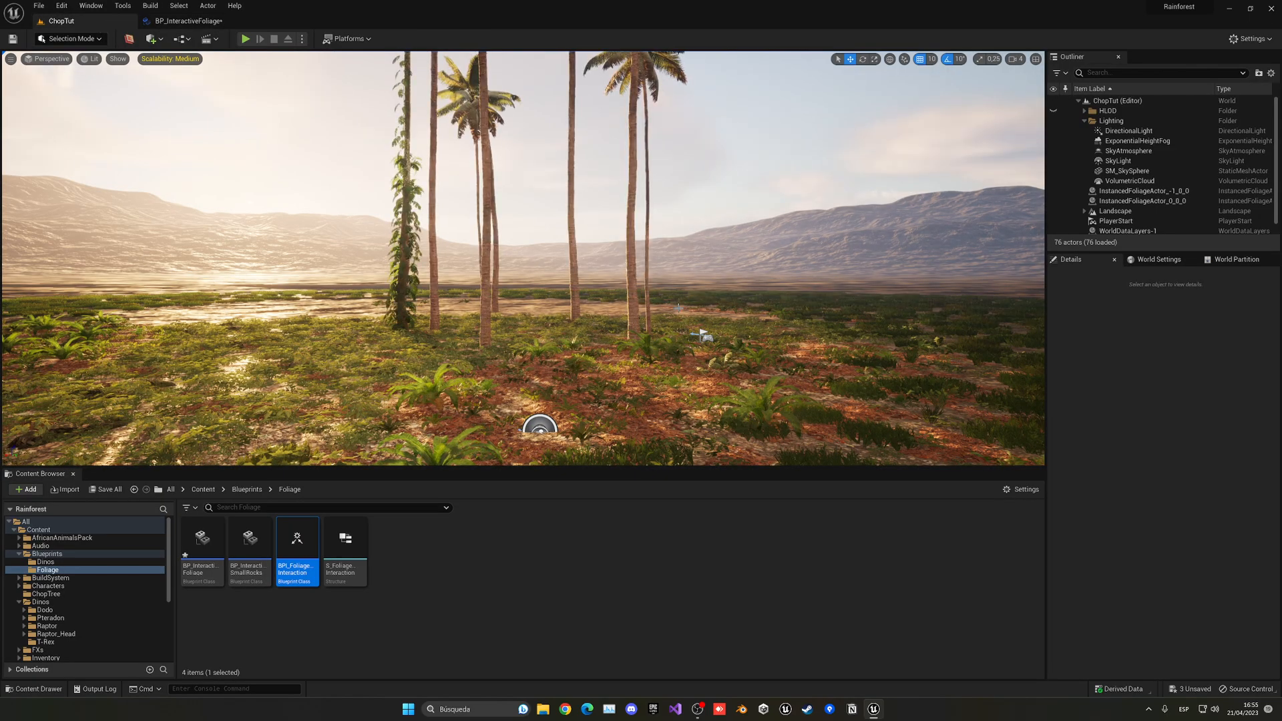
pyautogui.moveTo(247, 38)
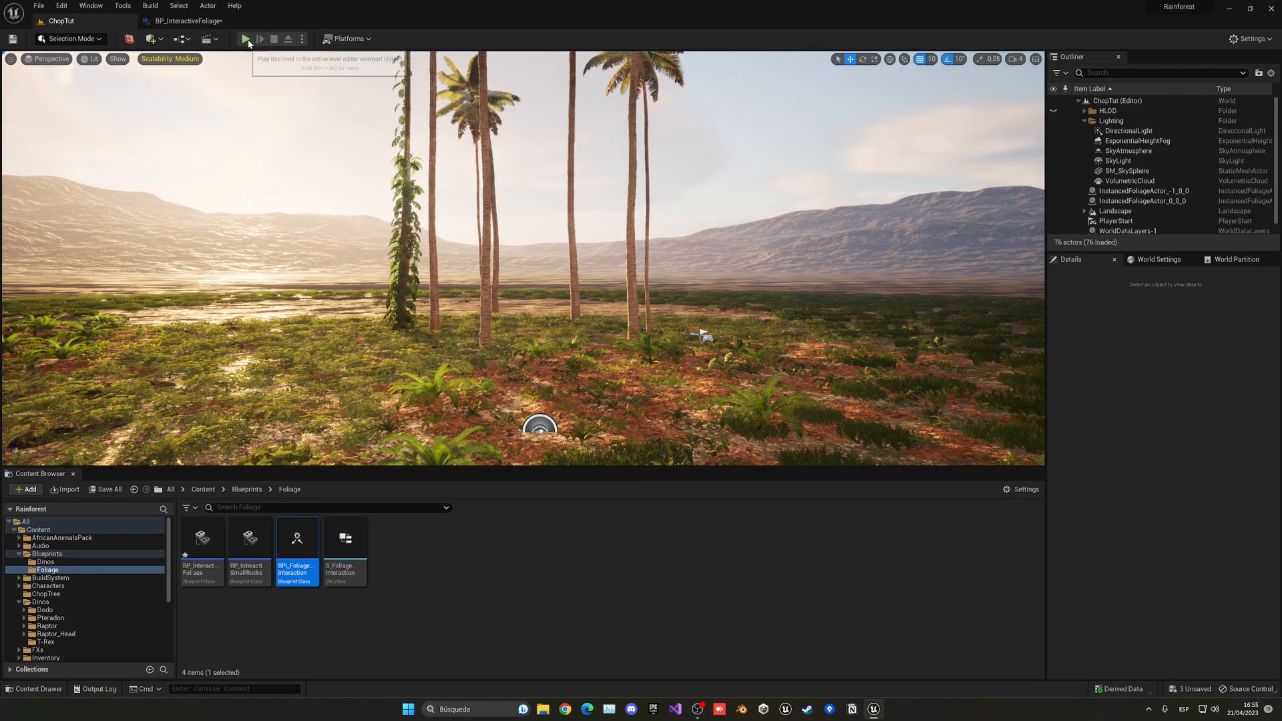
pyautogui.click(246, 39)
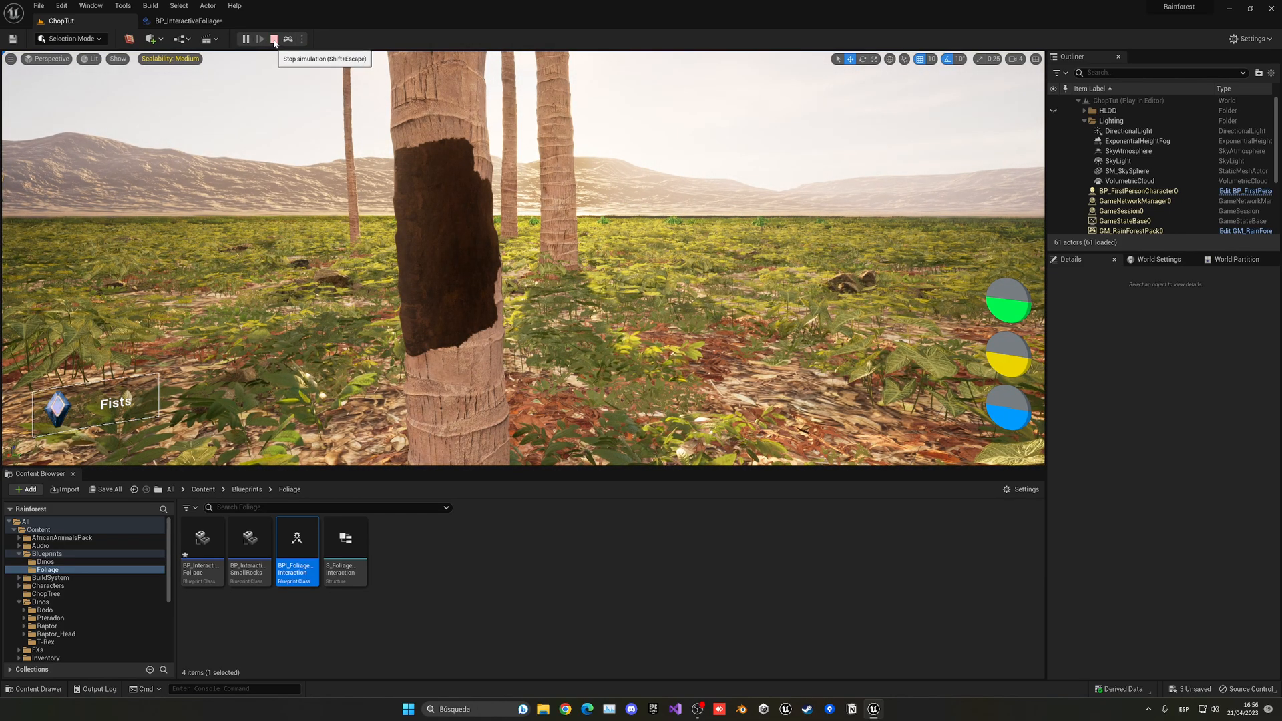
pyautogui.click(275, 40)
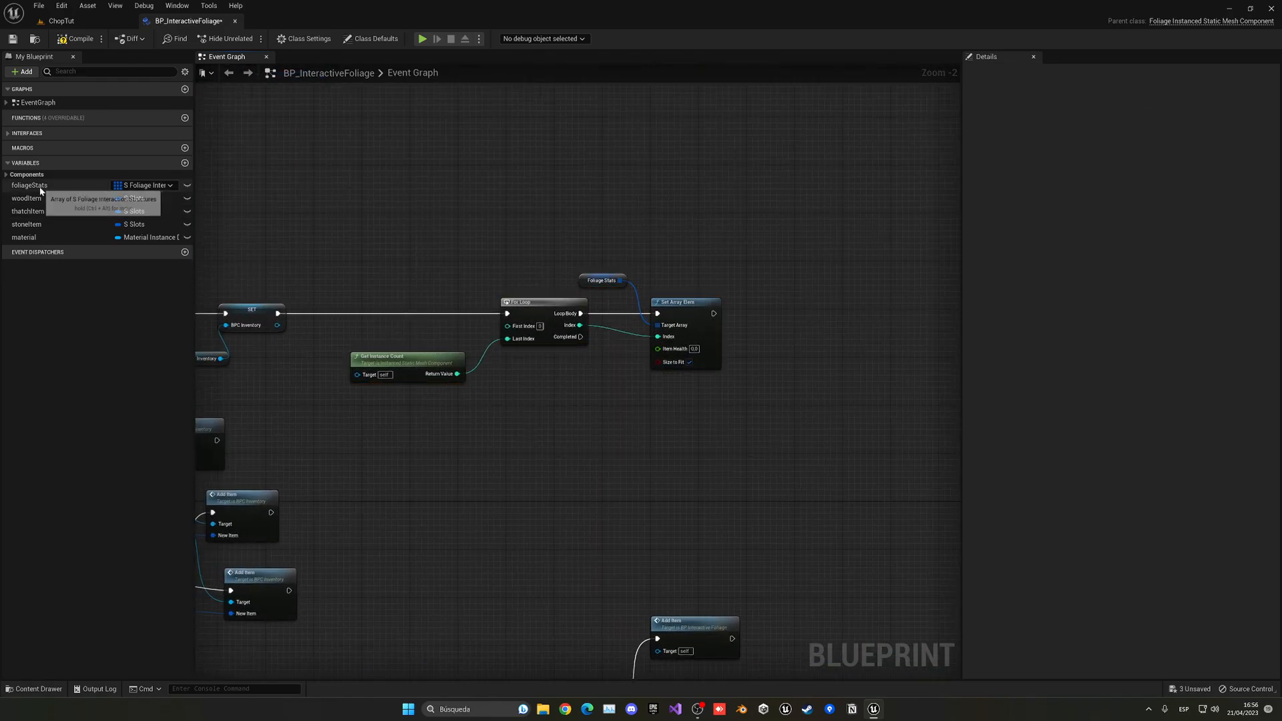
pyautogui.click(30, 185)
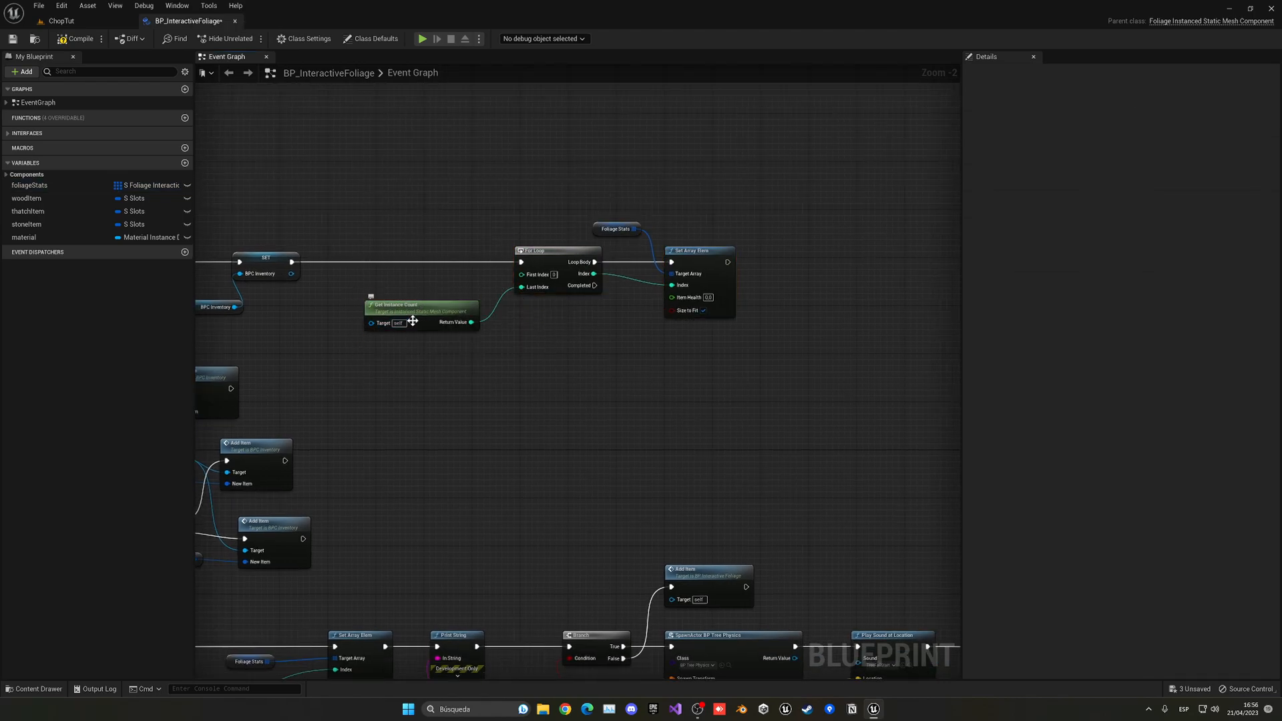
pyautogui.click(416, 314)
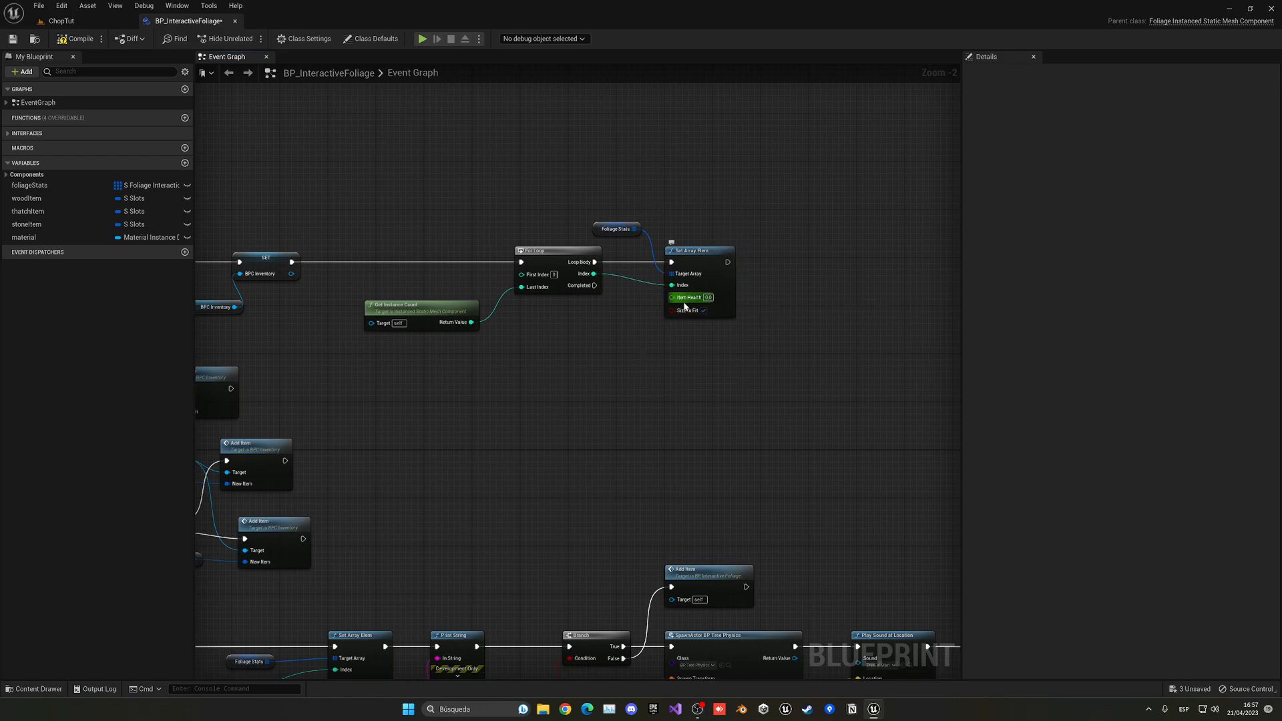
pyautogui.scroll(-3)
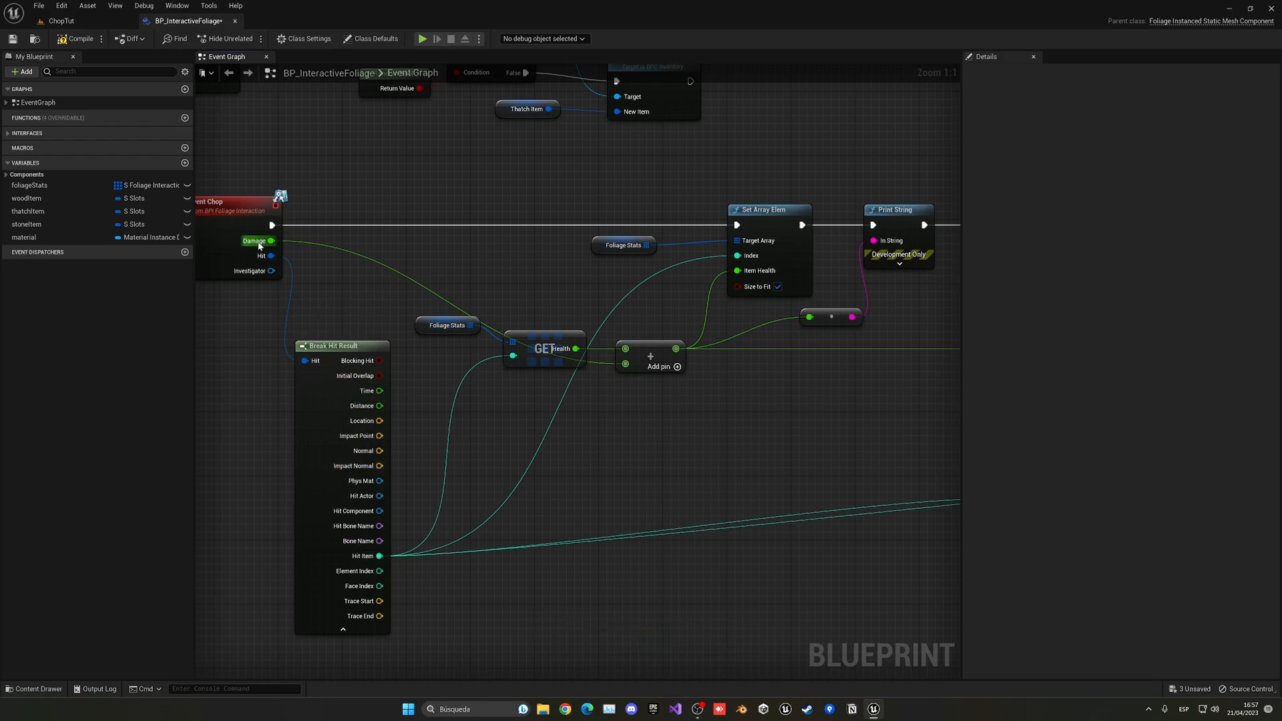
pyautogui.moveTo(407, 326)
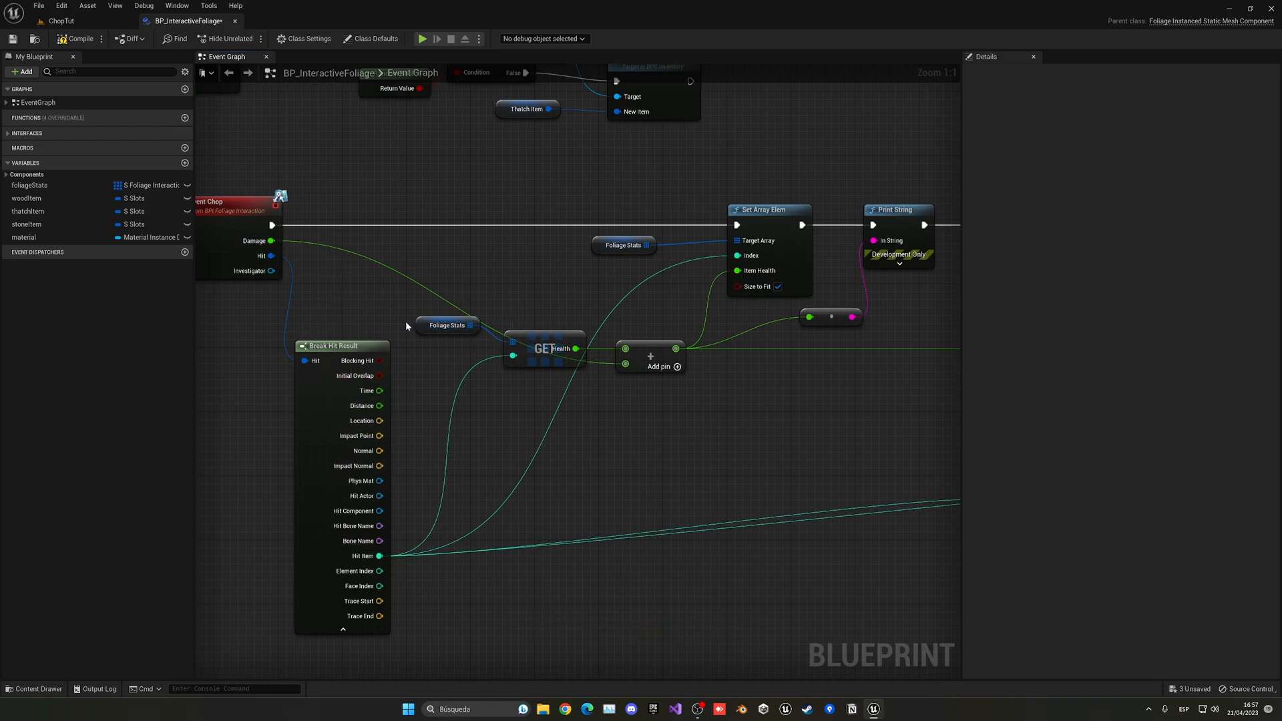
pyautogui.moveTo(379, 556)
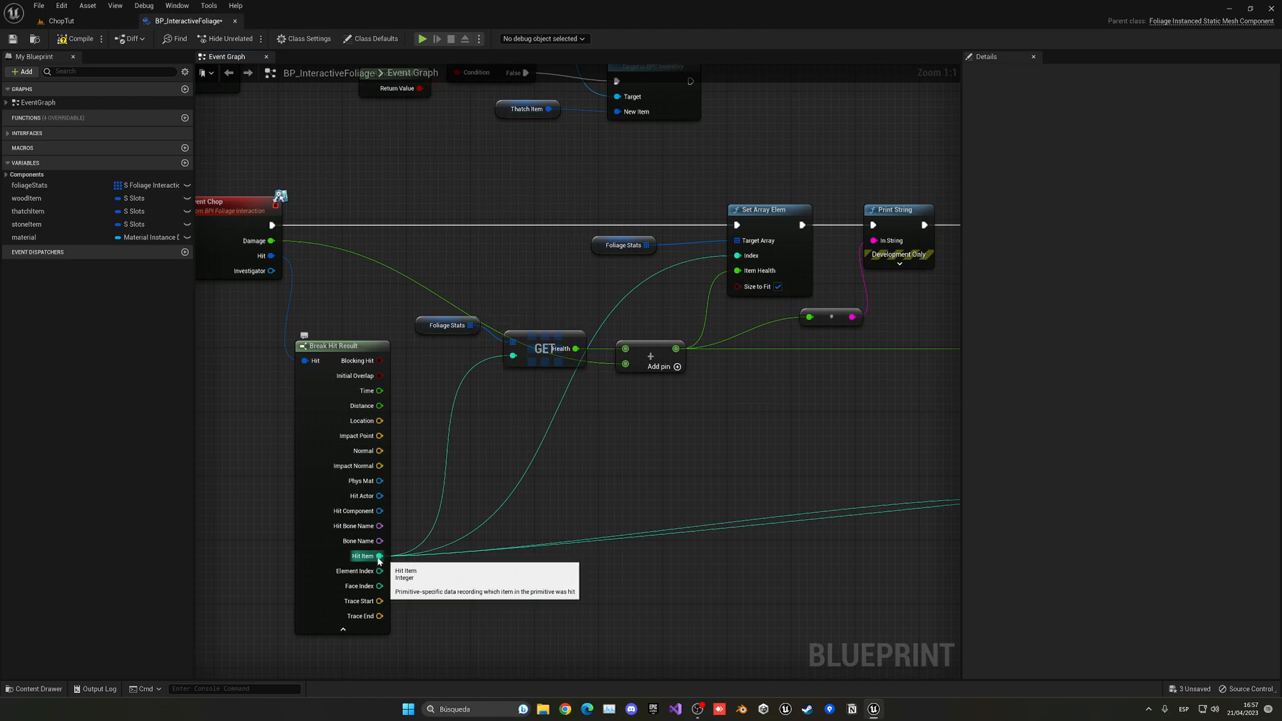
pyautogui.moveTo(562, 394)
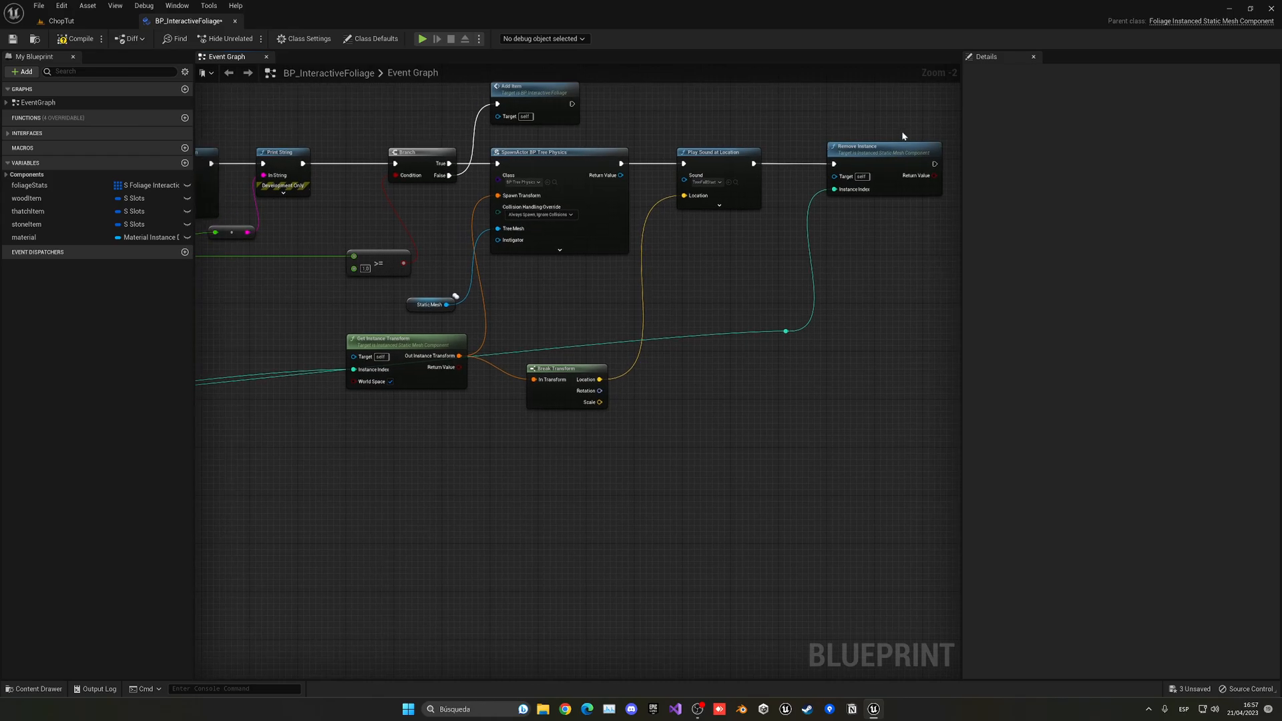
pyautogui.moveTo(252, 85)
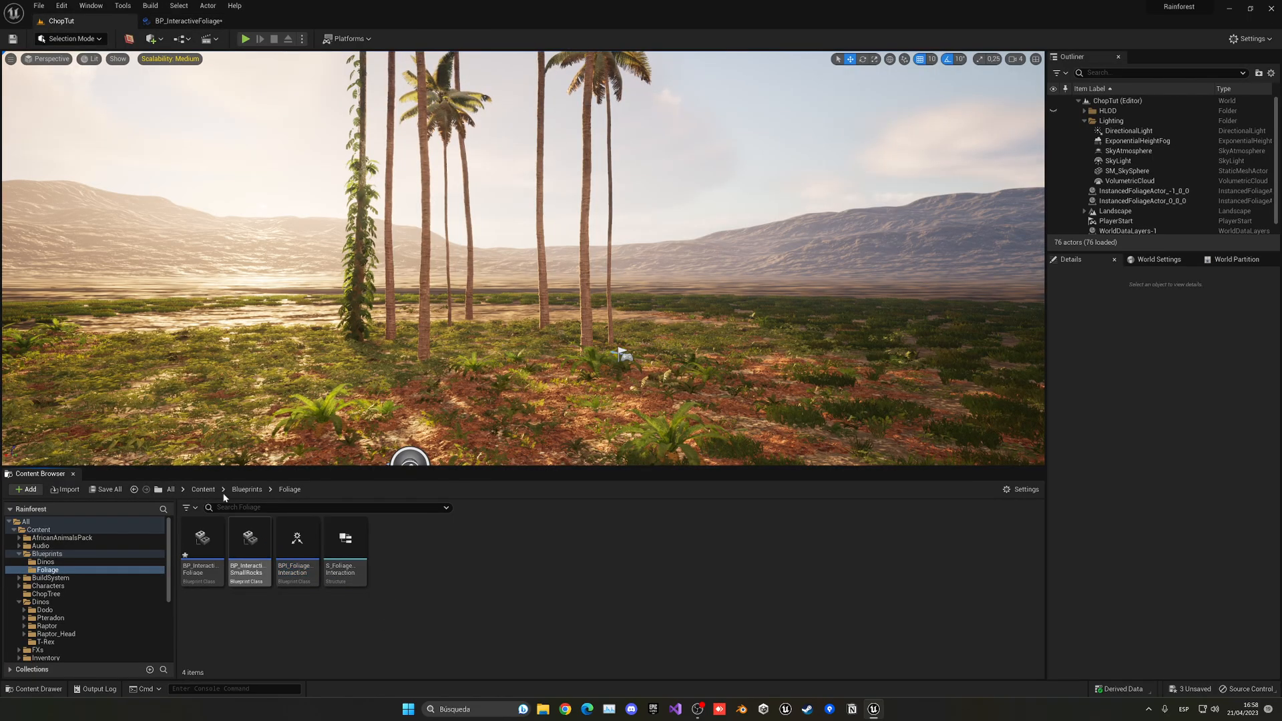
# Step: Go up to the Blueprints folder and open BP_FirstPersonCharacter
pyautogui.click(247, 488)
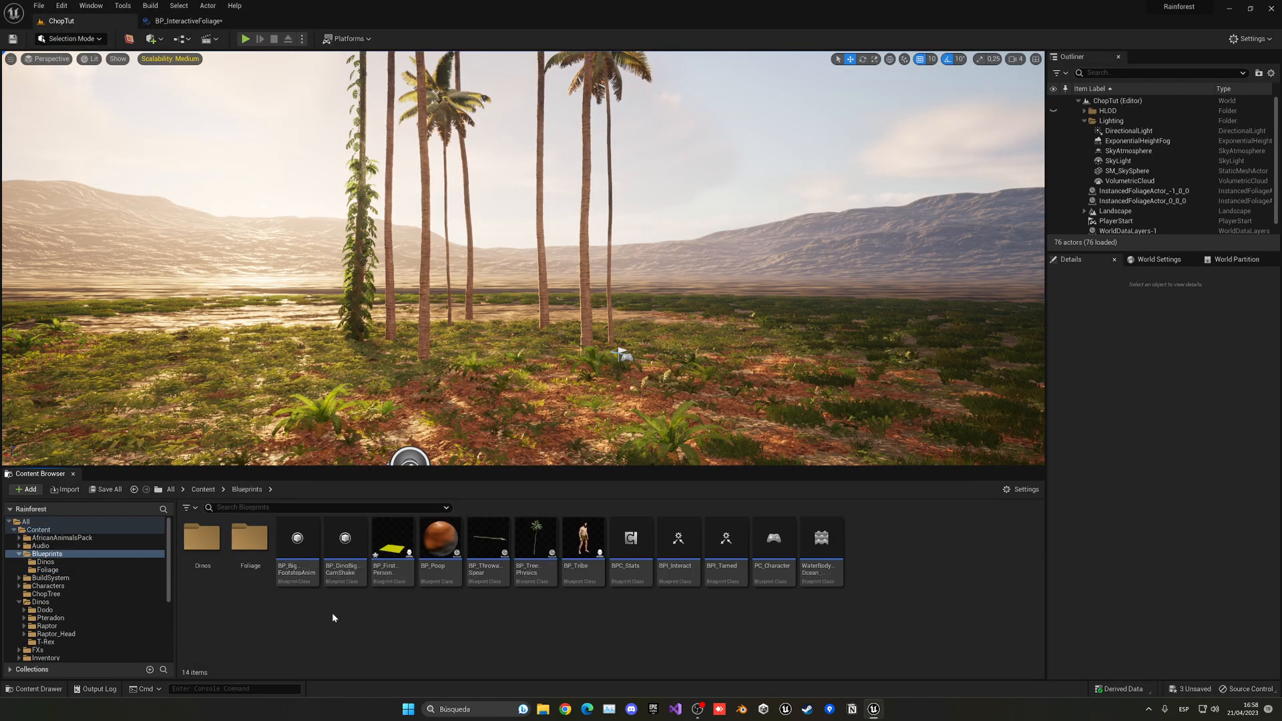
pyautogui.click(392, 537)
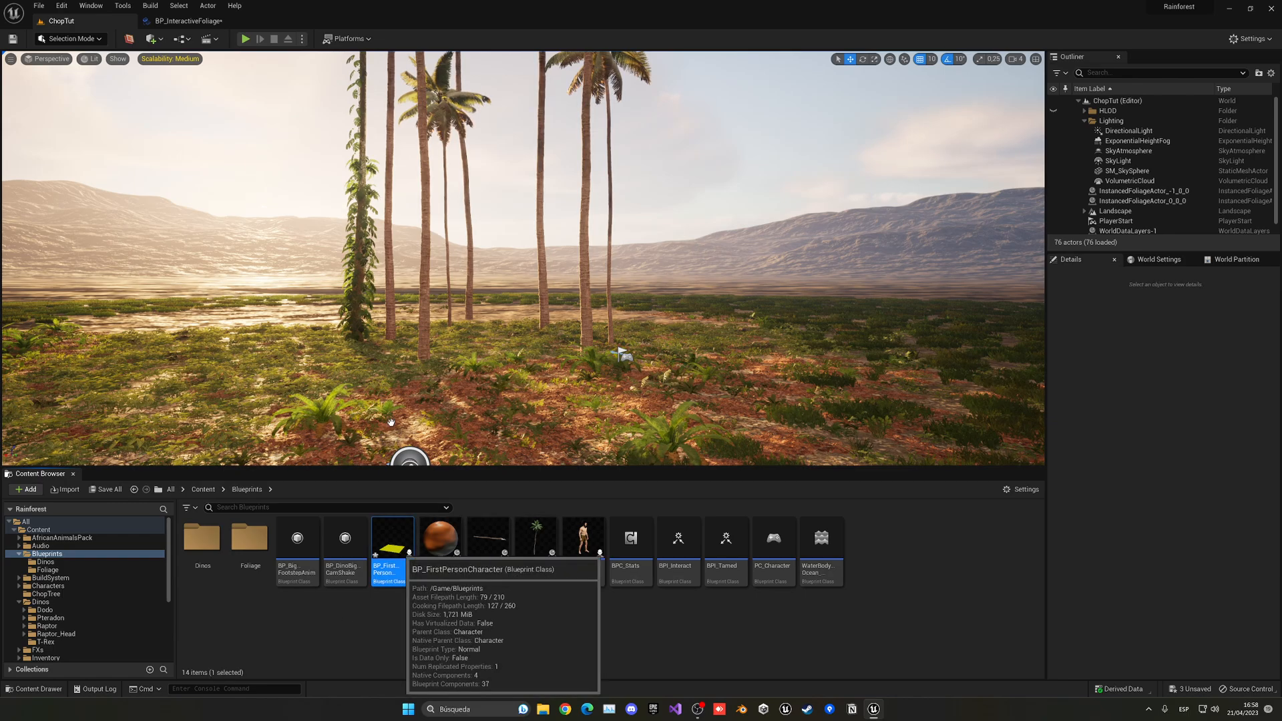
pyautogui.doubleClick(392, 536)
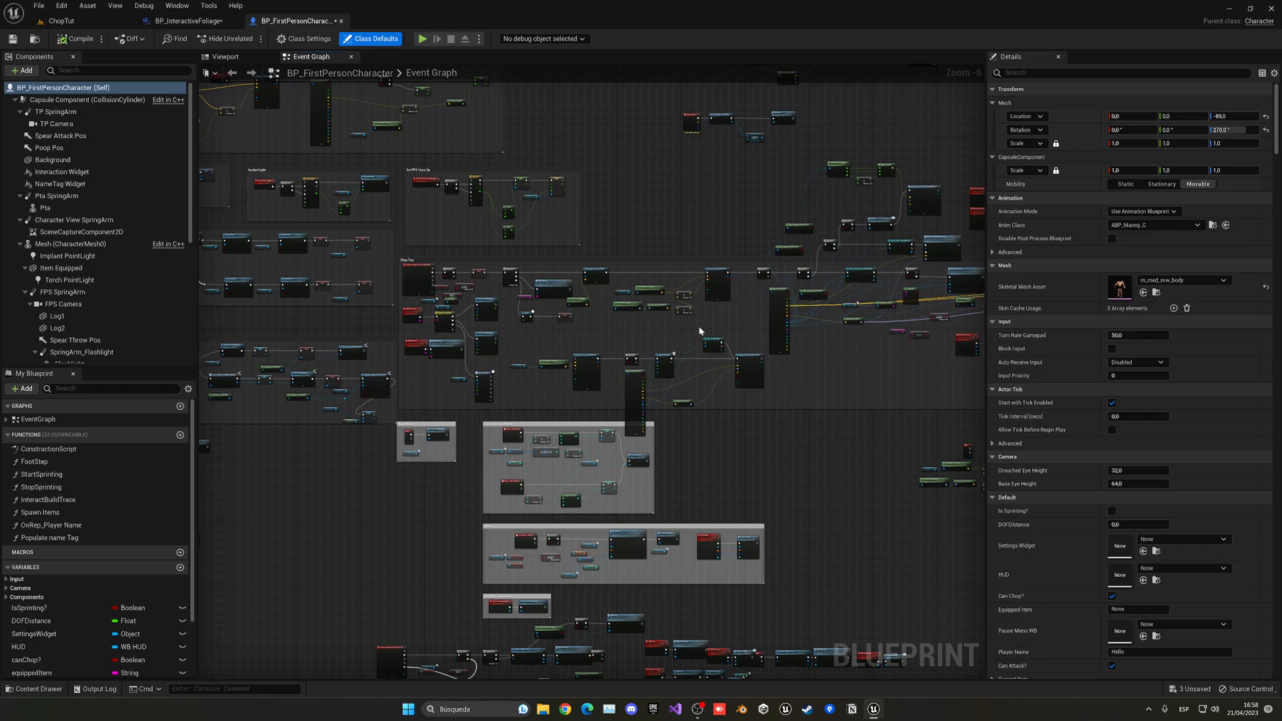
pyautogui.moveTo(708, 331)
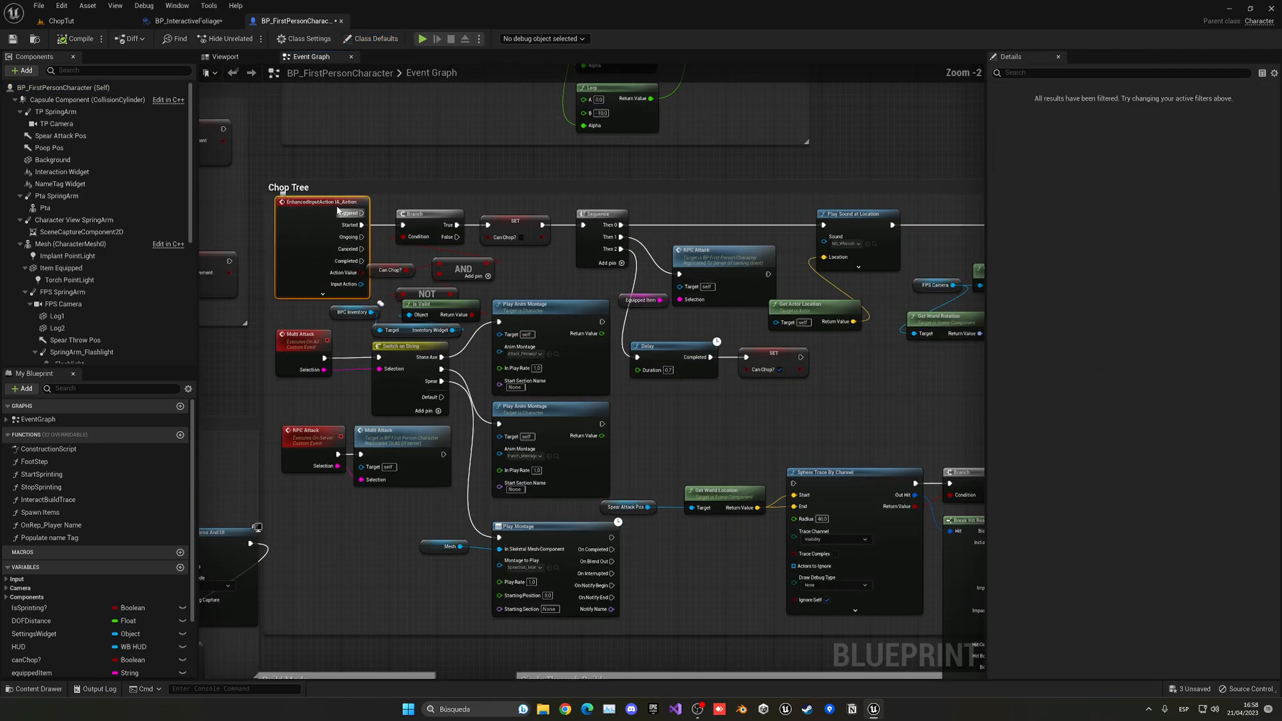
pyautogui.scroll(-3)
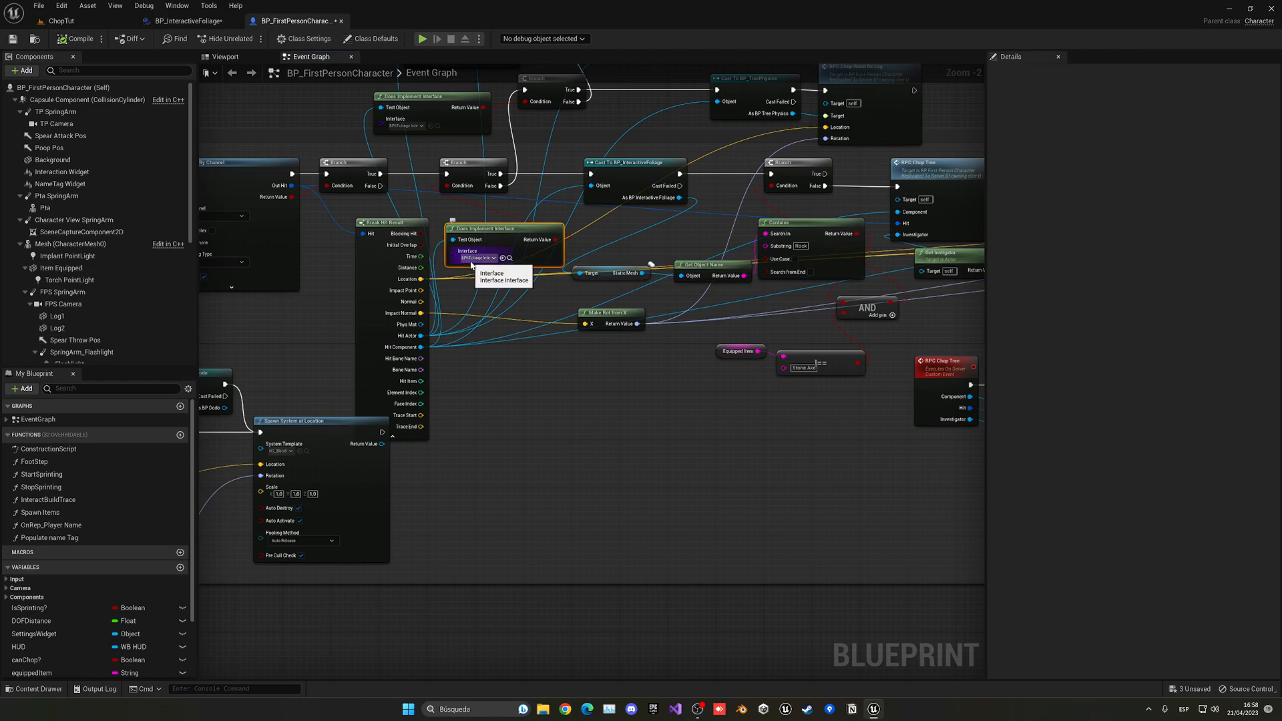
pyautogui.click(188, 21)
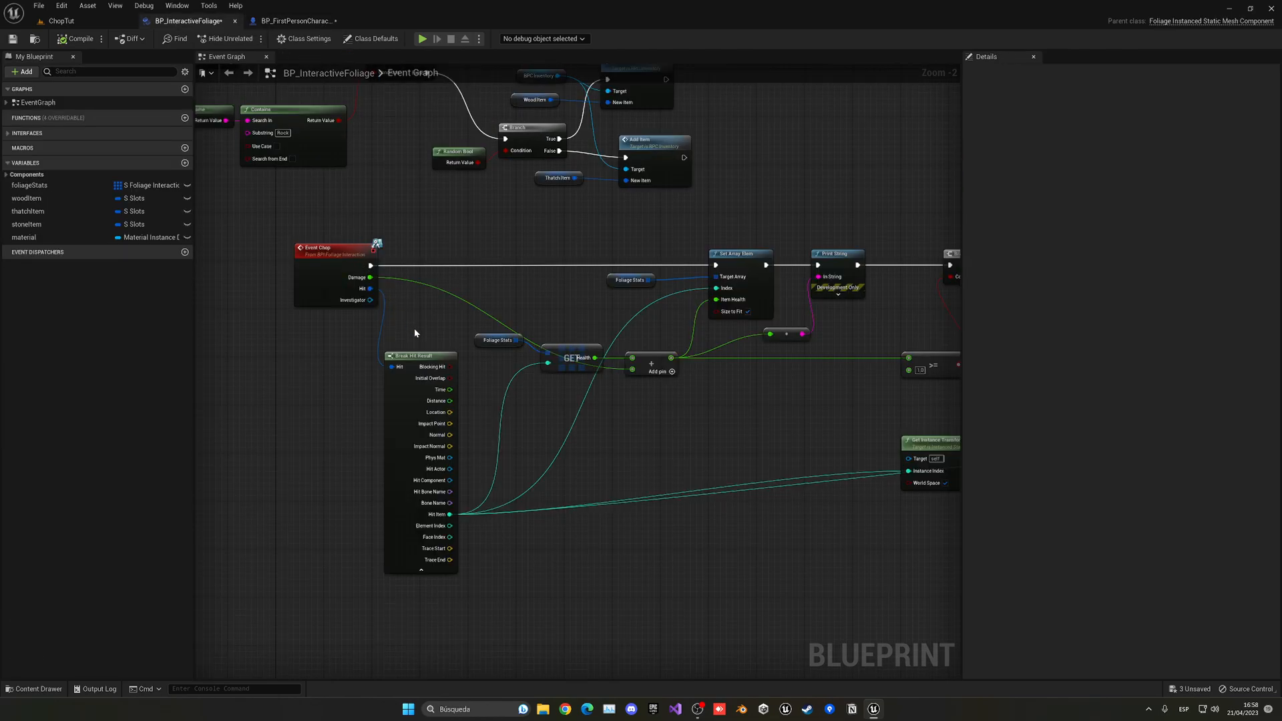
pyautogui.click(294, 21)
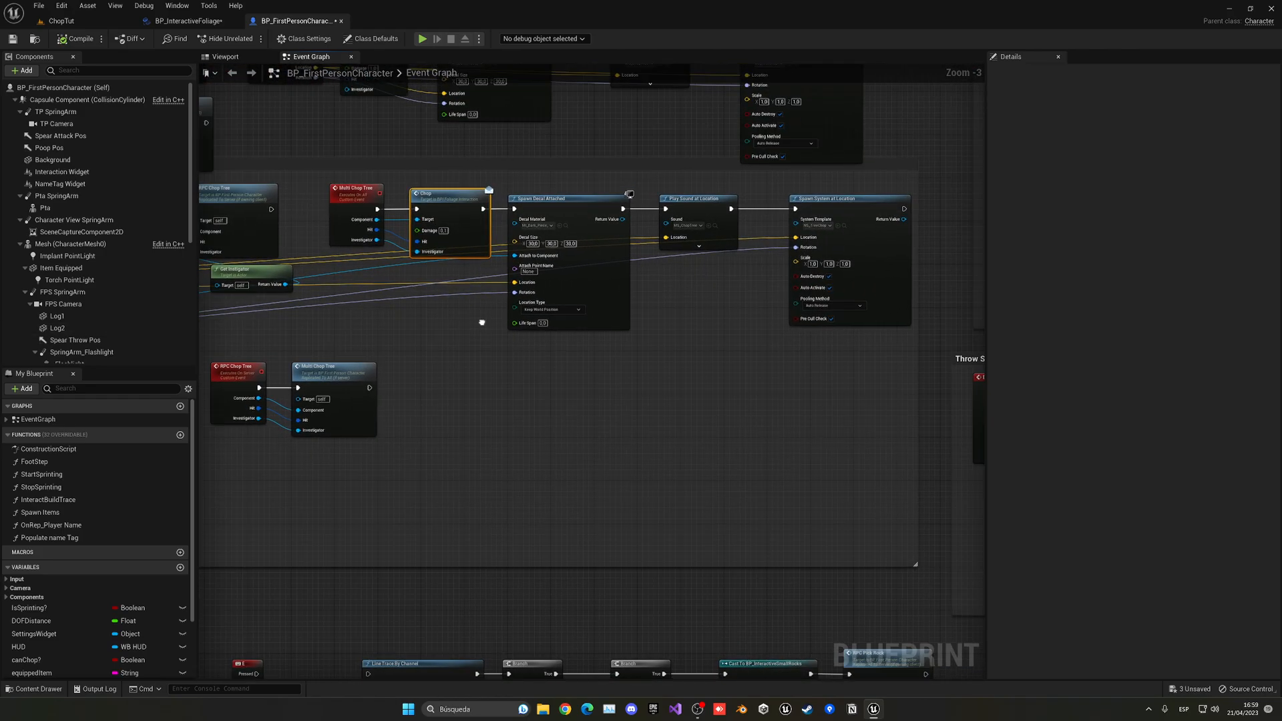
# Step: Compare the blueprint tabs and select BP_FirstPersonCharacter's Spawn Decal Attached node
pyautogui.click(186, 20)
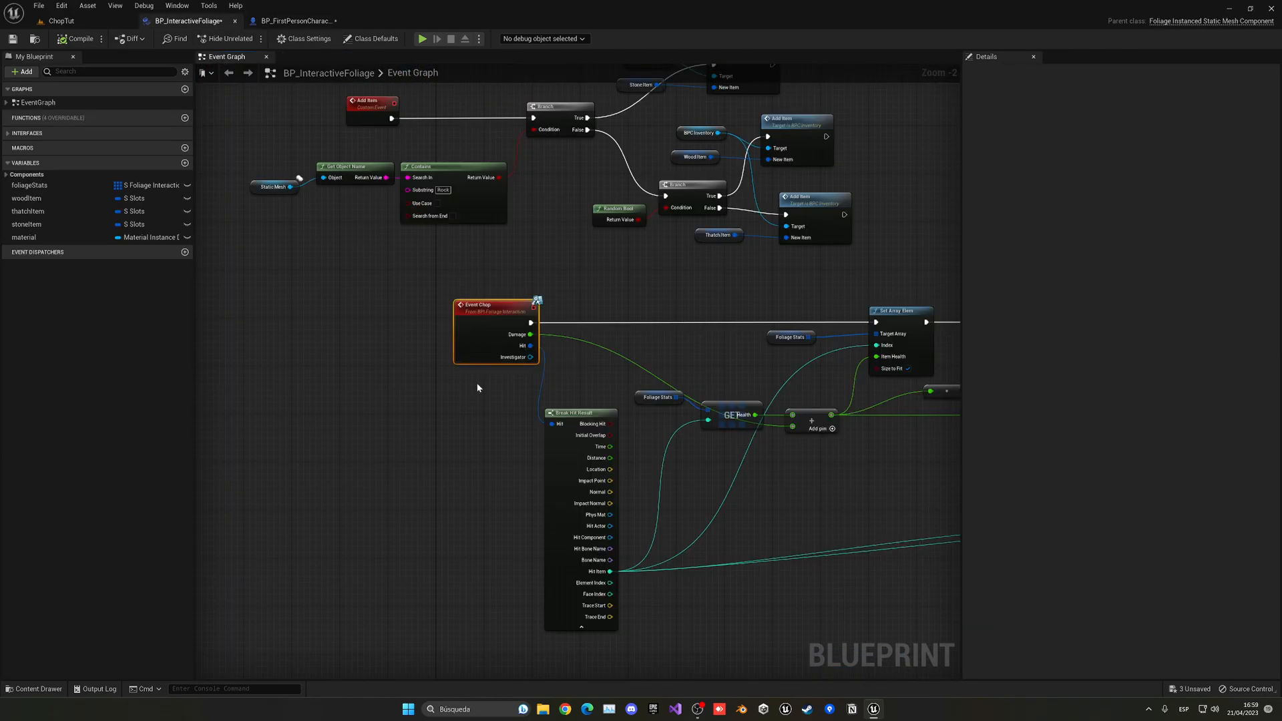
pyautogui.click(295, 21)
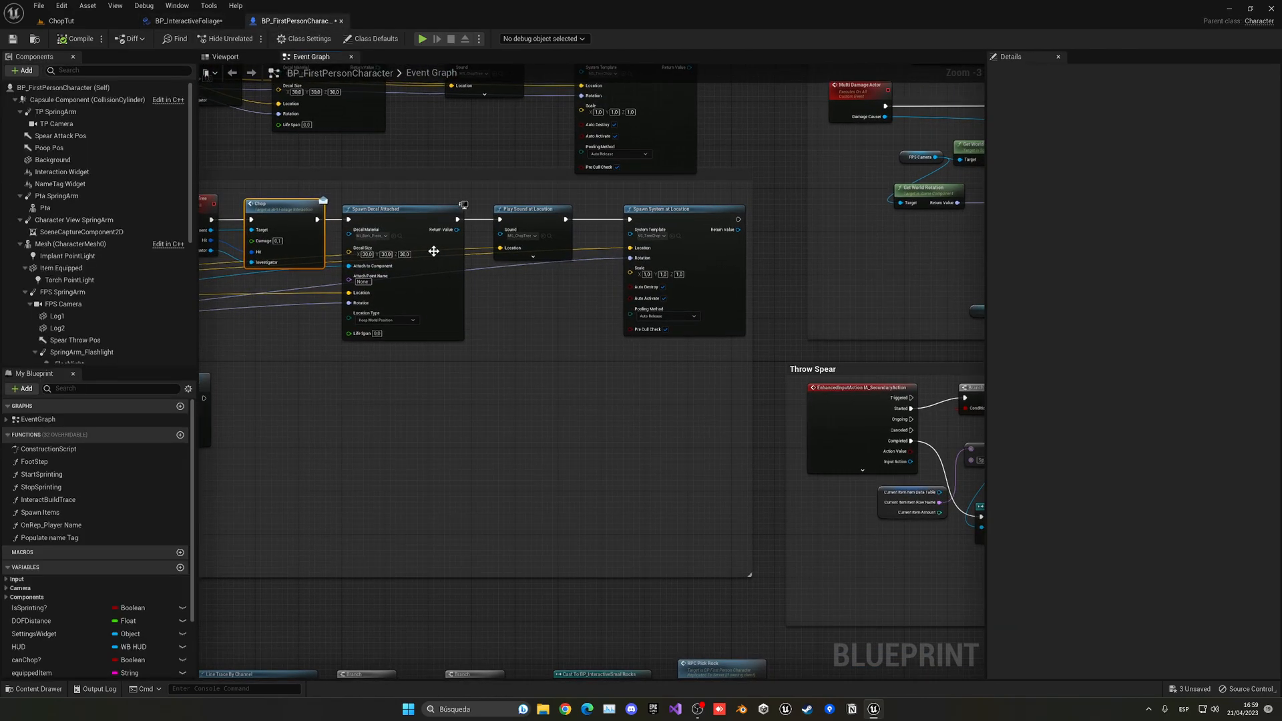
pyautogui.click(434, 252)
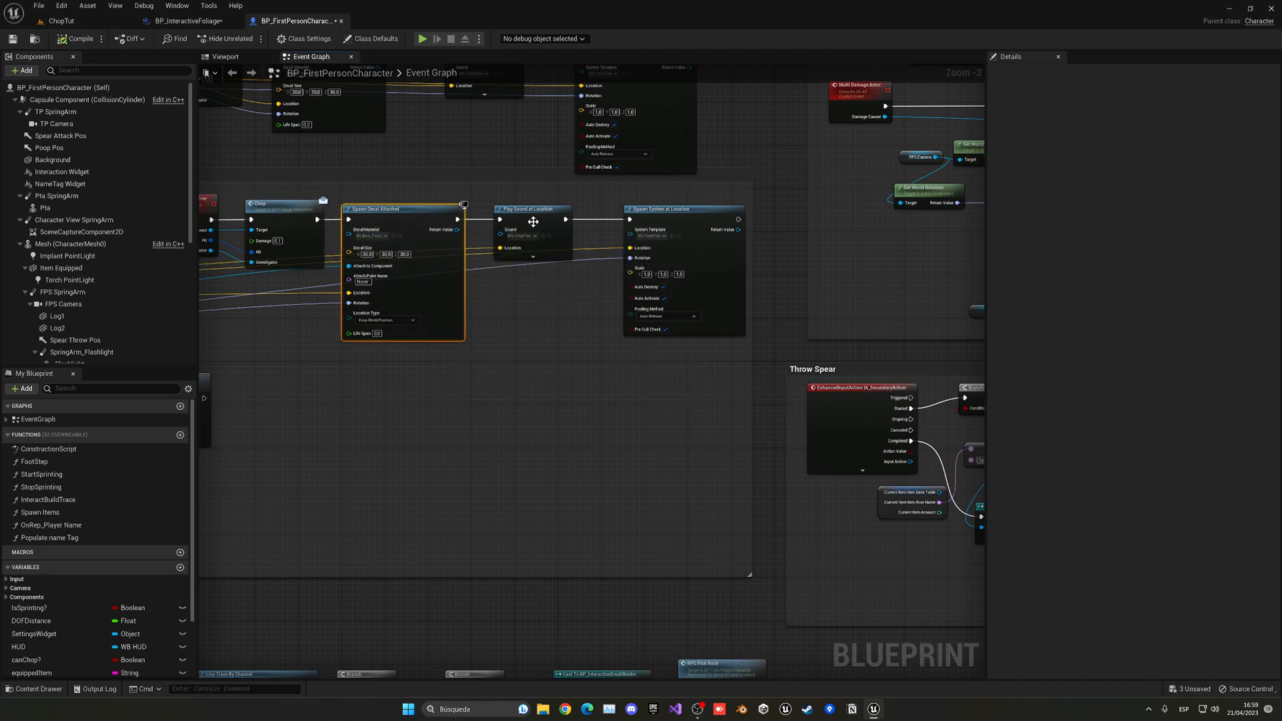
# Step: Locate the bark decal material among project assets, then return to the level editor
pyautogui.click(683, 208)
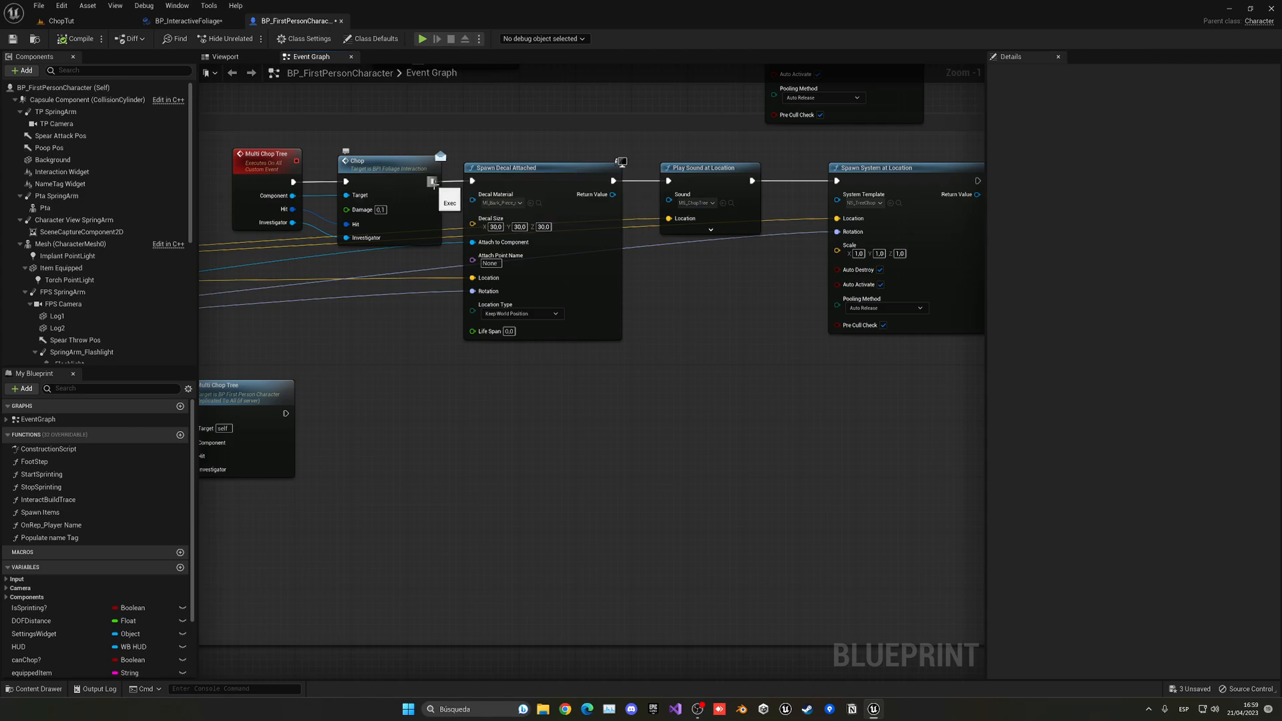
pyautogui.write('span')
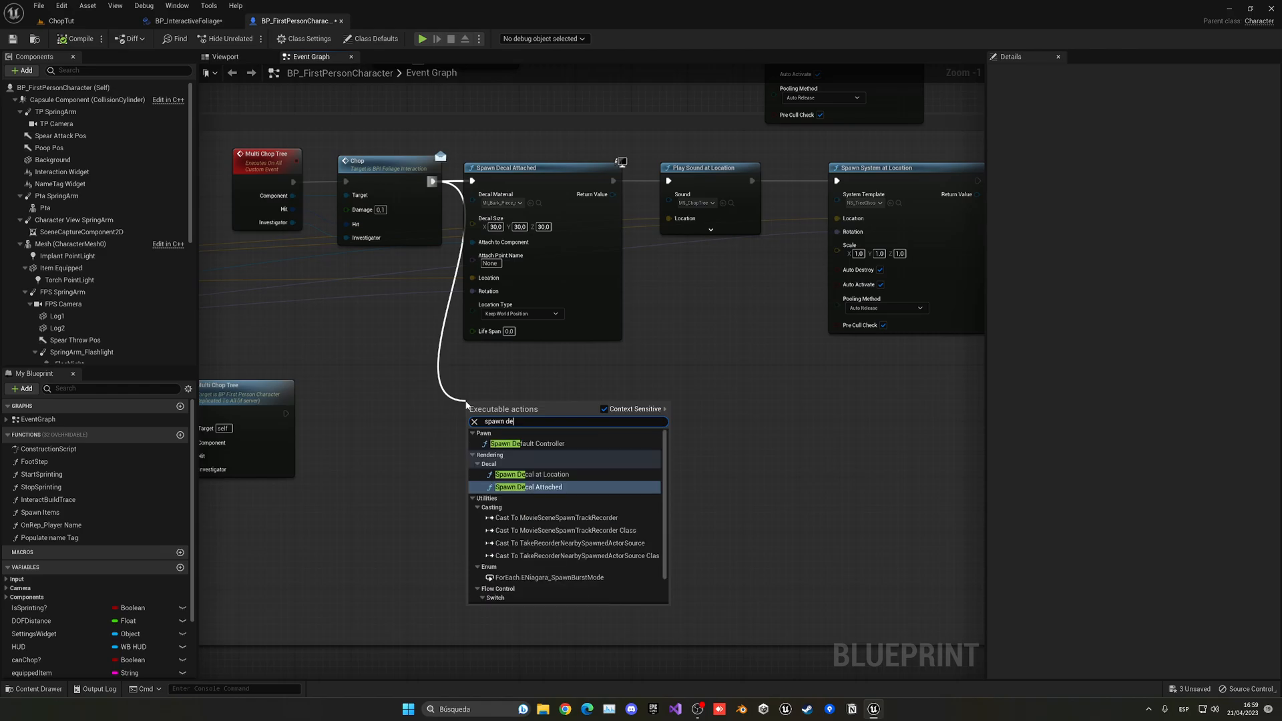
pyautogui.click(528, 487)
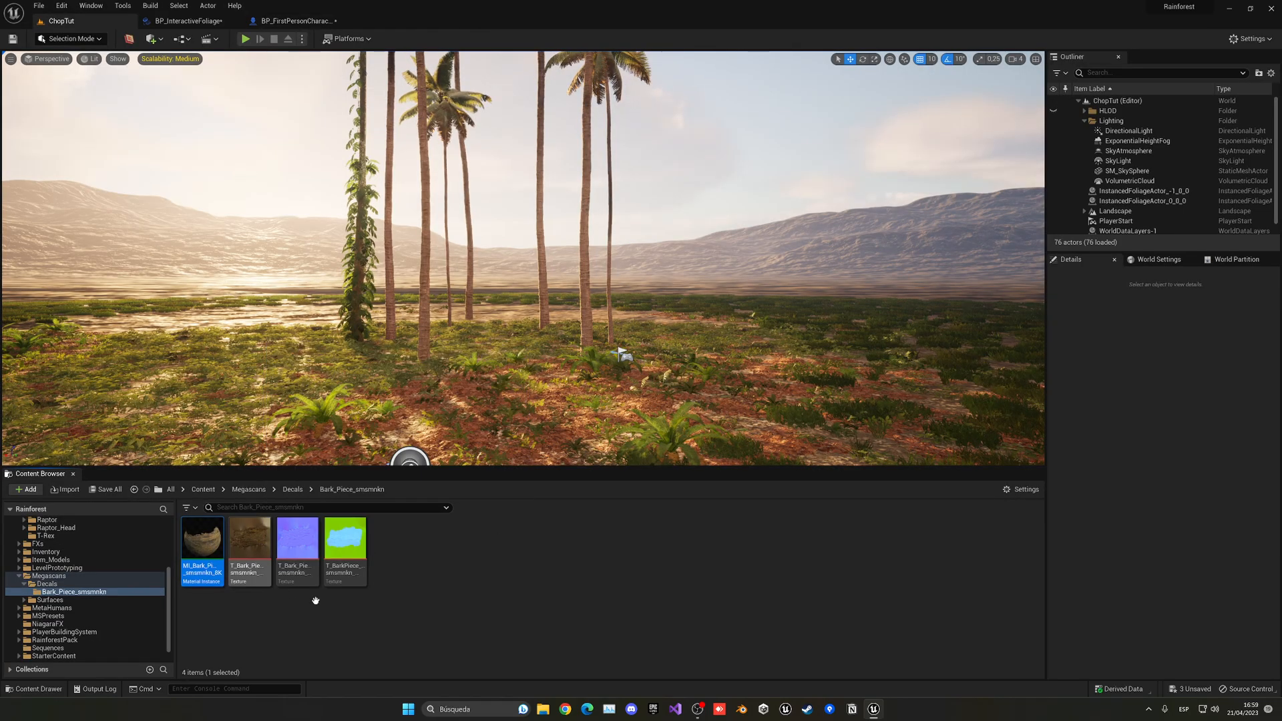
pyautogui.click(296, 21)
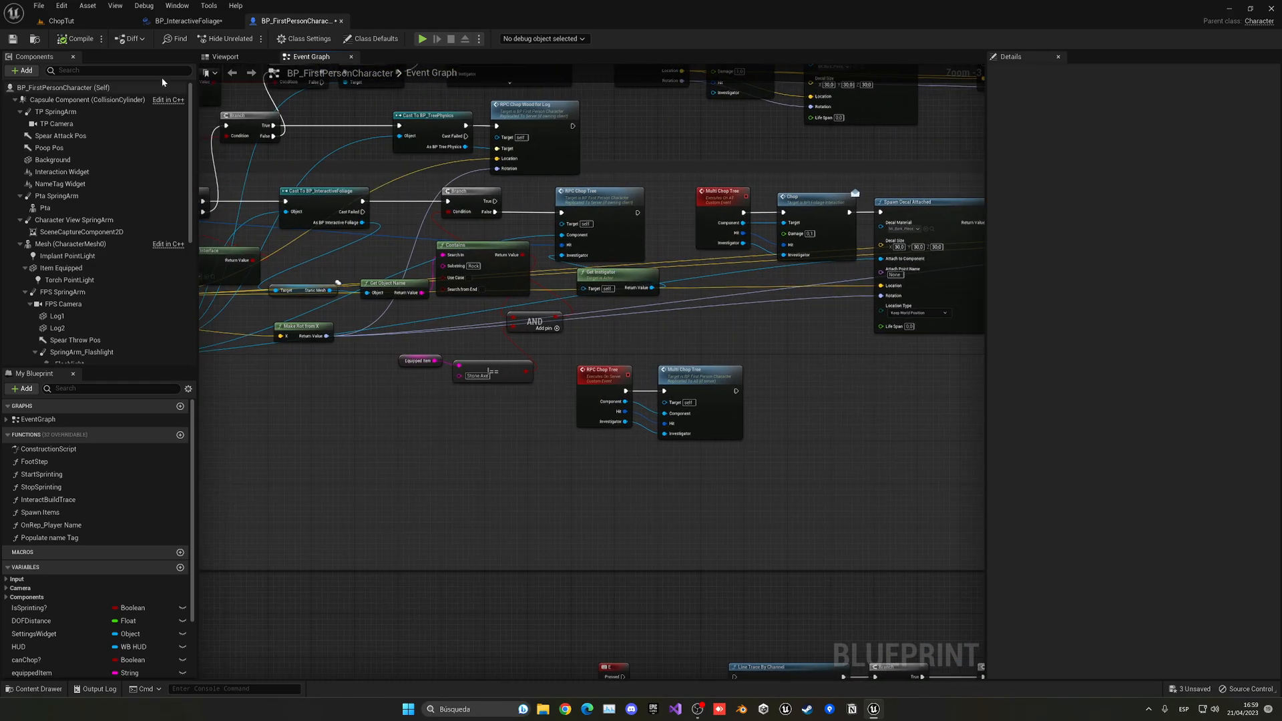
pyautogui.click(62, 21)
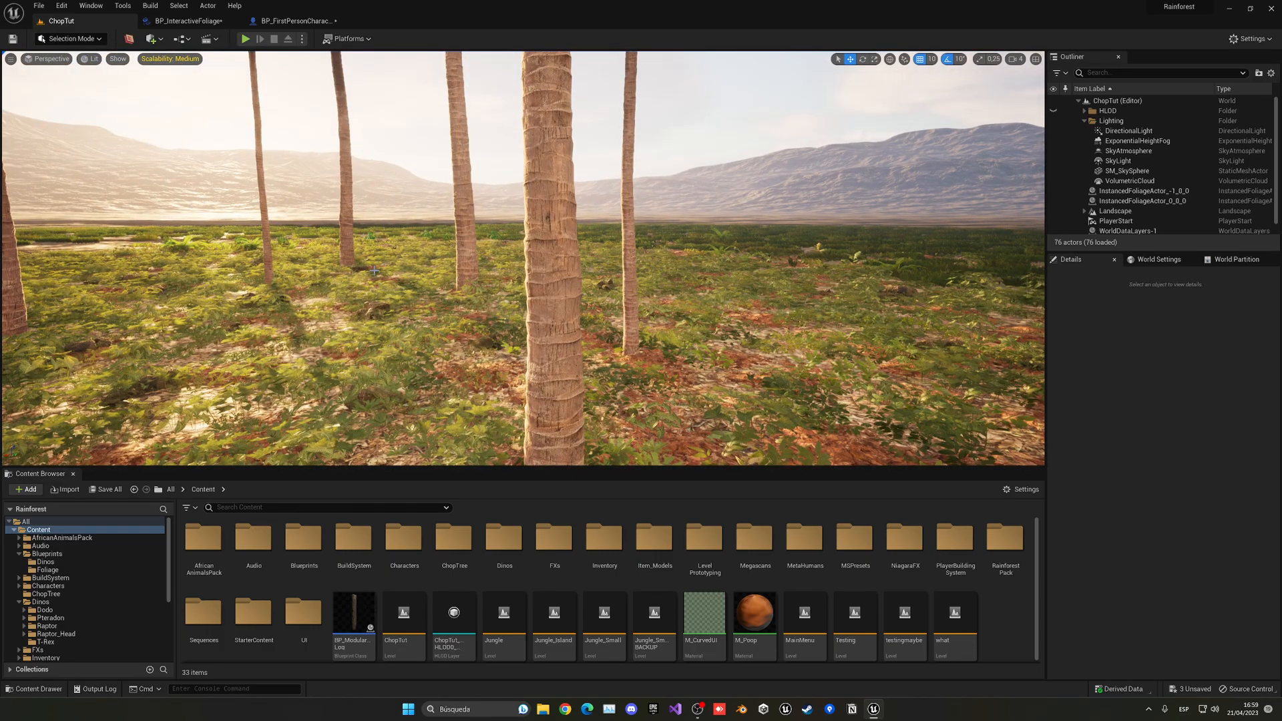
# Step: Run a Play In Editor session and then stop it
pyautogui.click(244, 38)
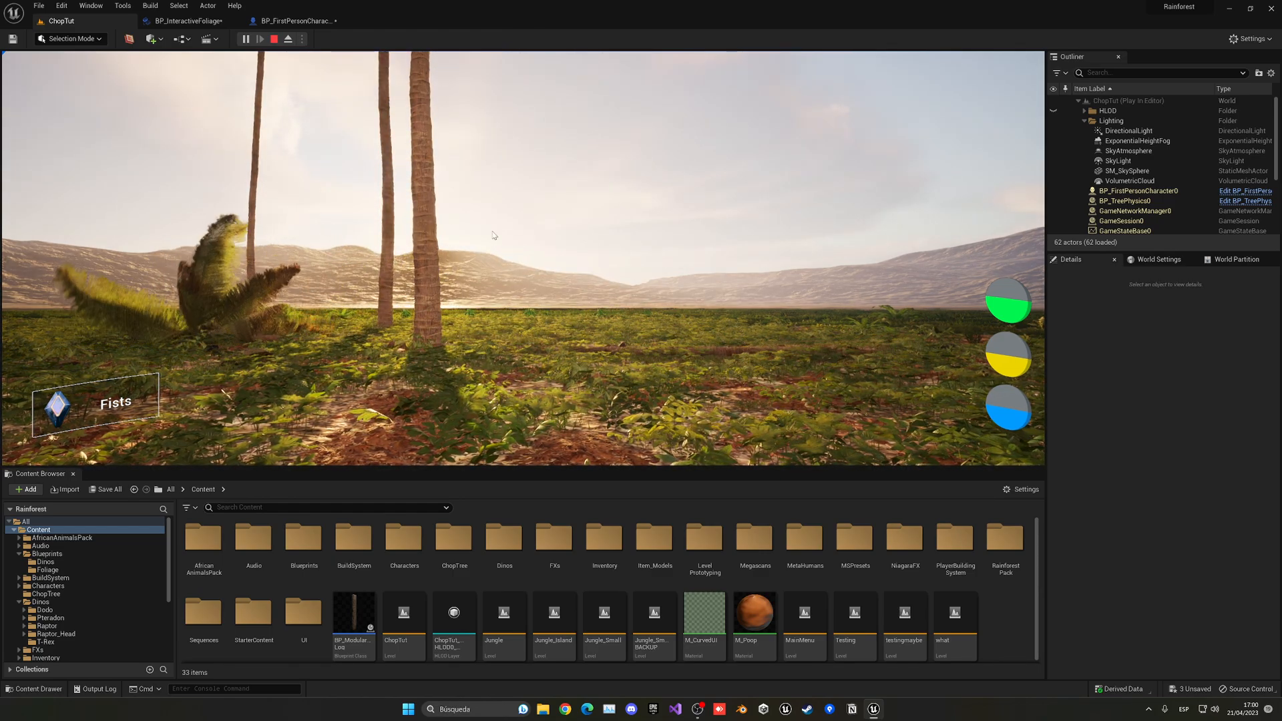
pyautogui.click(274, 39)
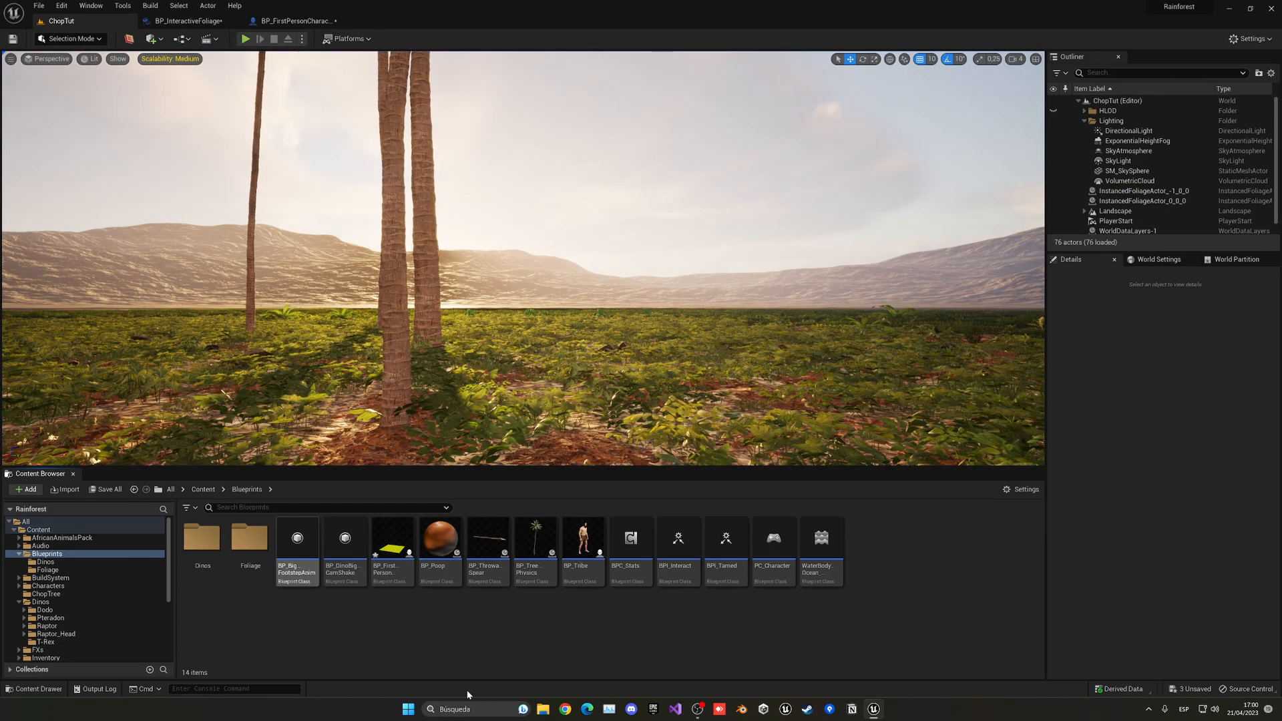
# Step: Open BP_TreePhysics, review its Viewport, treeMesh variable and graphs, then view BP_InteractiveFoliage's SpawnActor node
pyautogui.doubleClick(535, 536)
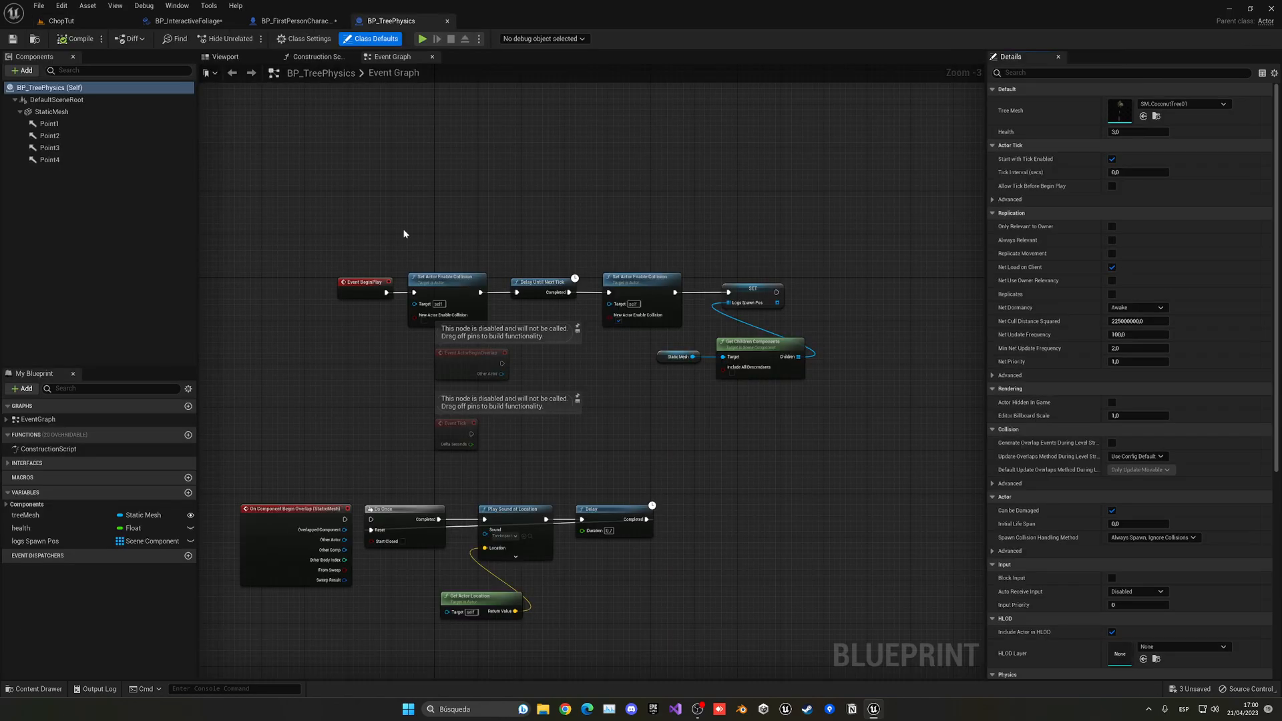
pyautogui.click(224, 56)
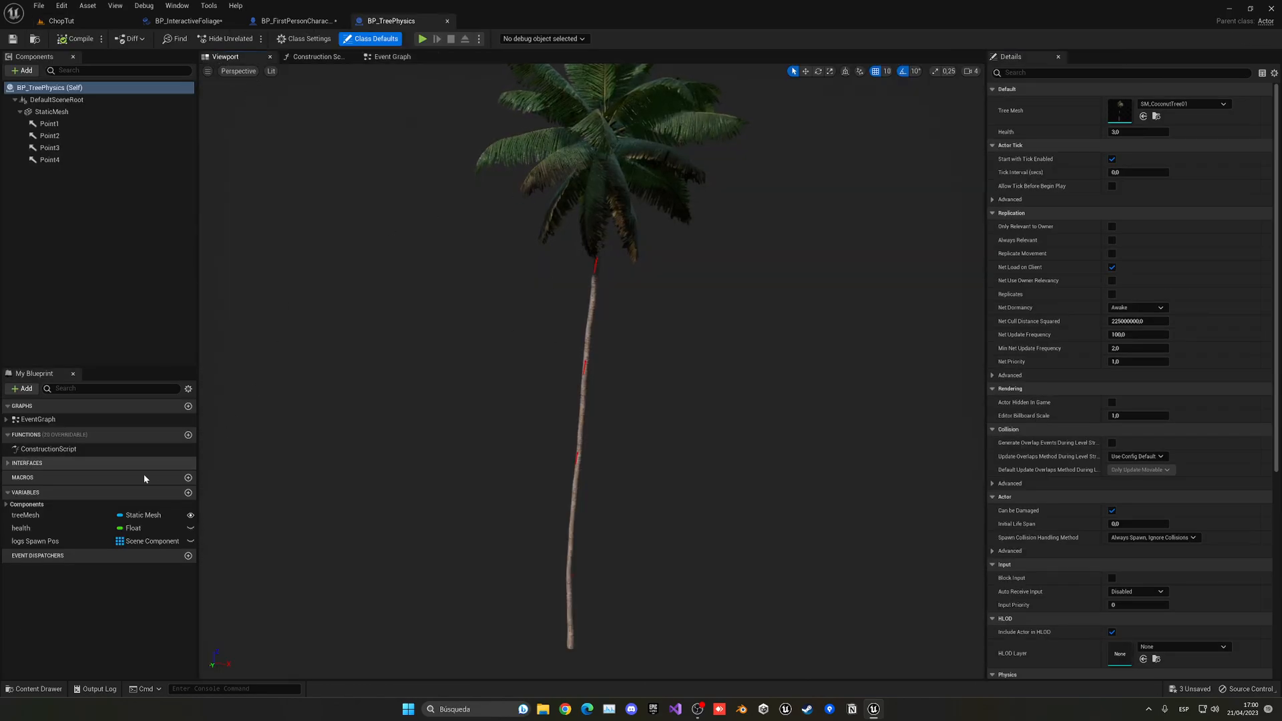
pyautogui.click(24, 514)
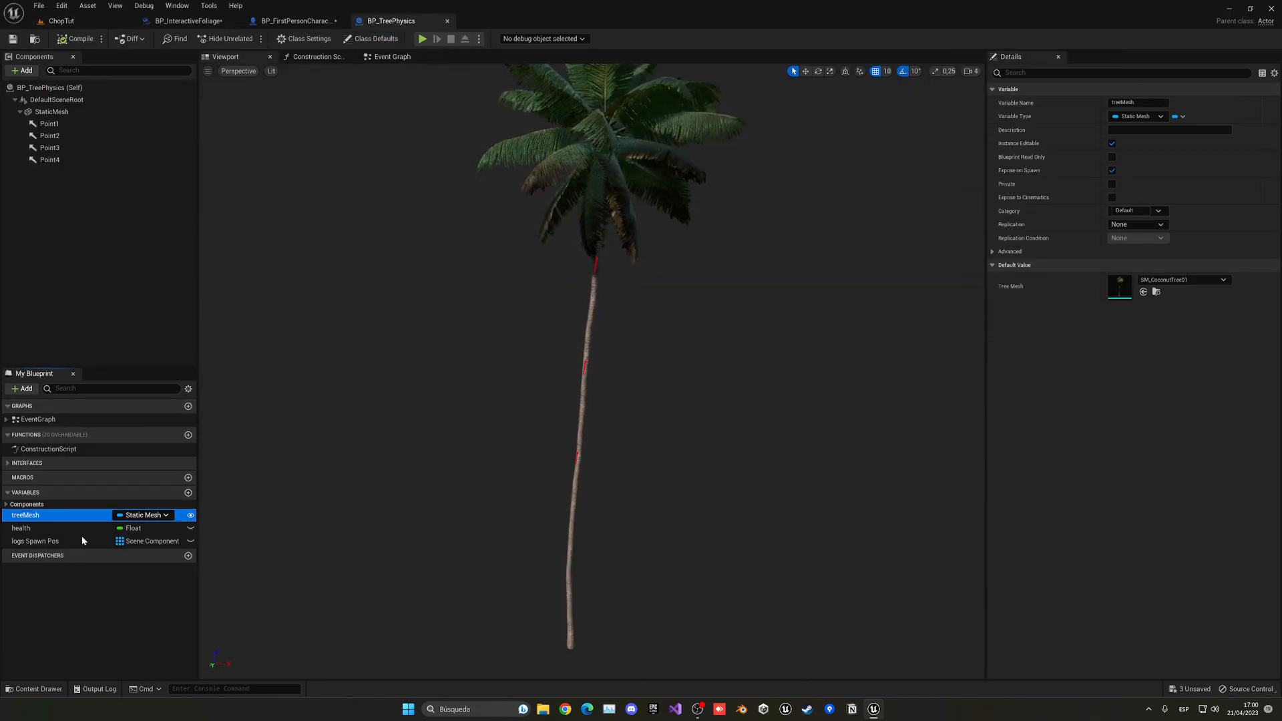
pyautogui.click(317, 56)
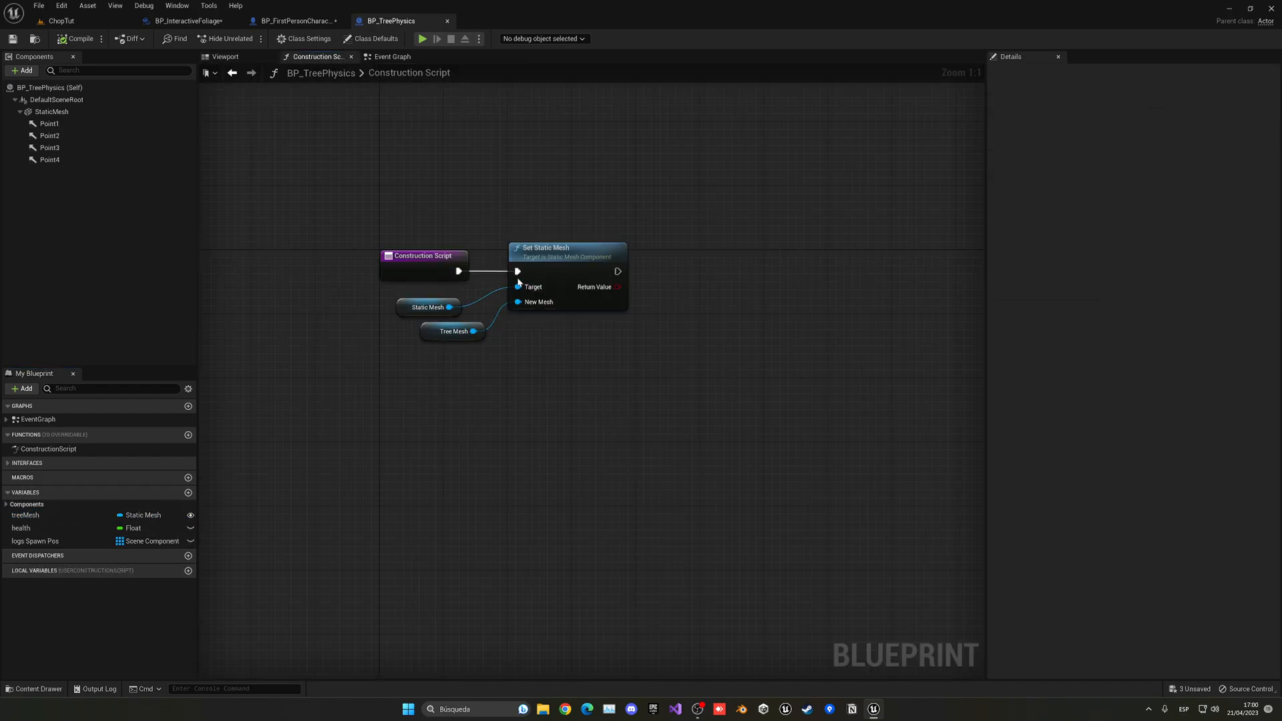
pyautogui.click(391, 56)
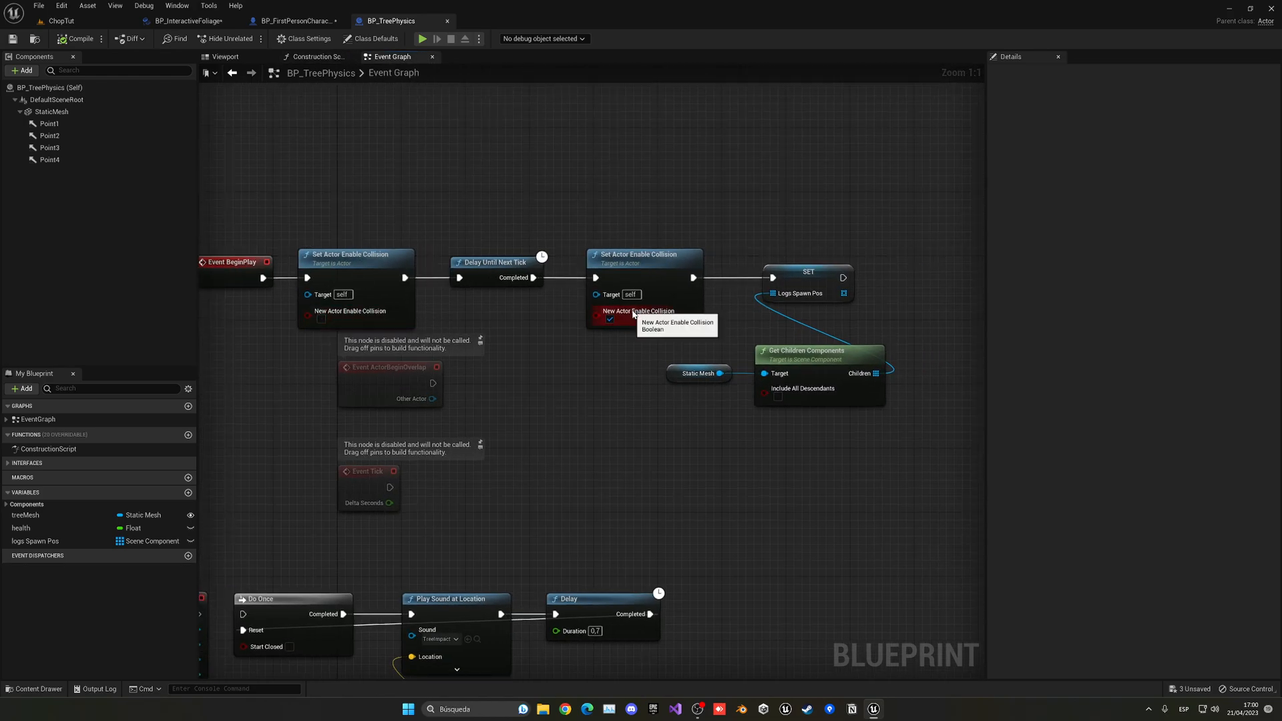
pyautogui.click(187, 20)
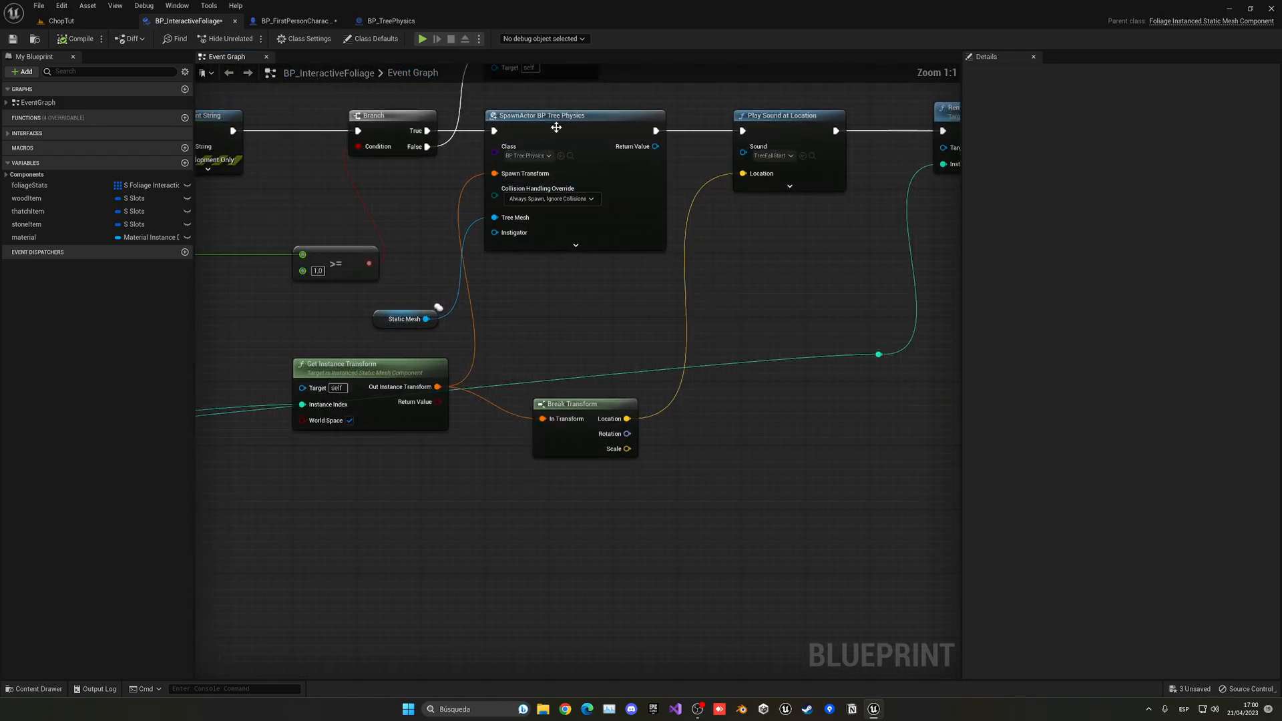
# Step: Back in BP_InteractiveFoliage, inspect the Static Mesh variable and the SpawnActor BP Tree Physics node
pyautogui.click(58, 21)
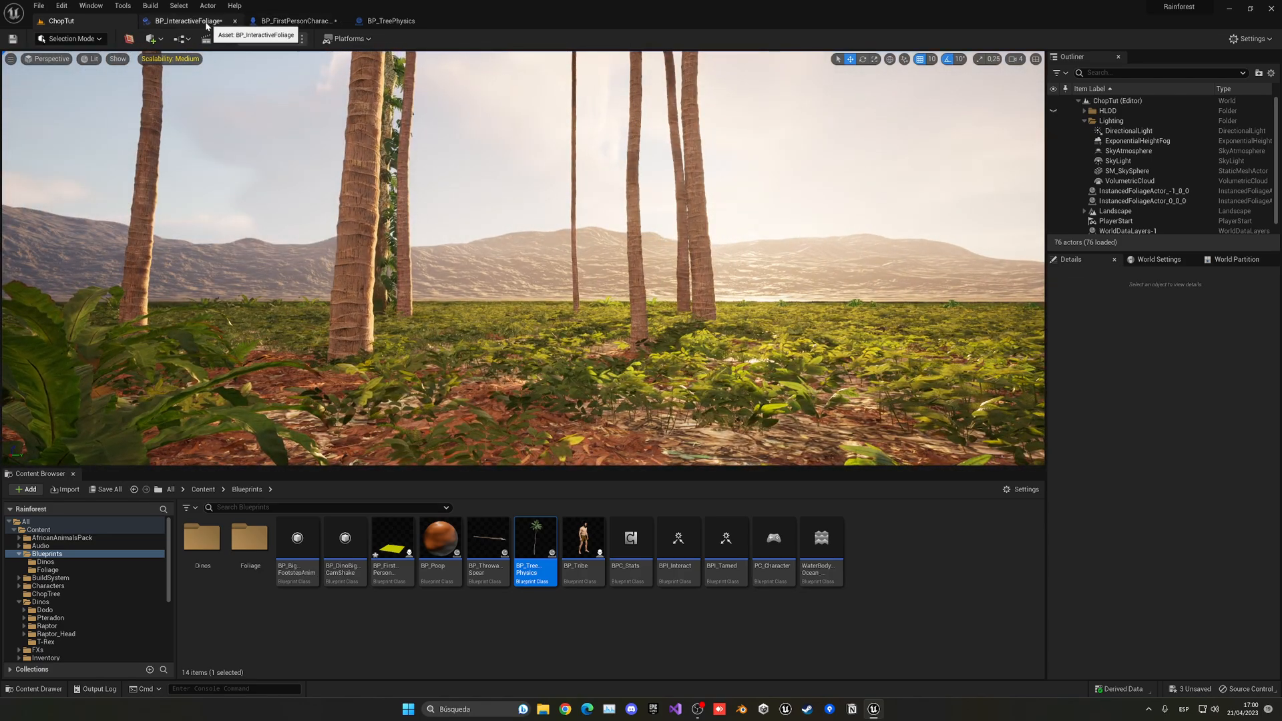
pyautogui.click(186, 21)
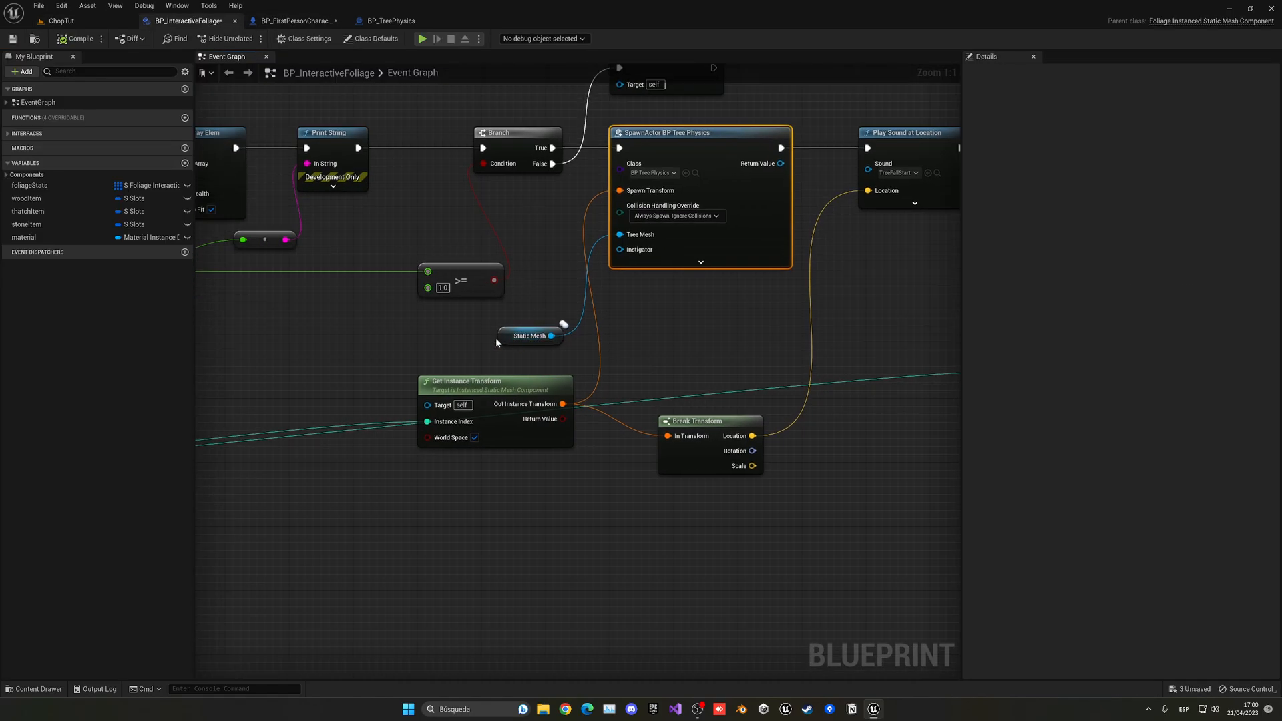
pyautogui.click(528, 335)
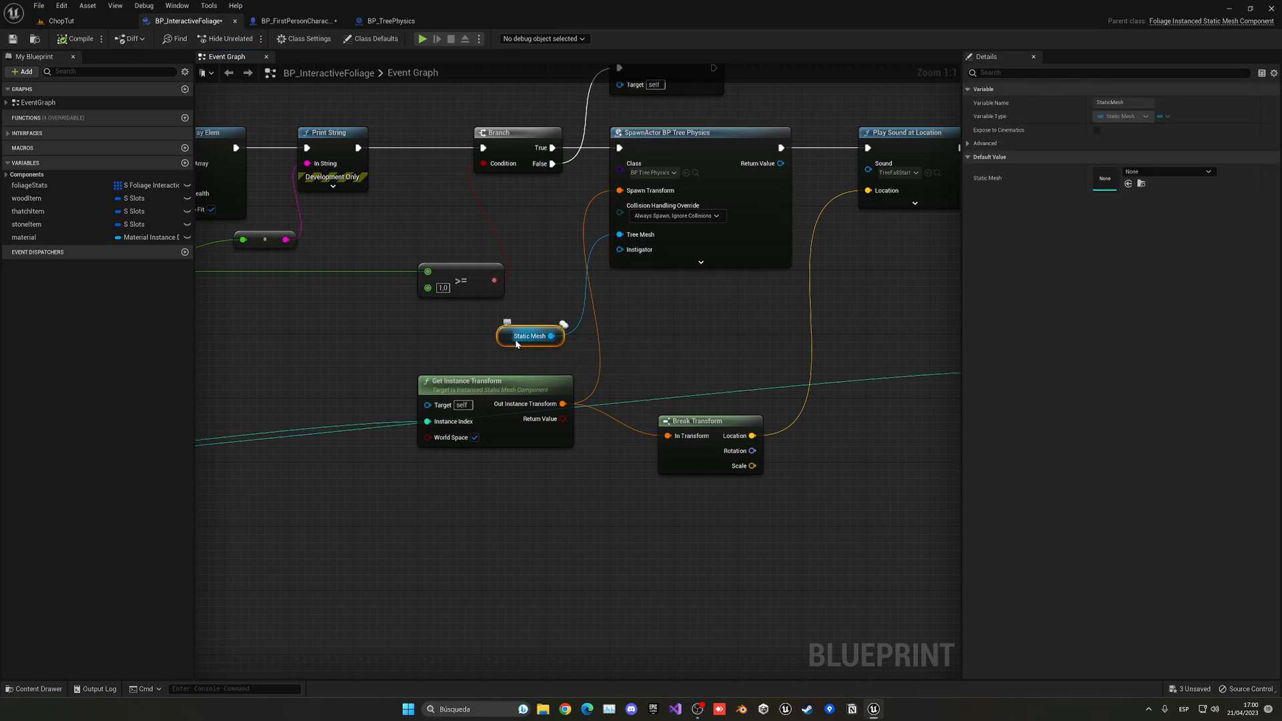
pyautogui.scroll(-3)
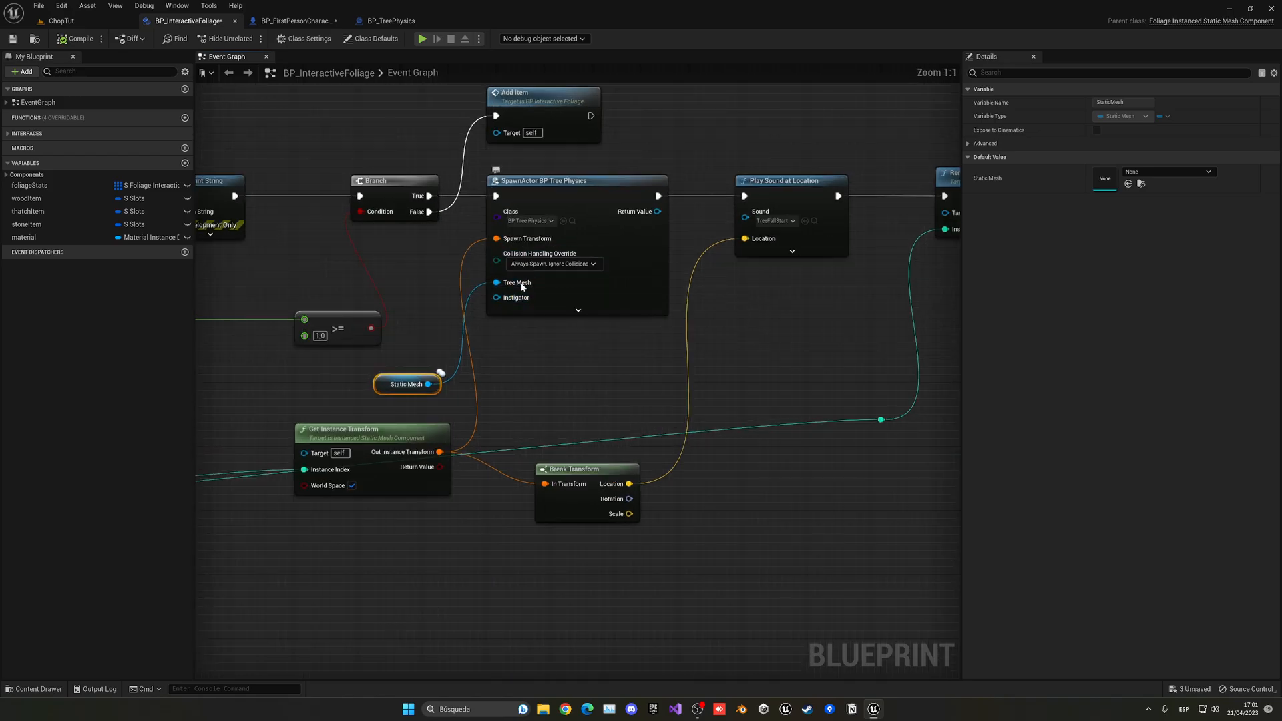
pyautogui.click(576, 181)
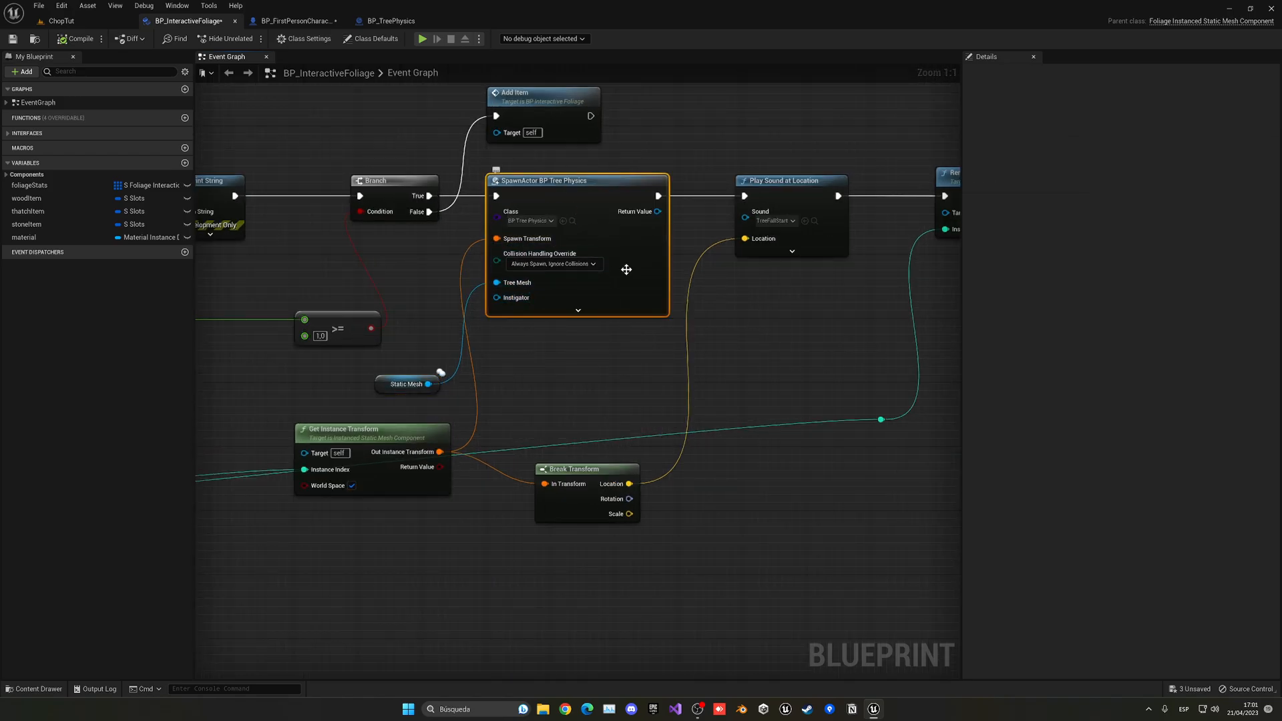
pyautogui.moveTo(542, 238)
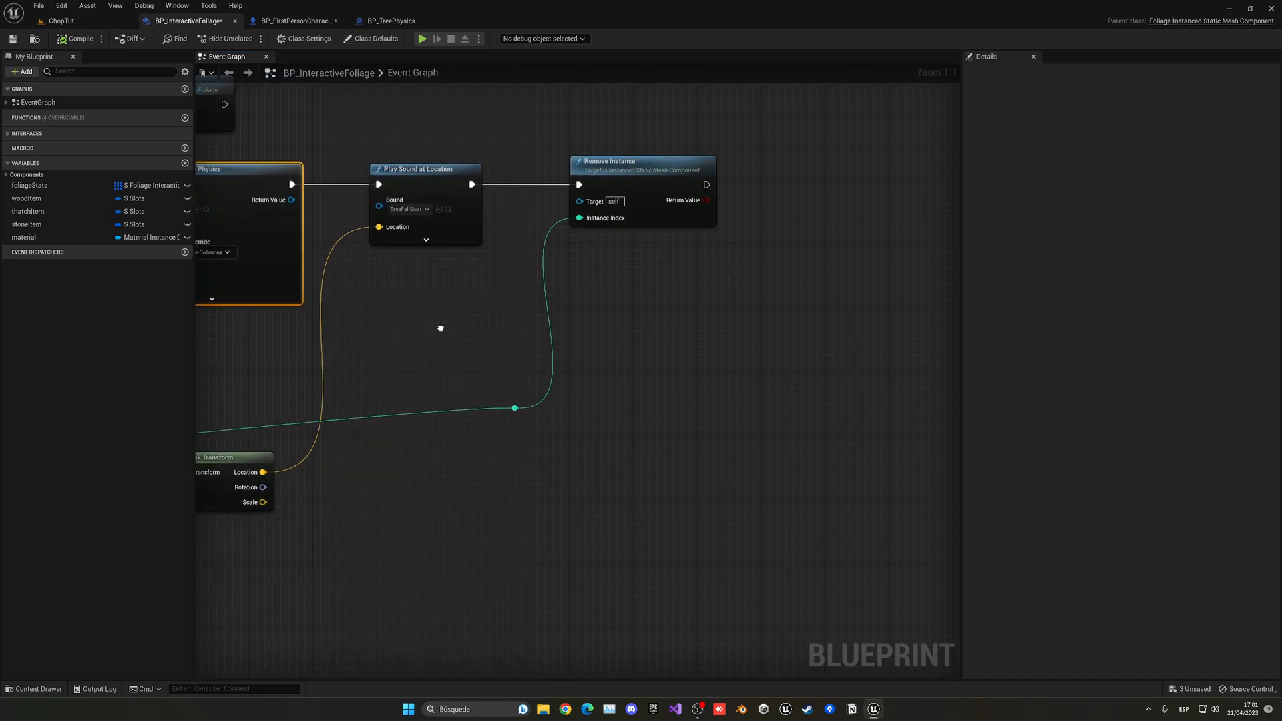
# Step: Review the Remove Instance logic, then return to the ChopTut level
pyautogui.scroll(-3)
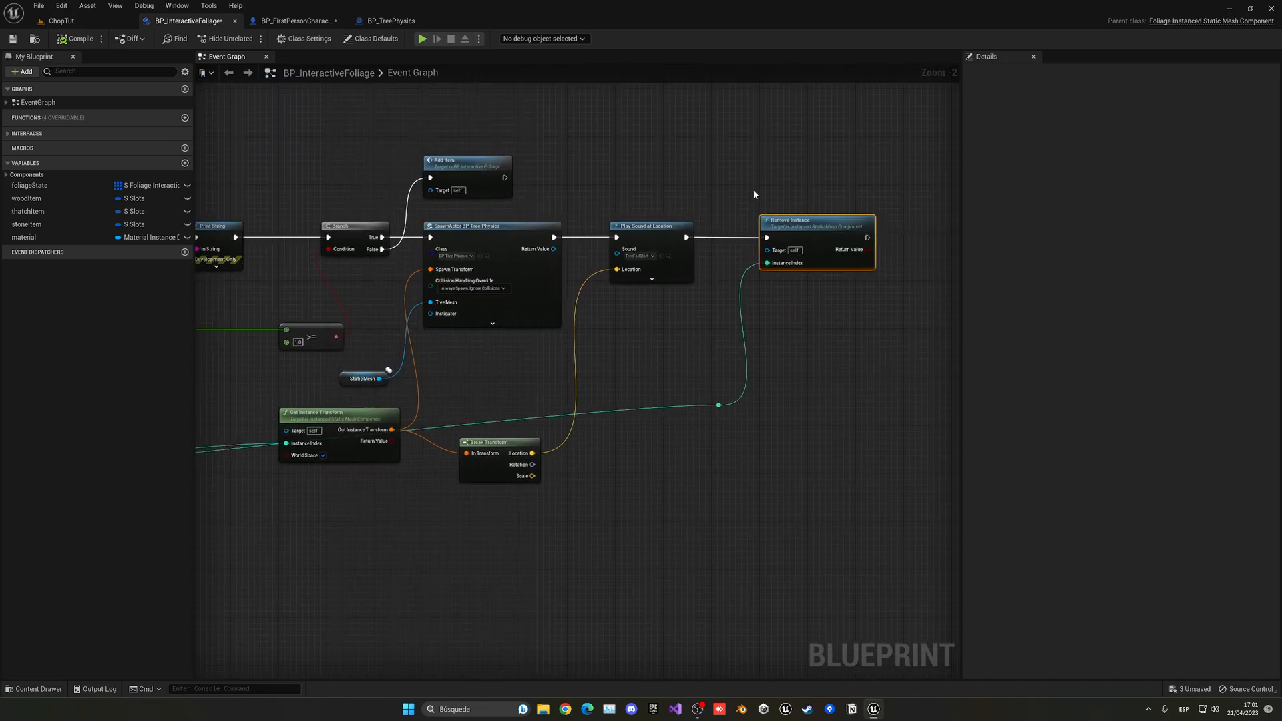
pyautogui.click(491, 226)
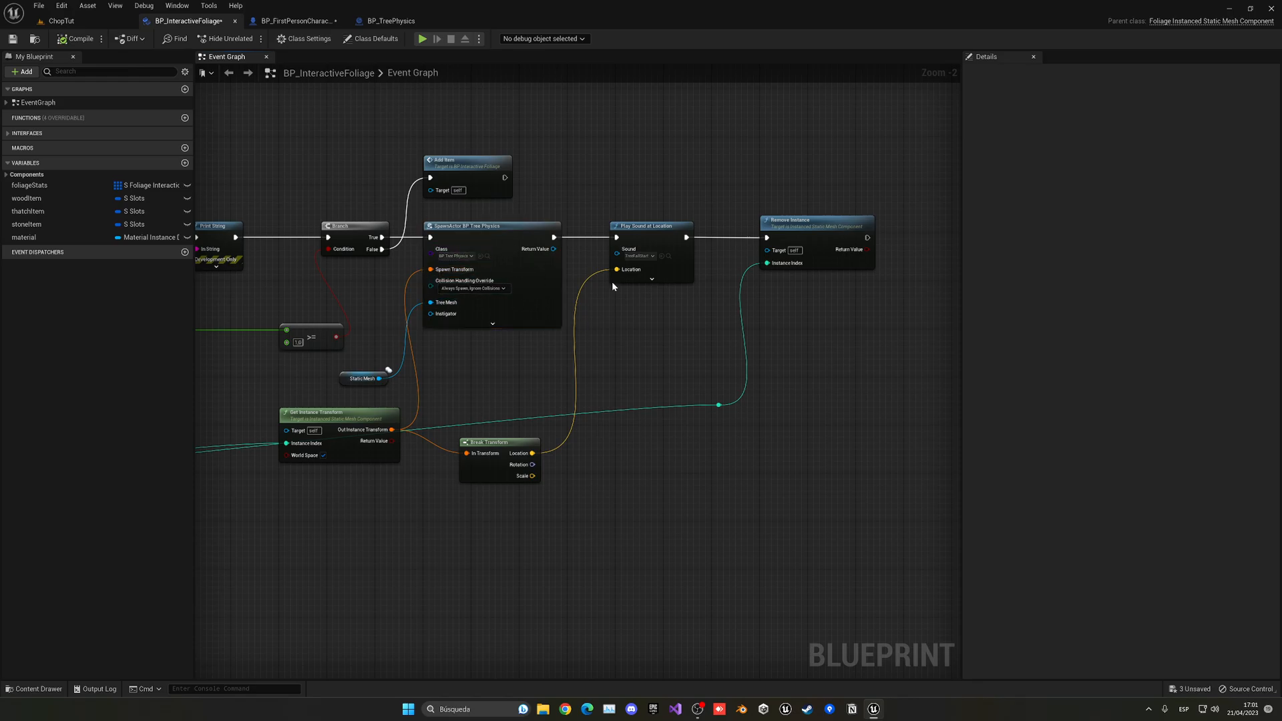
pyautogui.moveTo(853, 371)
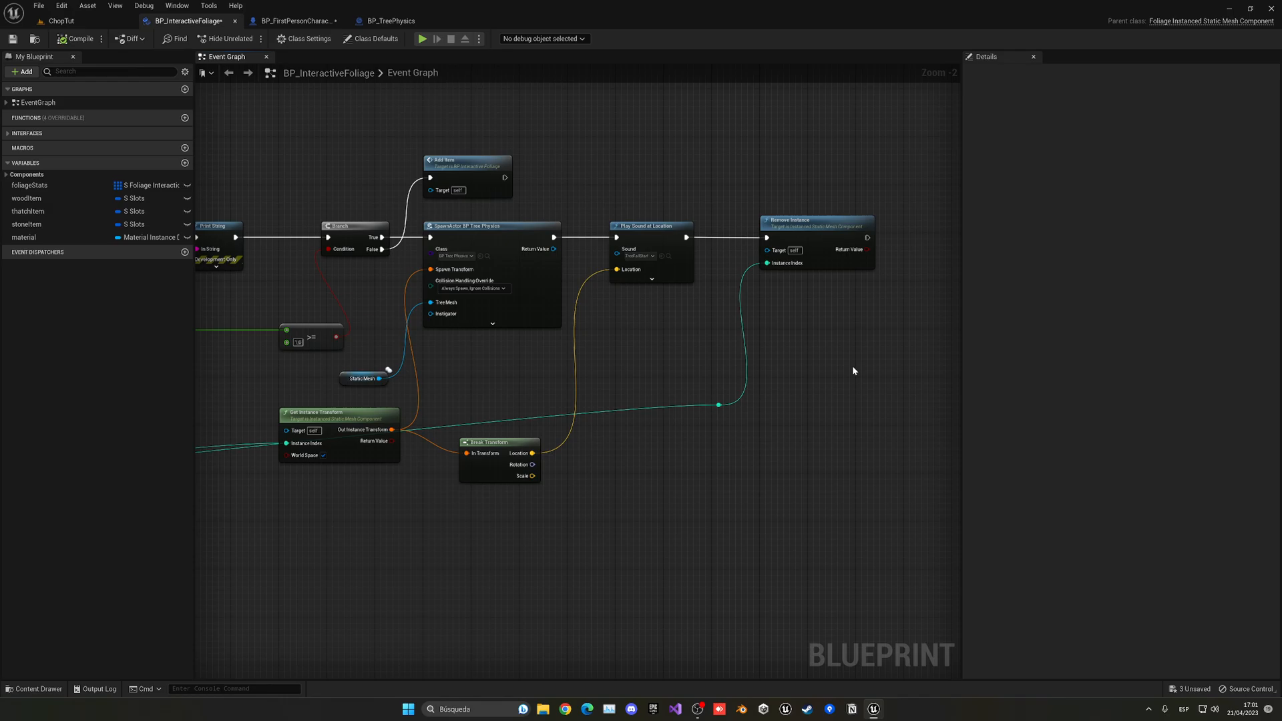
pyautogui.moveTo(506, 216)
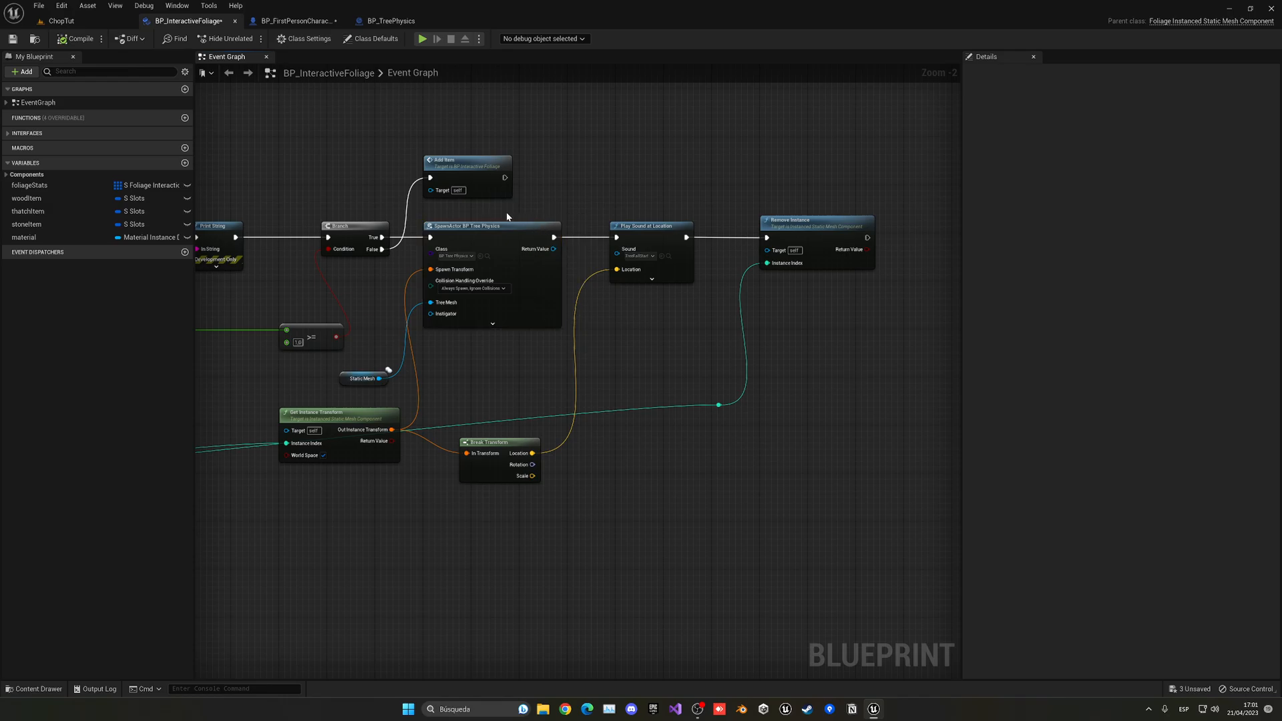
pyautogui.click(813, 221)
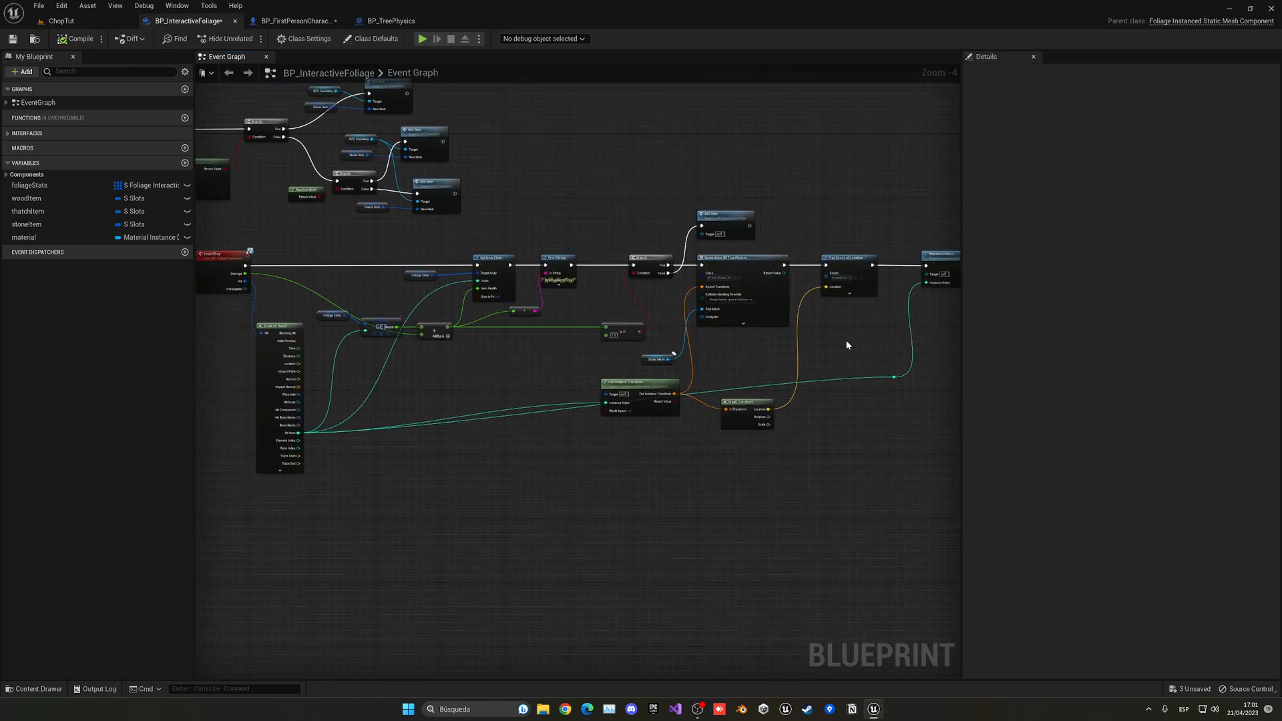
pyautogui.moveTo(577, 373)
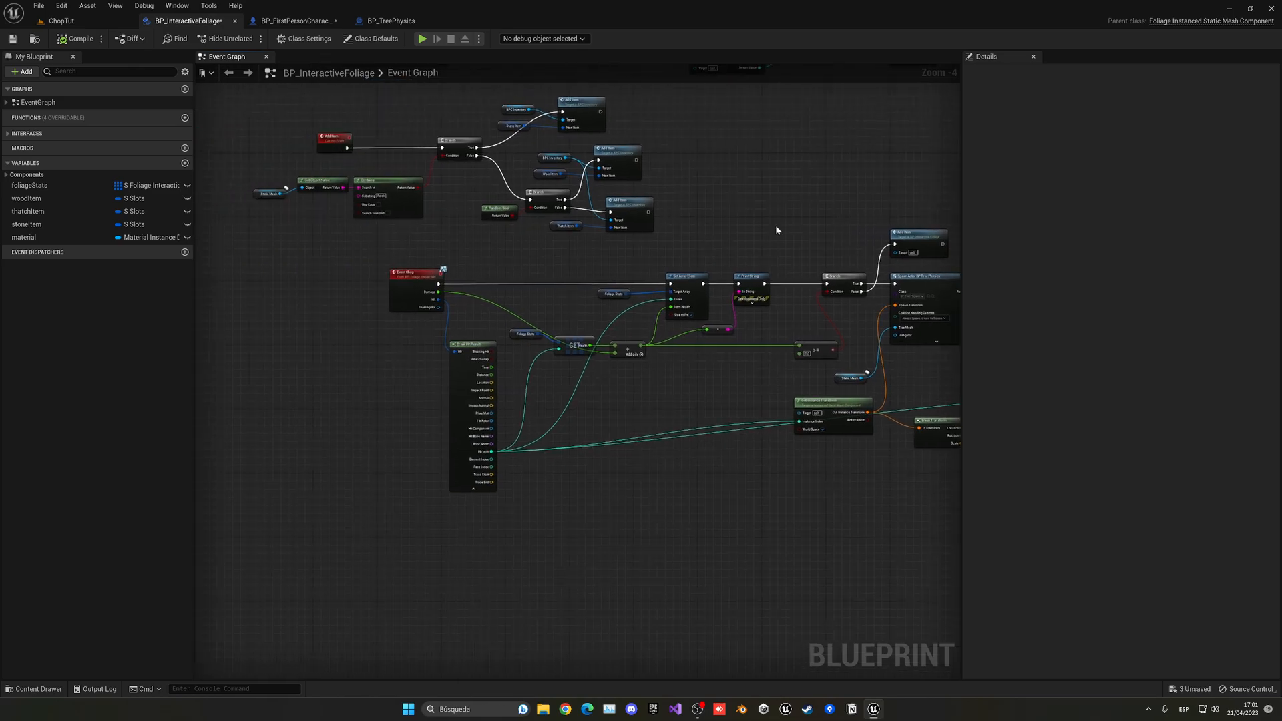
pyautogui.moveTo(397, 51)
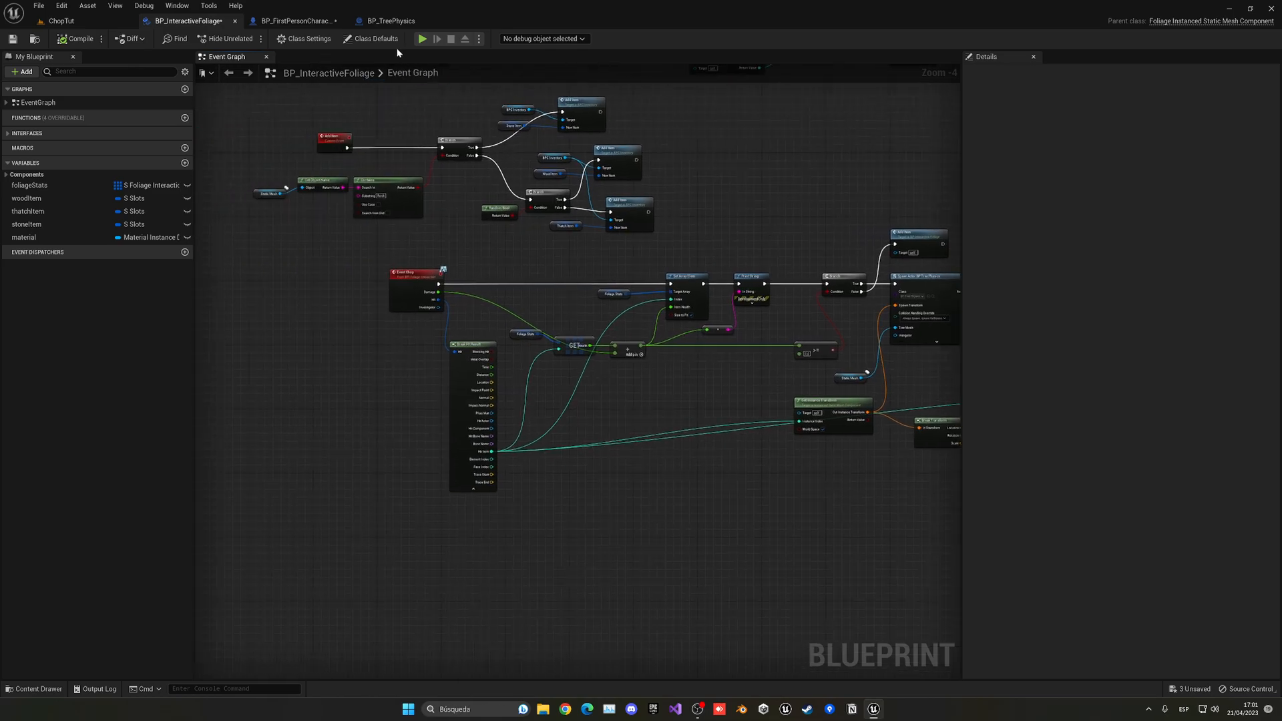
pyautogui.click(295, 21)
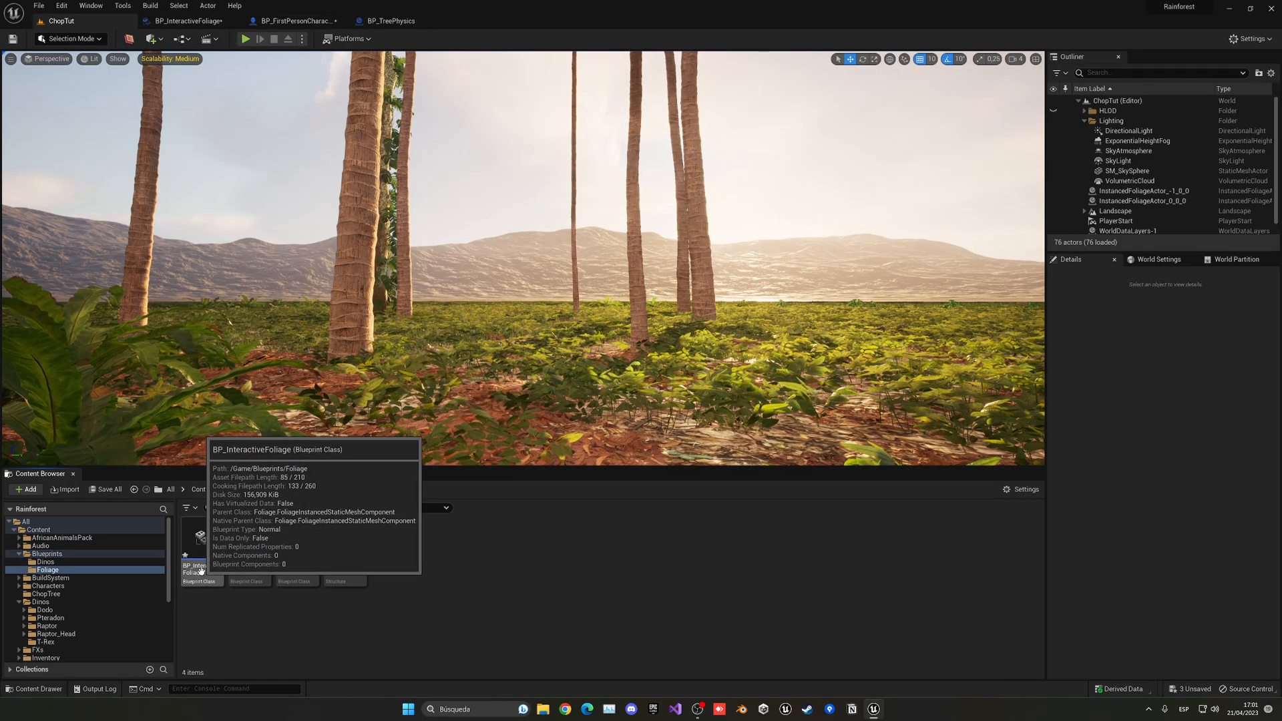
# Step: View the S_FoliageInteraction structure's Health float, then return to BP_InteractiveFoliage's event graph
pyautogui.click(200, 548)
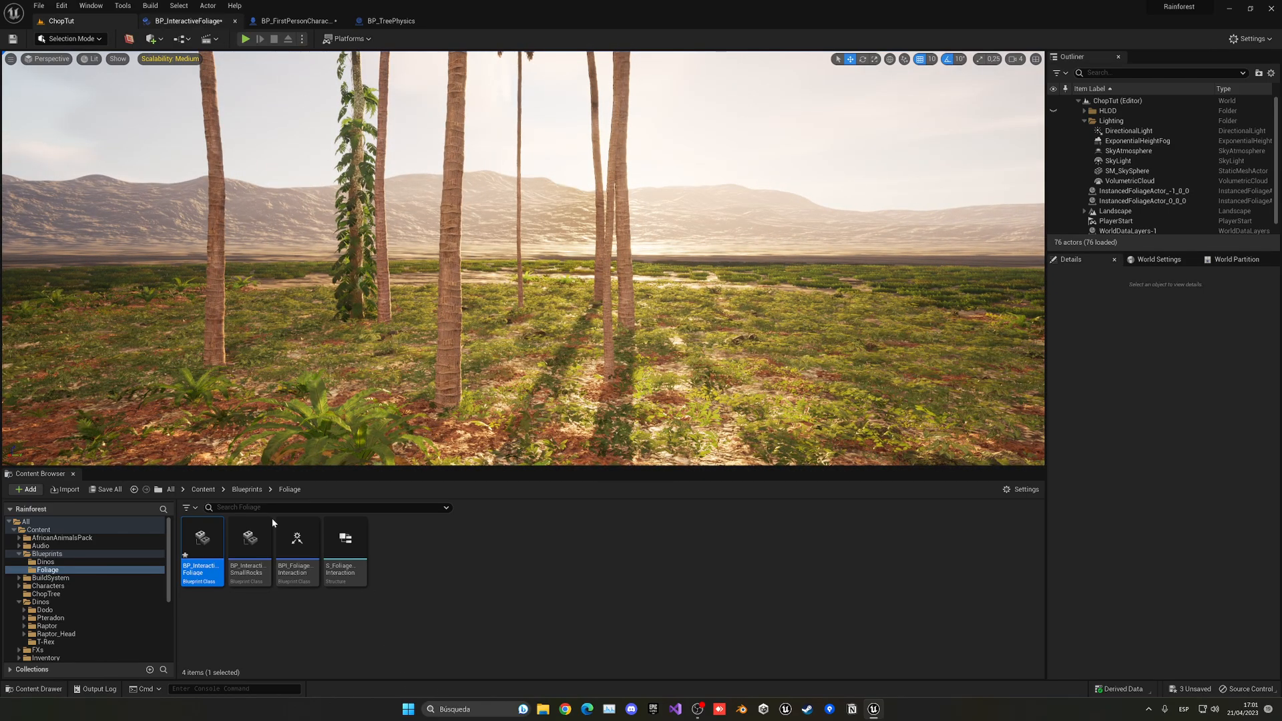
pyautogui.doubleClick(201, 539)
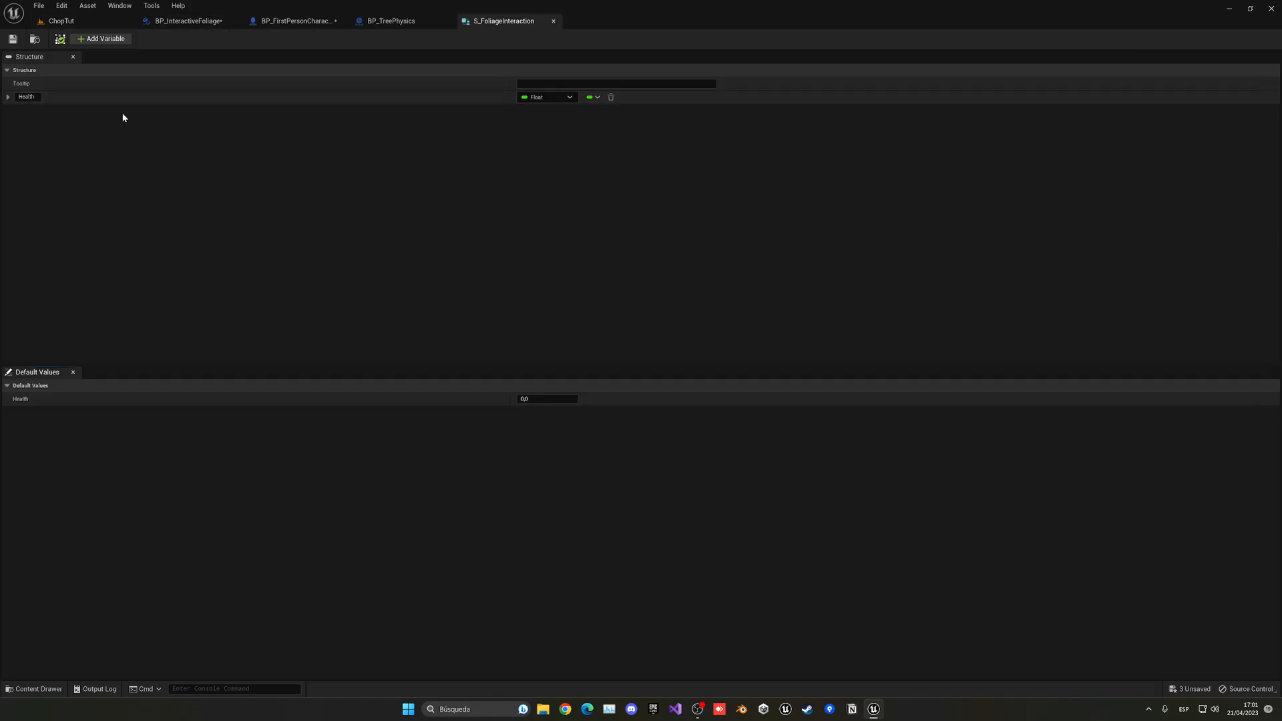
pyautogui.moveTo(488, 34)
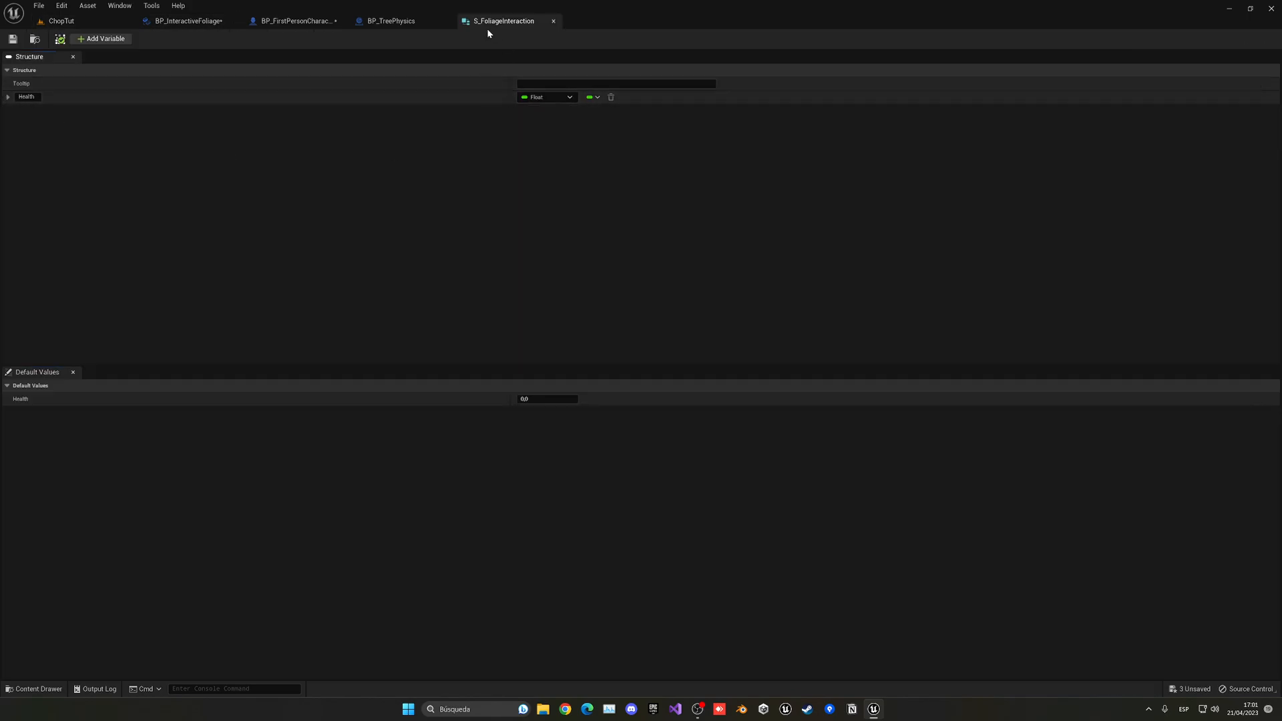
pyautogui.click(184, 20)
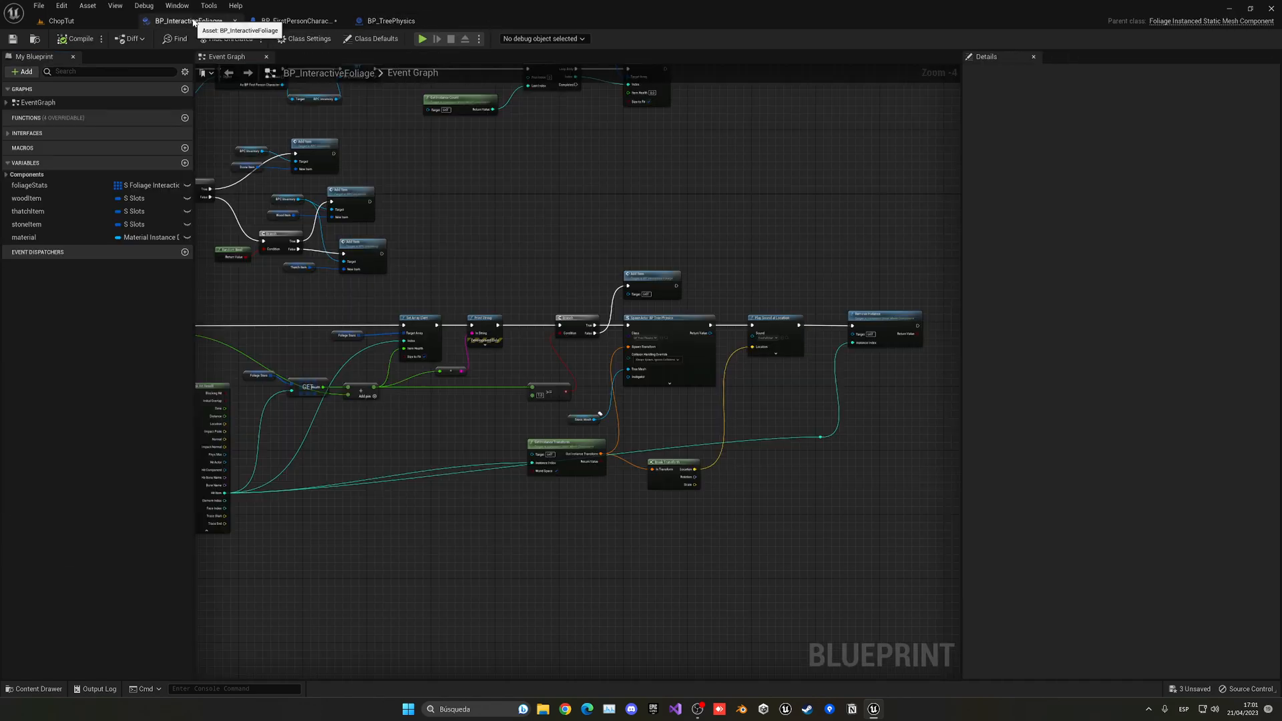